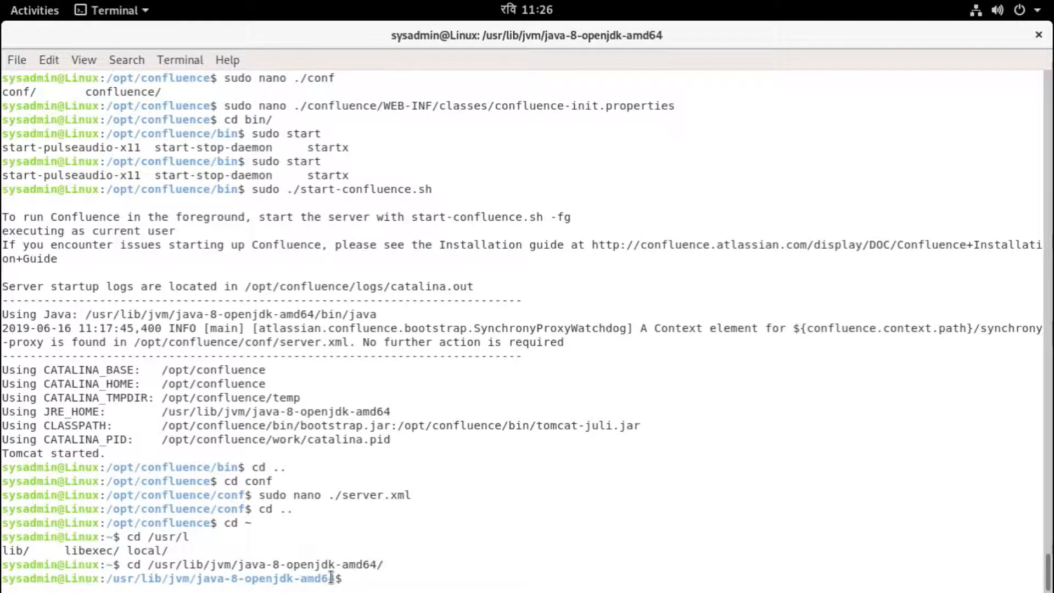
Run sudo keytool with no arguments to list its key and certificate commands
type("sudo")
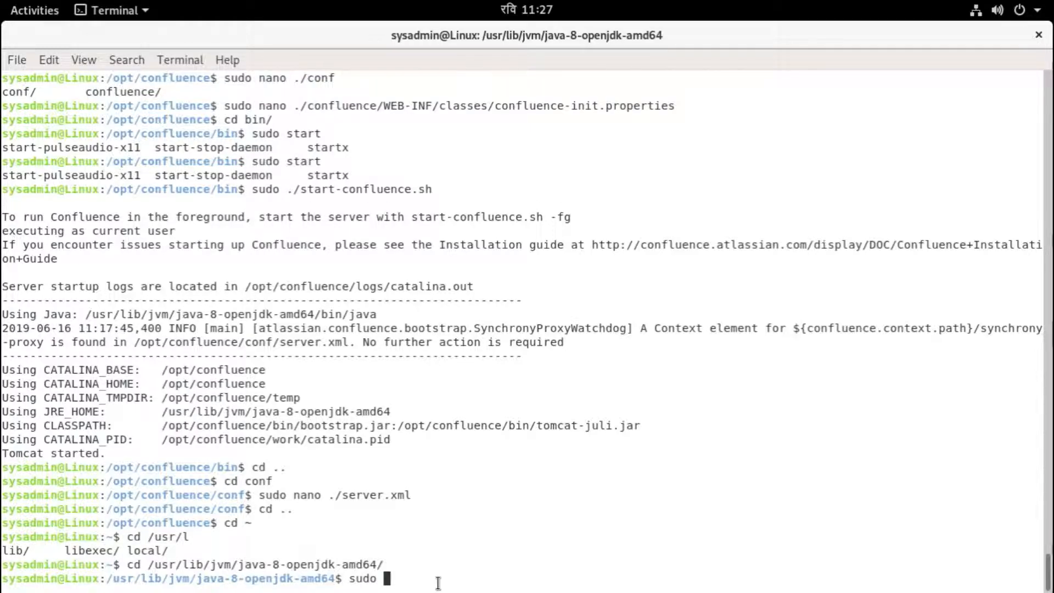
type("keytool")
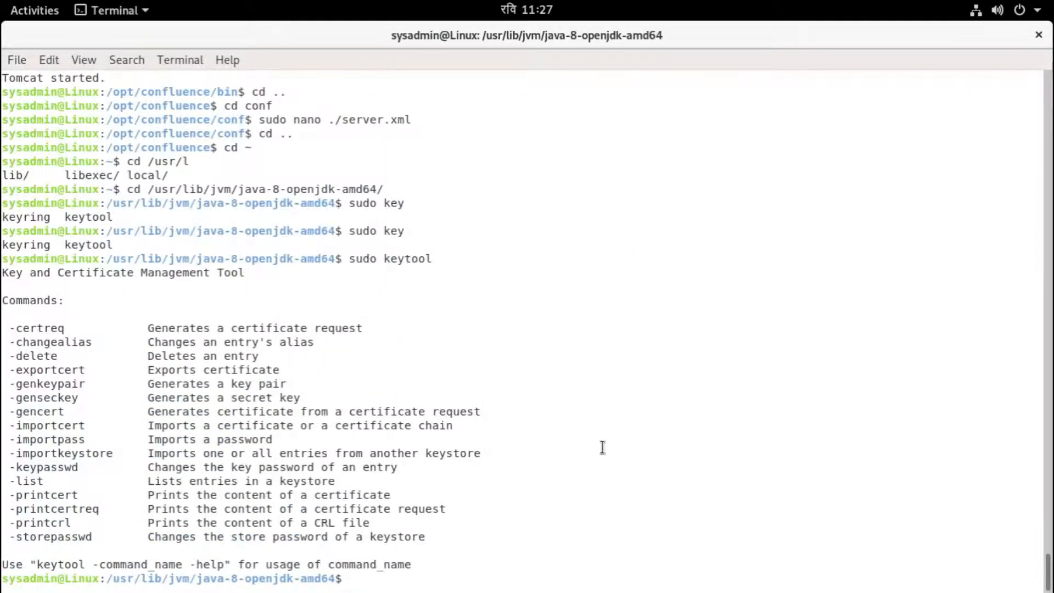
Begin a sudo keytool -genkeypair command with -keysize 2048 and -alias tomcat
type("sudo keytool")
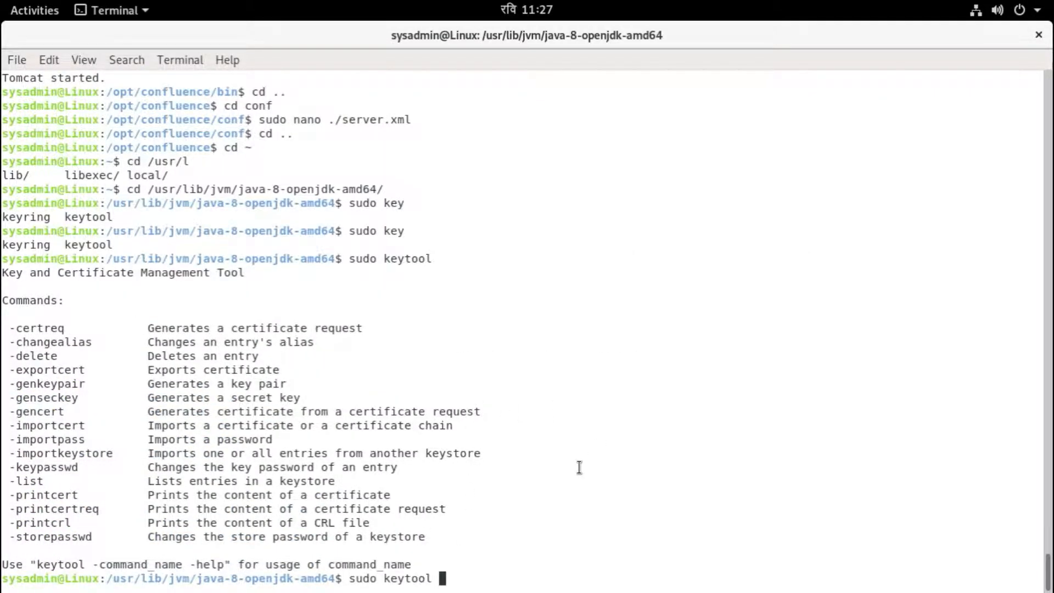
type("-ge")
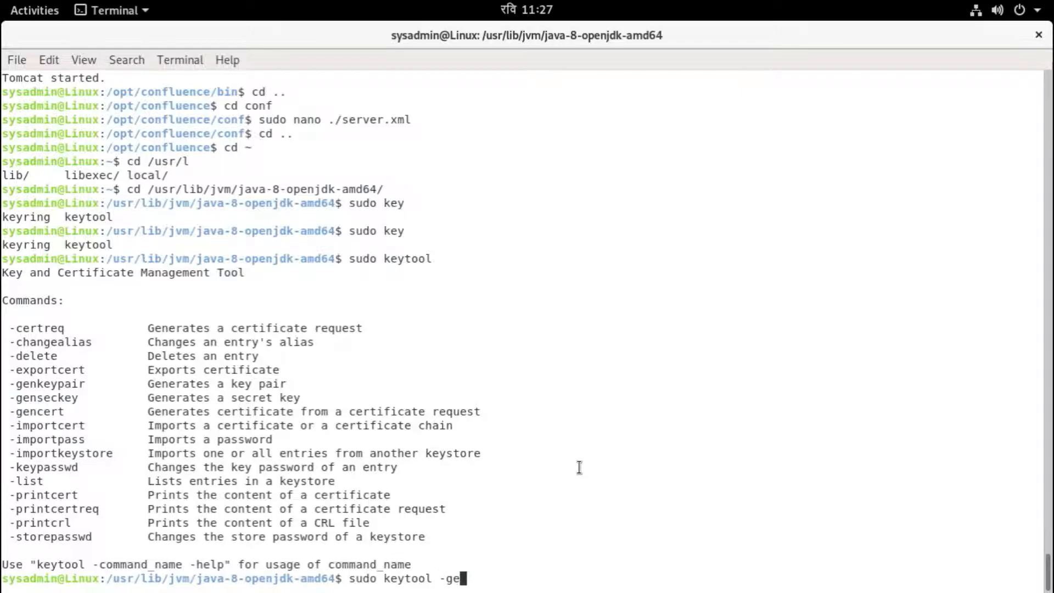
type("n")
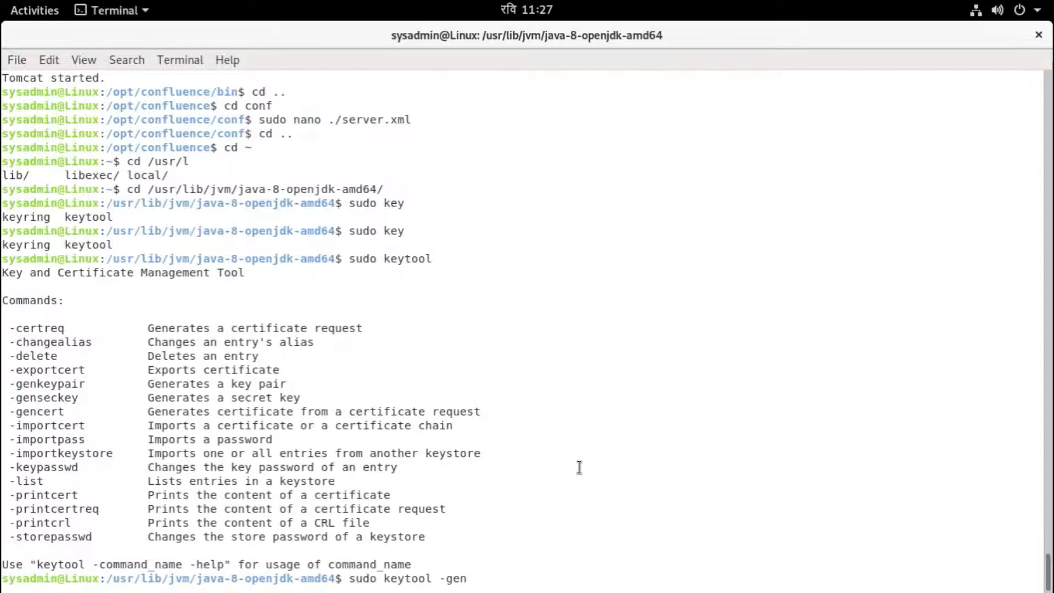
type("key")
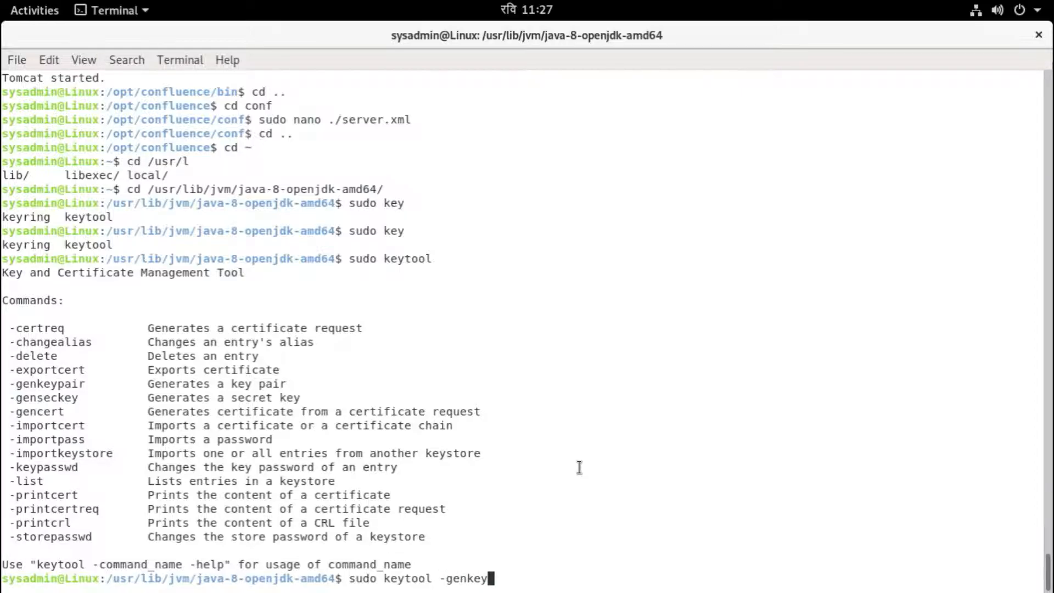
type("air -ke")
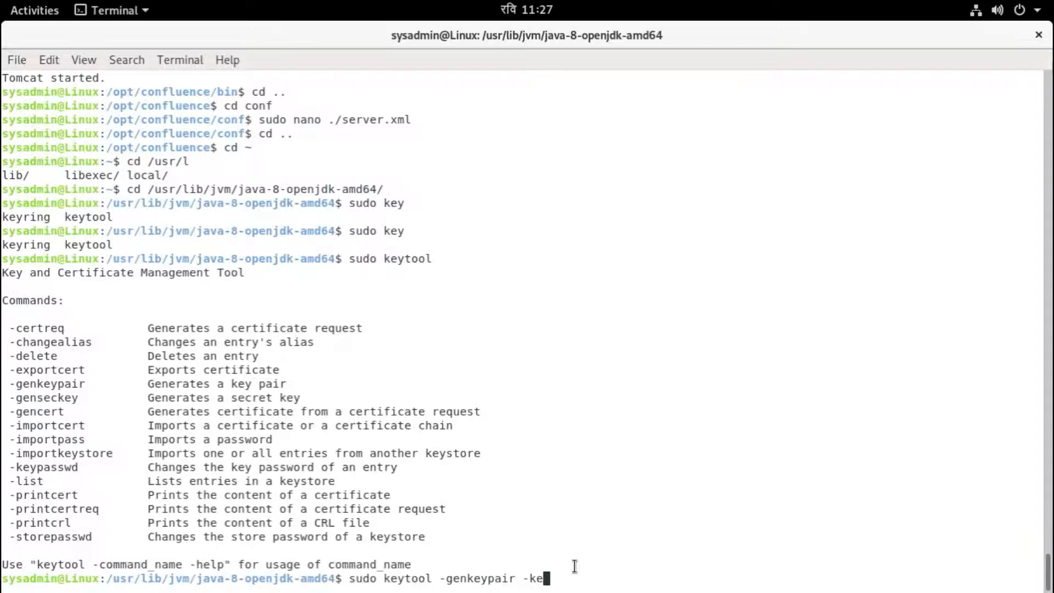
type("siz")
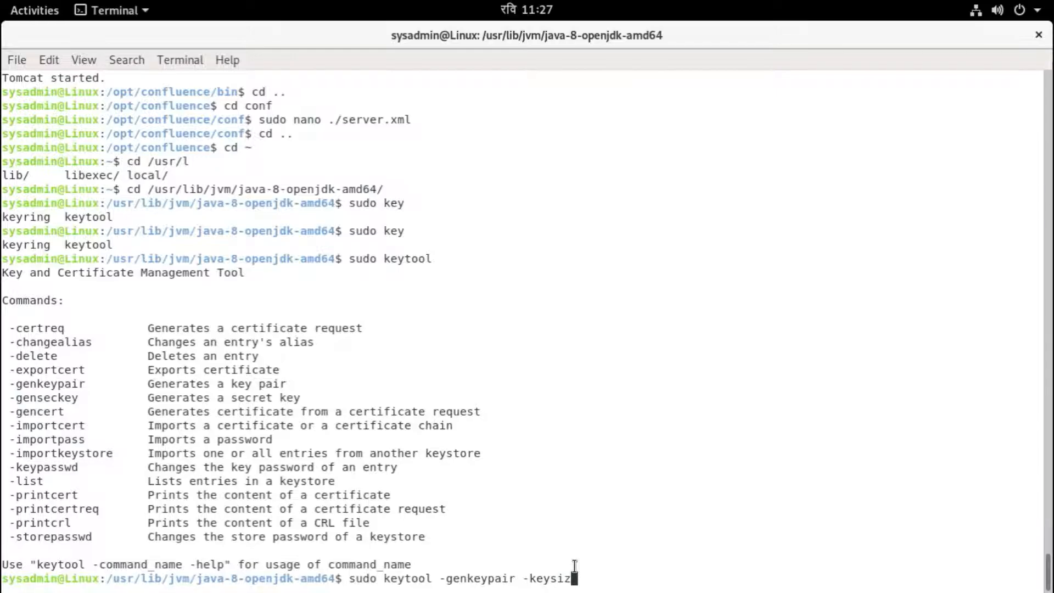
type("e 2048 -")
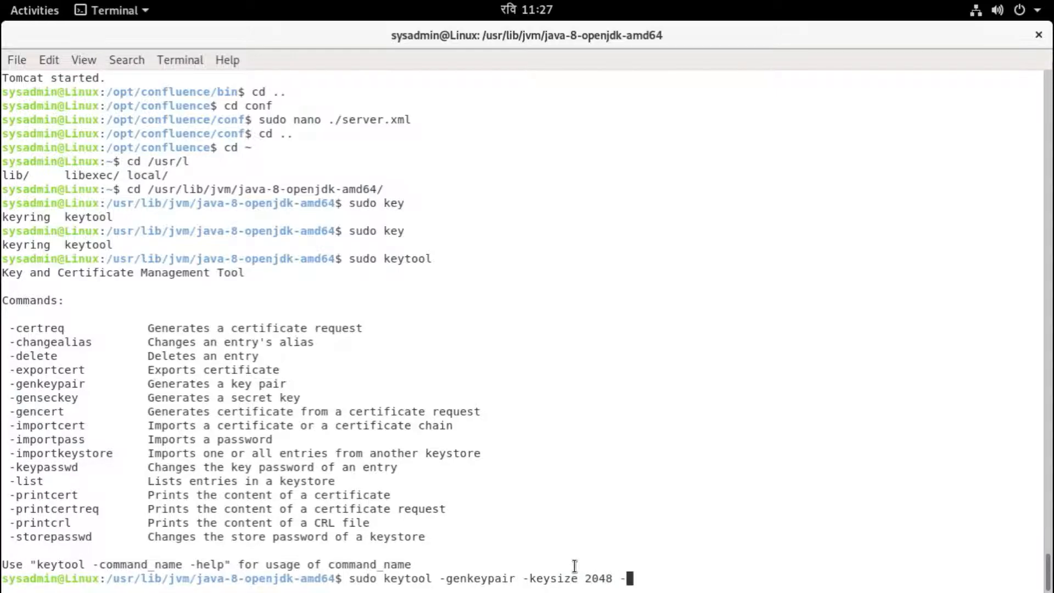
type("alias")
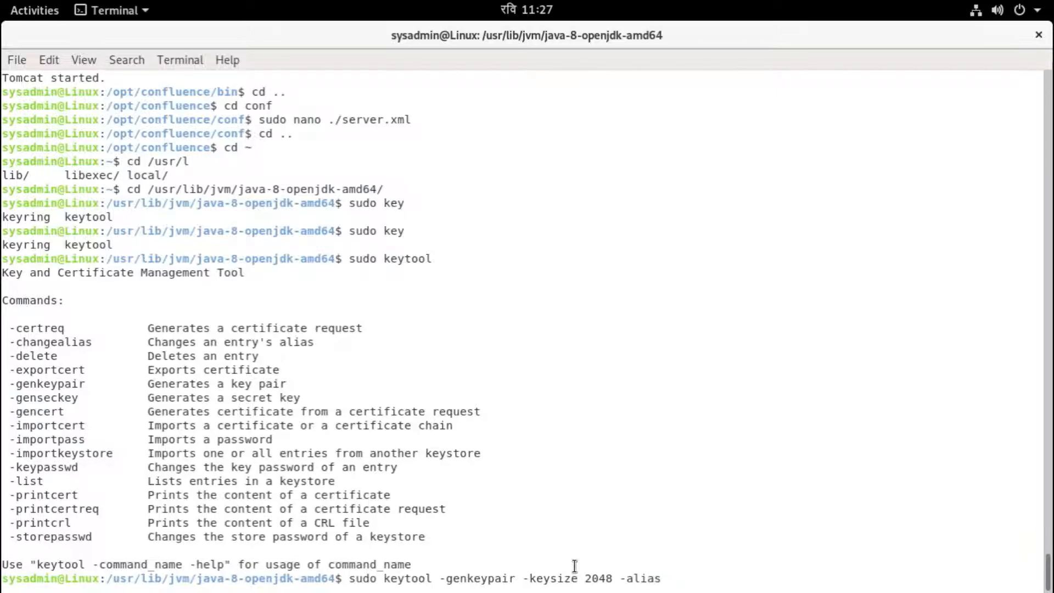
type("tomcat")
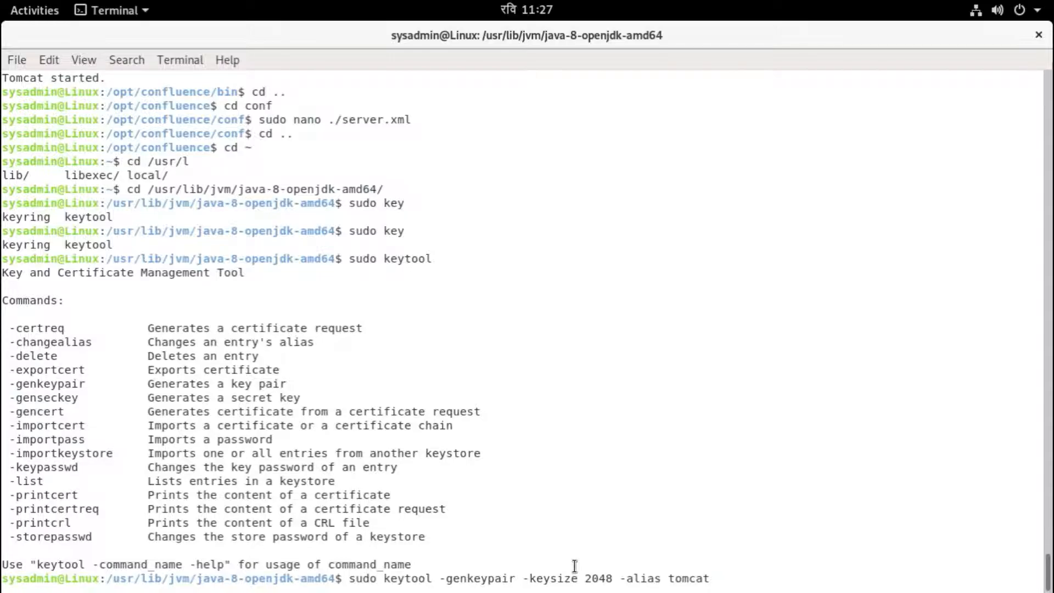
Extend the command with -keyalg RSA and -sigalg SHA256withRSA, leaving it unrun
type("-k")
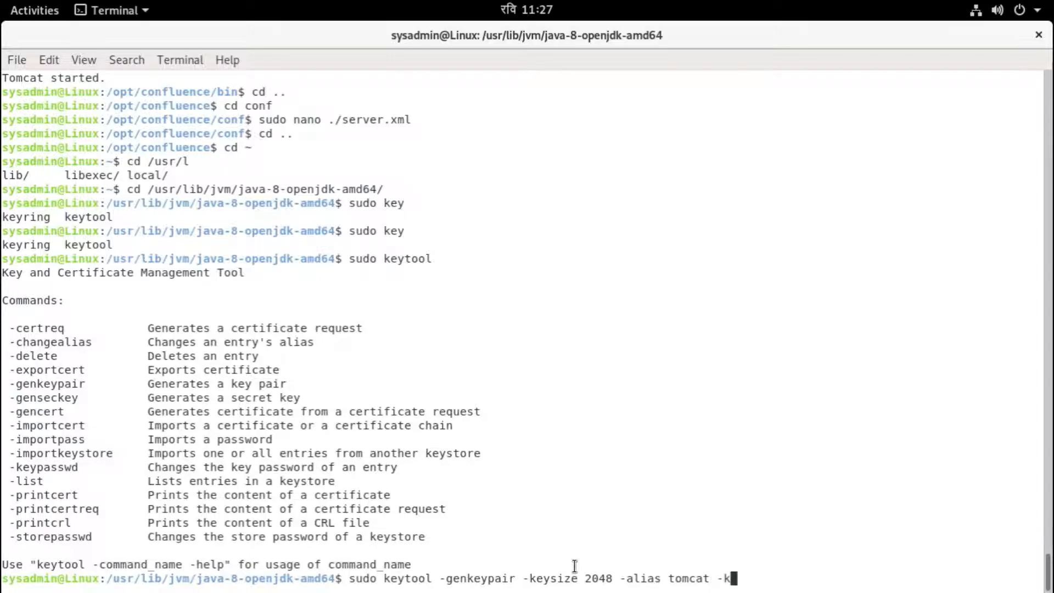
type("al")
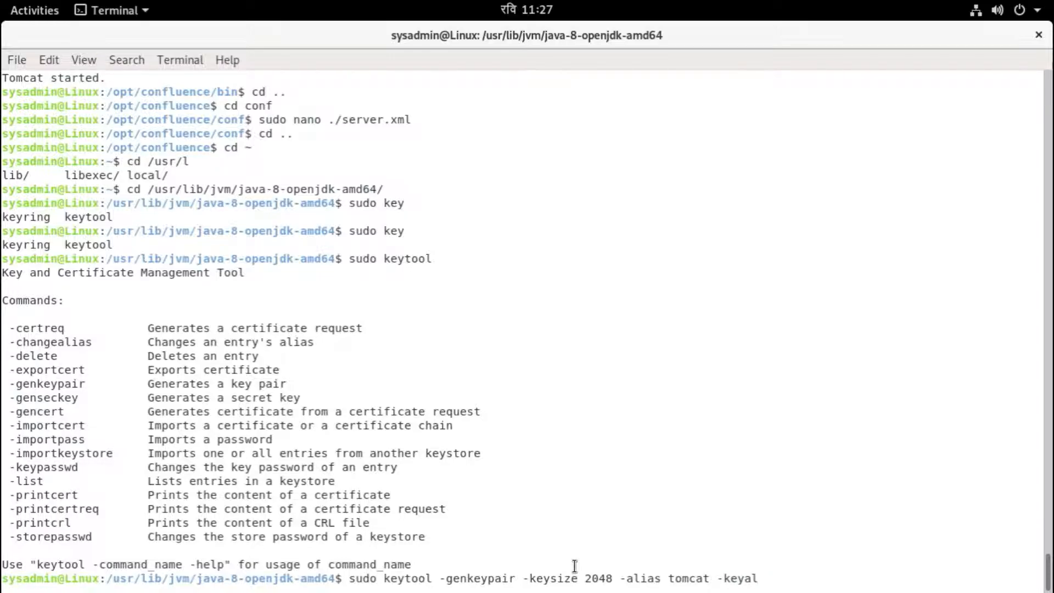
type("g")
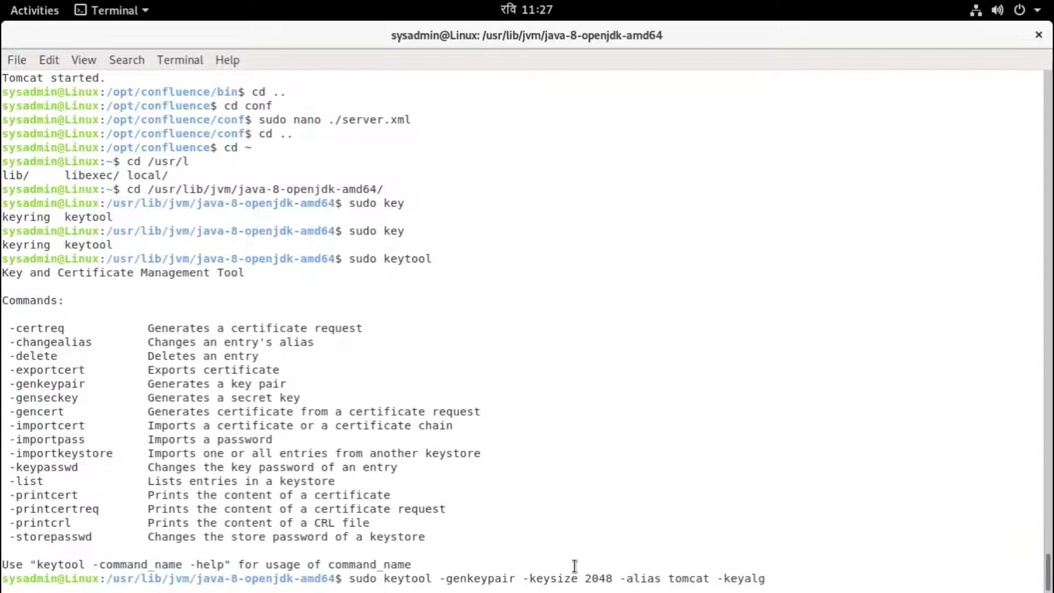
type("RSA")
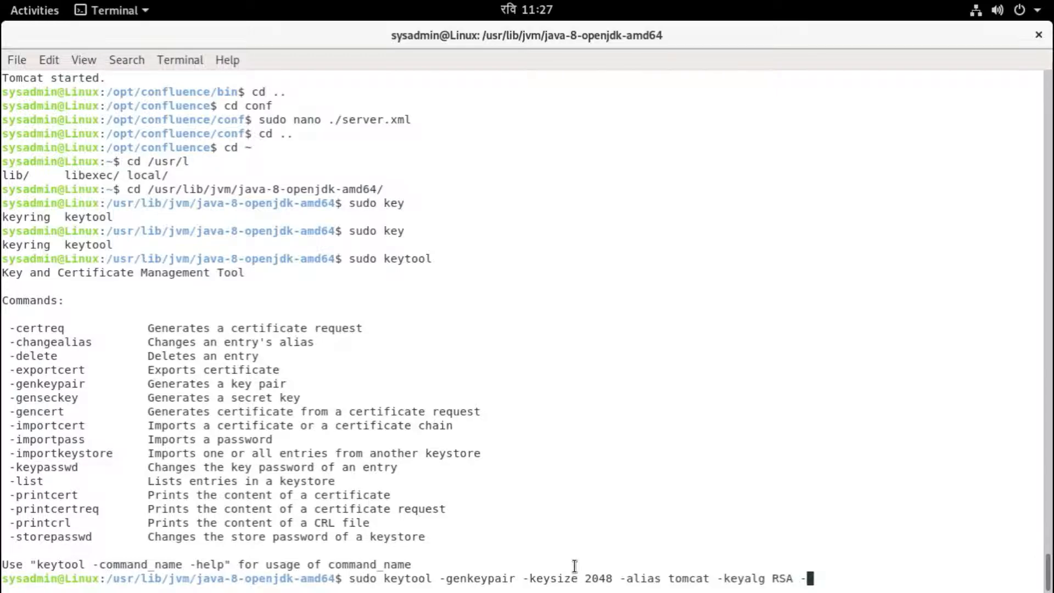
type("-sigalg")
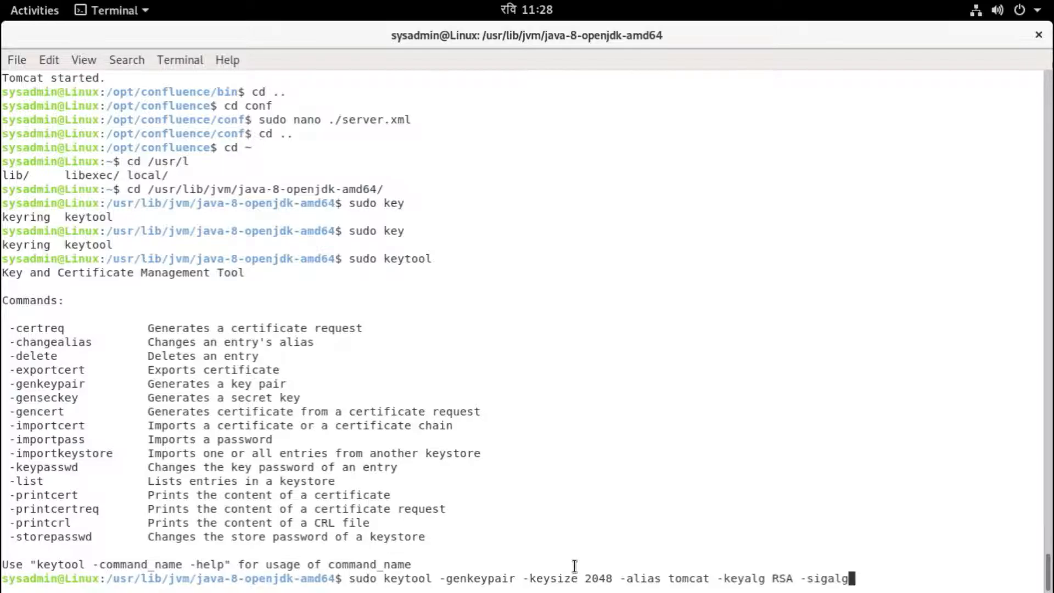
type("SHA2")
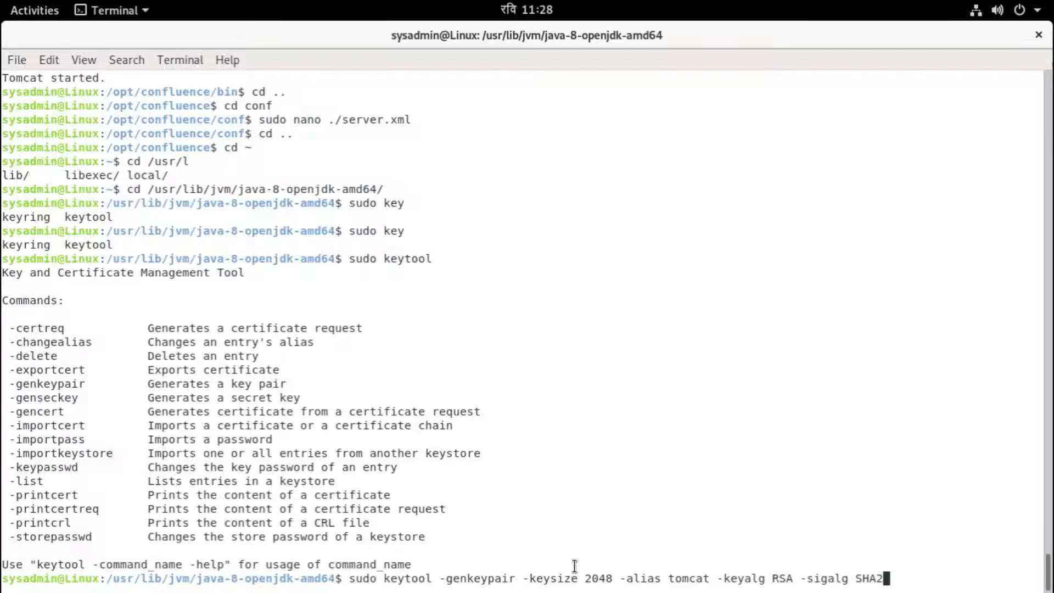
type("56with")
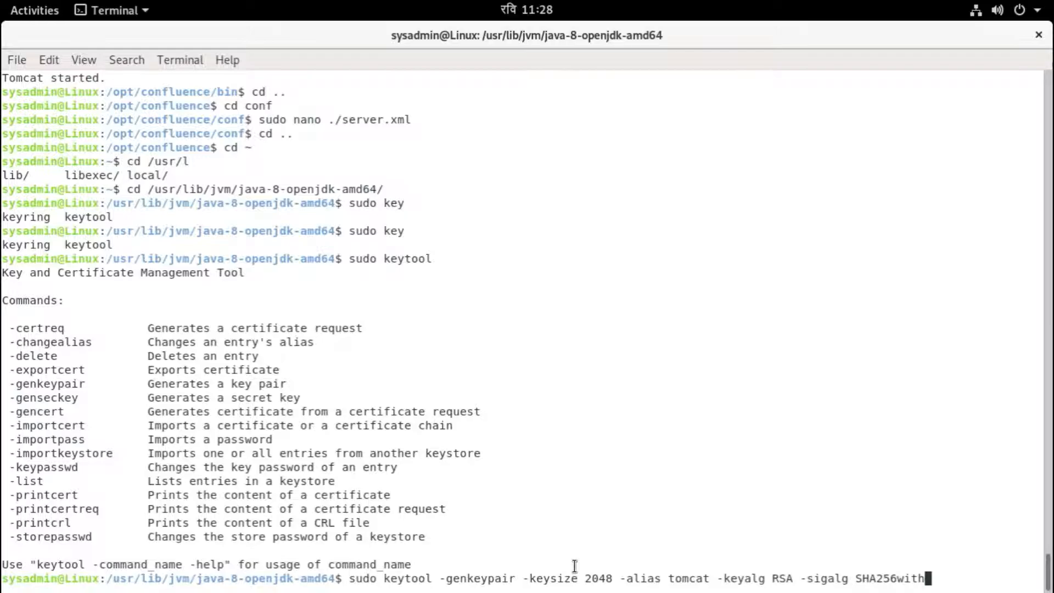
type("RSA")
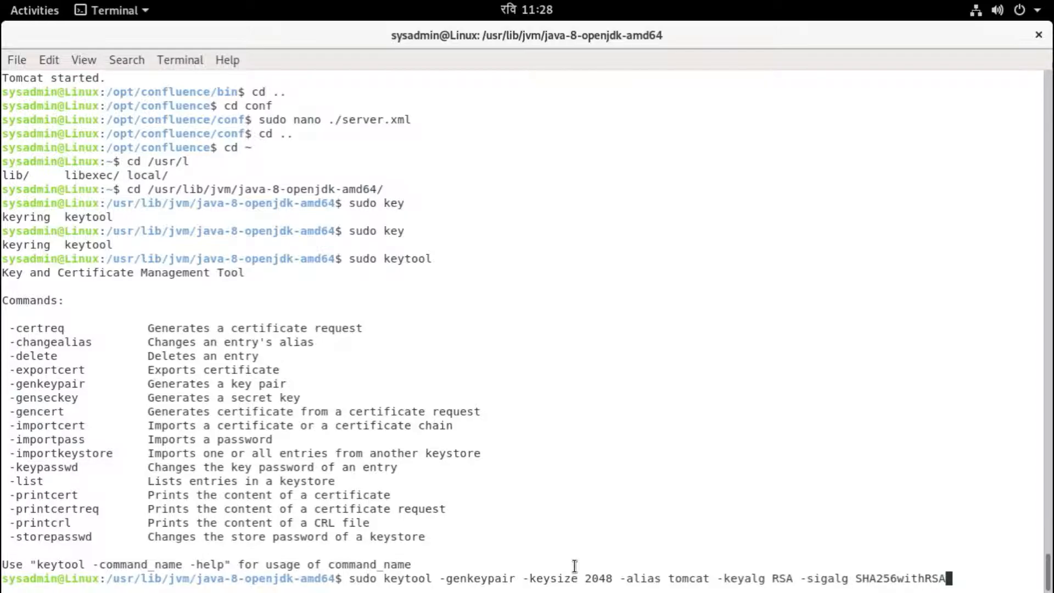
Run the generation, set the keystore password and answer name Bo, unit IT, organization Asteroid
key("Return")
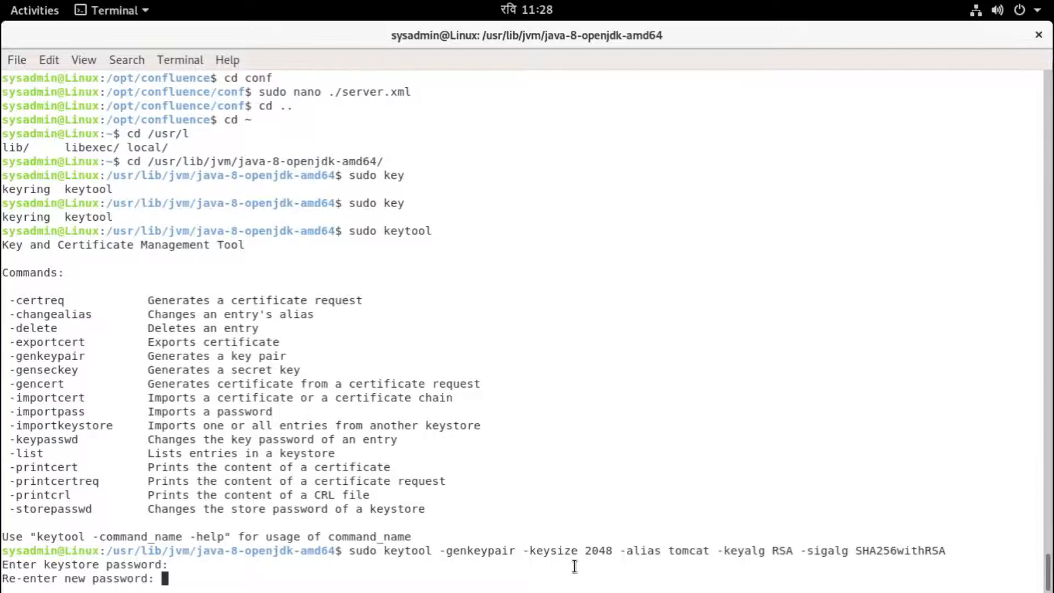
key("Return")
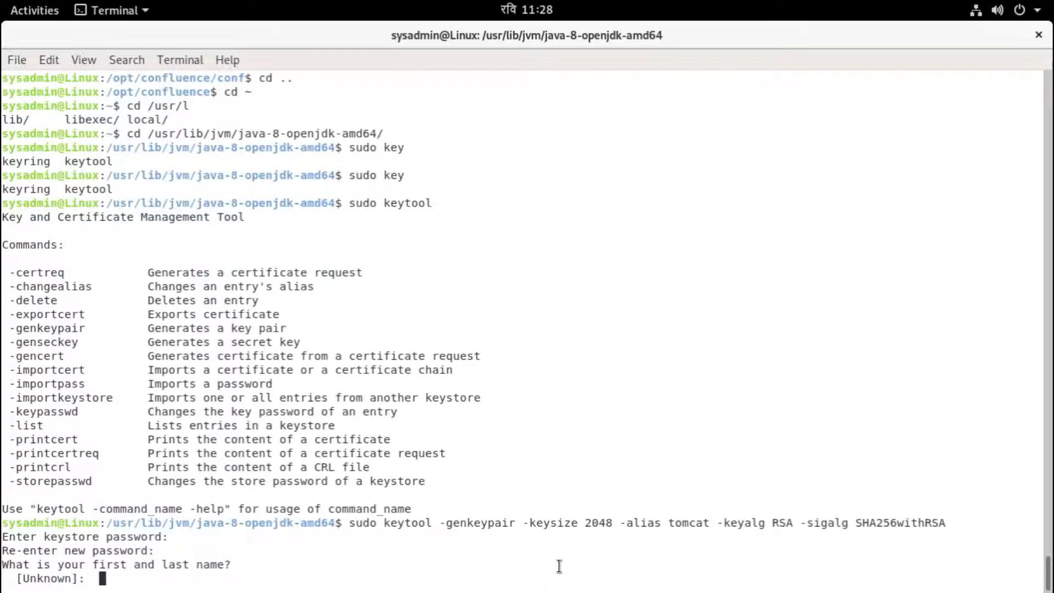
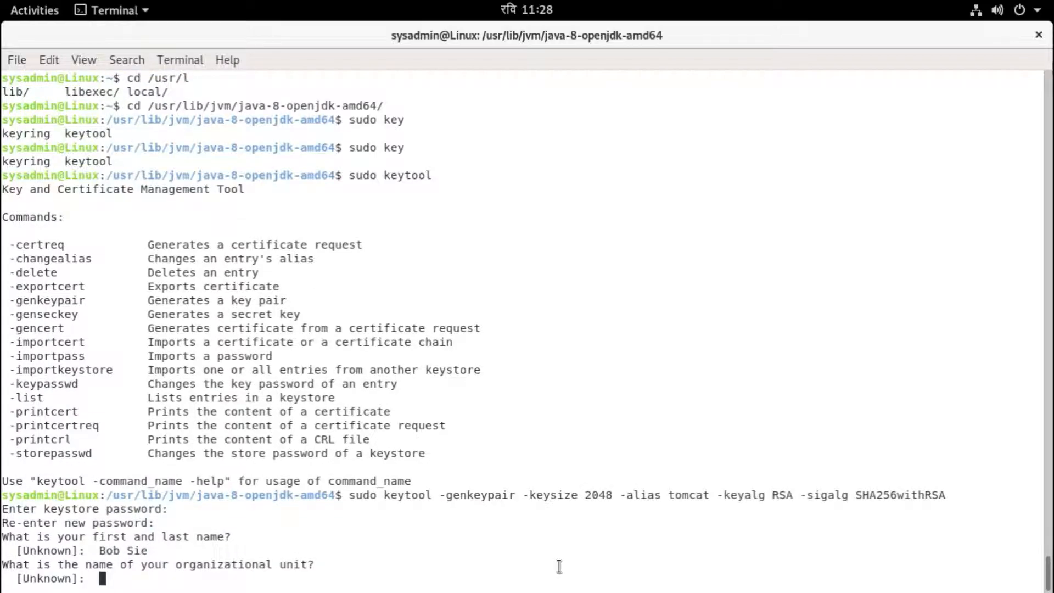
type("IT")
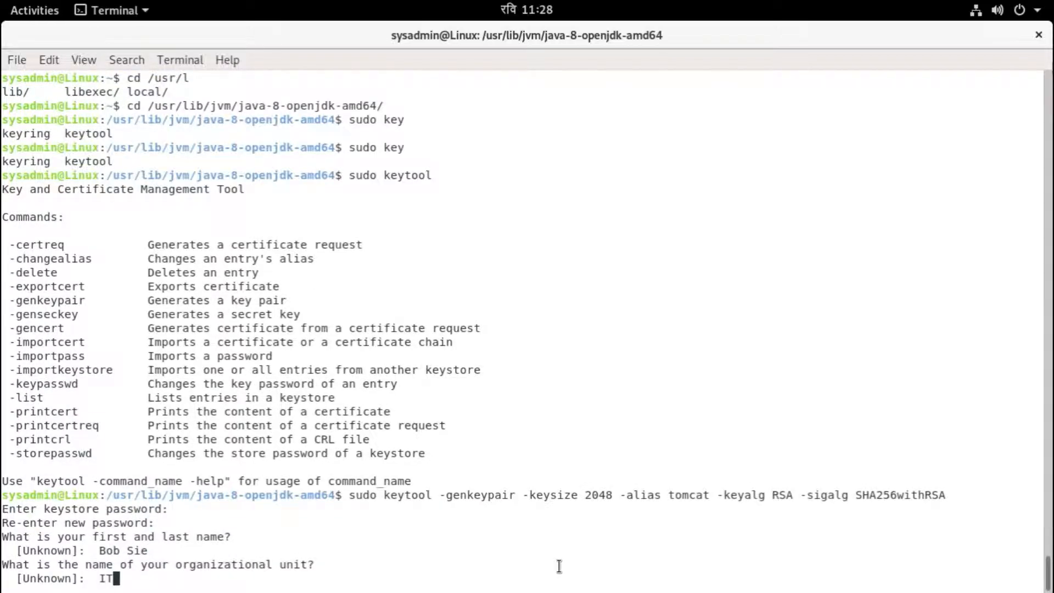
type("Asterouid Venture")
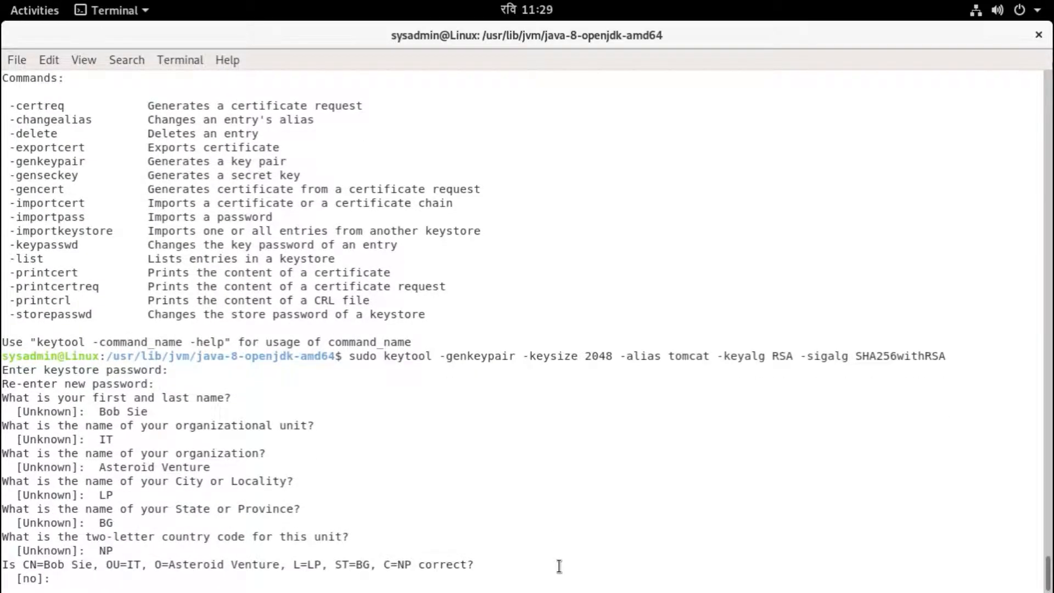
Confirm the certificate details with y and set the tomcat key password
type("y")
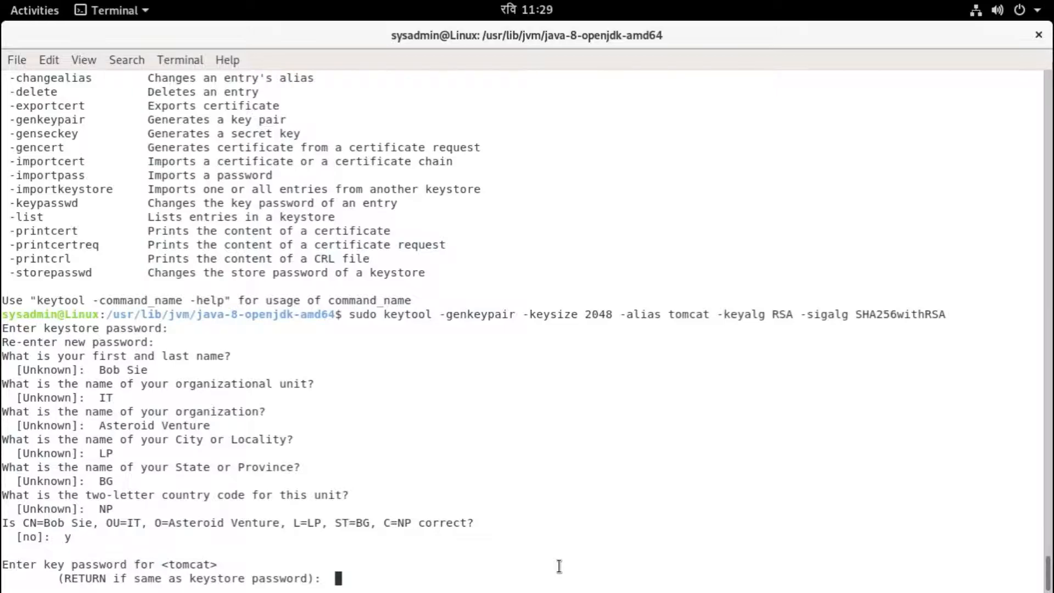
key("Return")
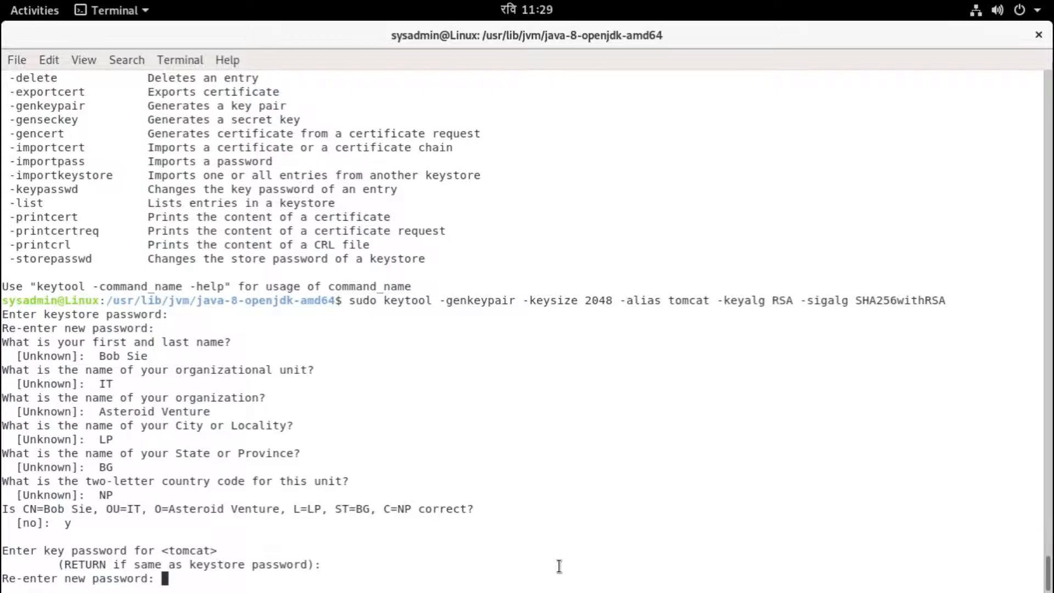
key("Return")
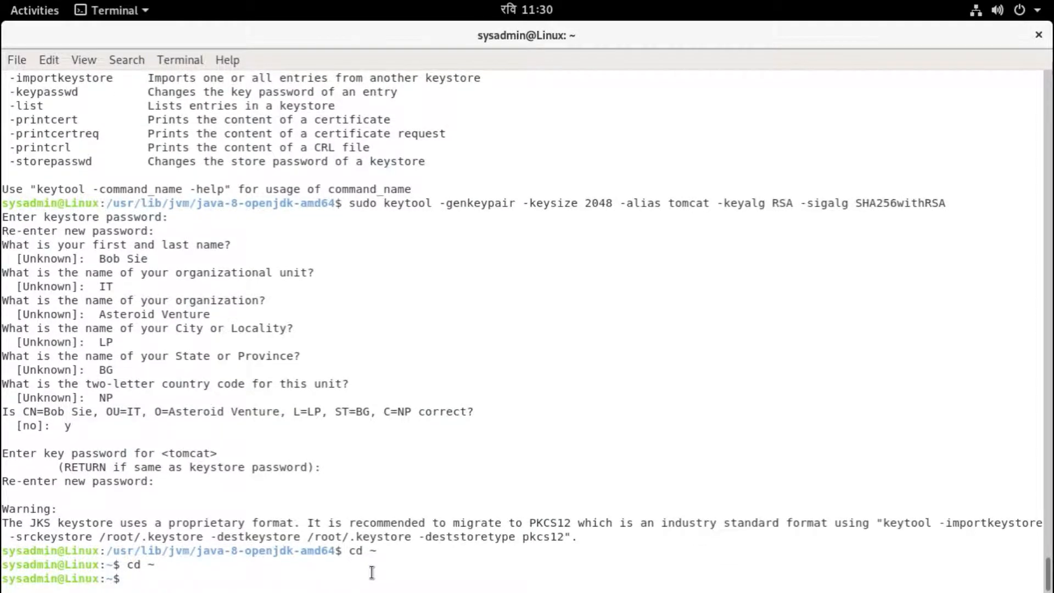
Open /opt/confluence/conf/server.xml in nano with sudo
type("s")
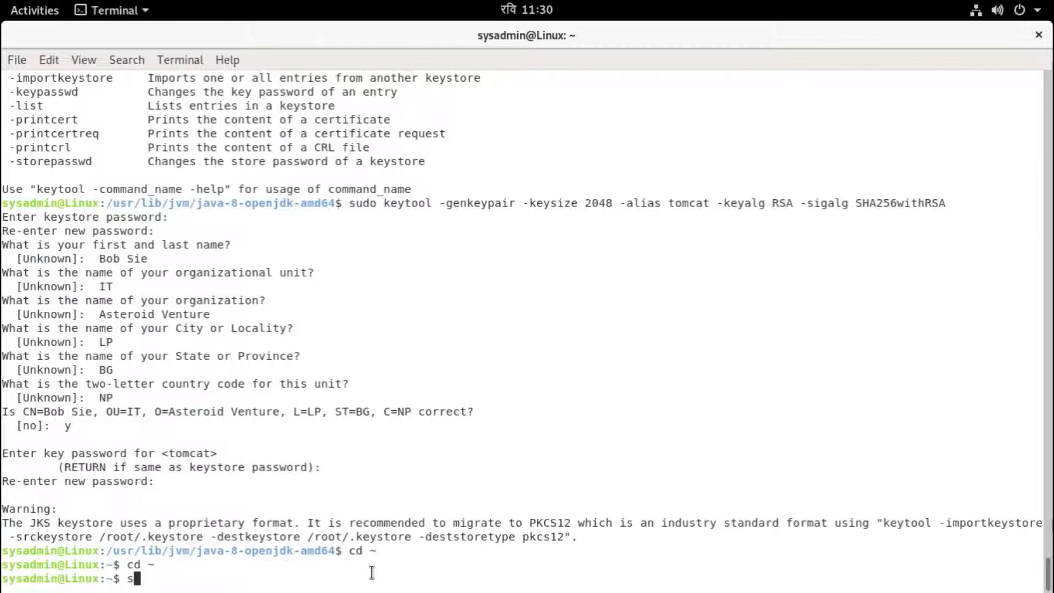
type("udo nano")
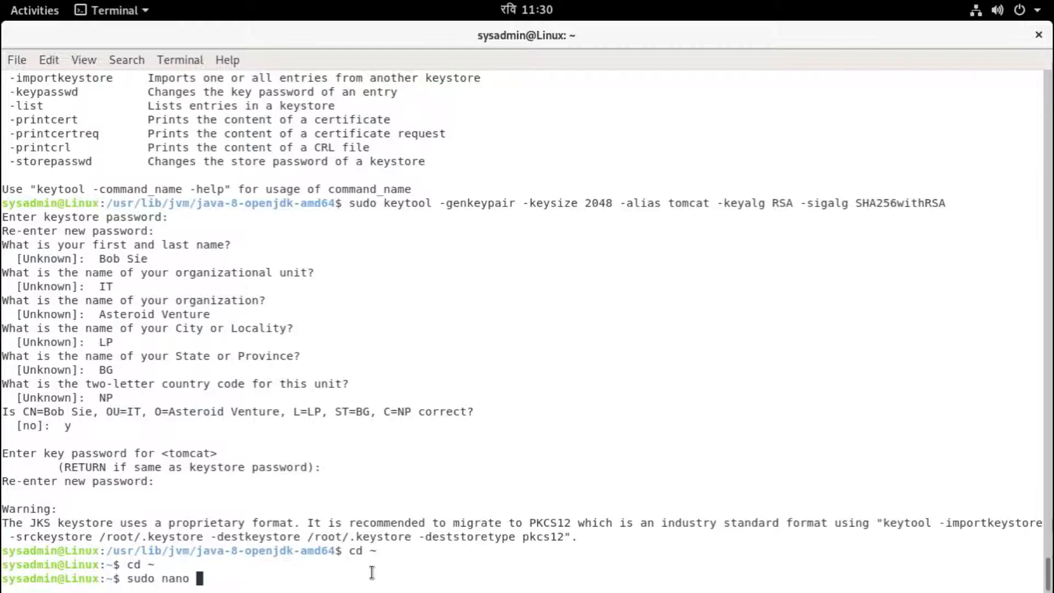
type("/opt/")
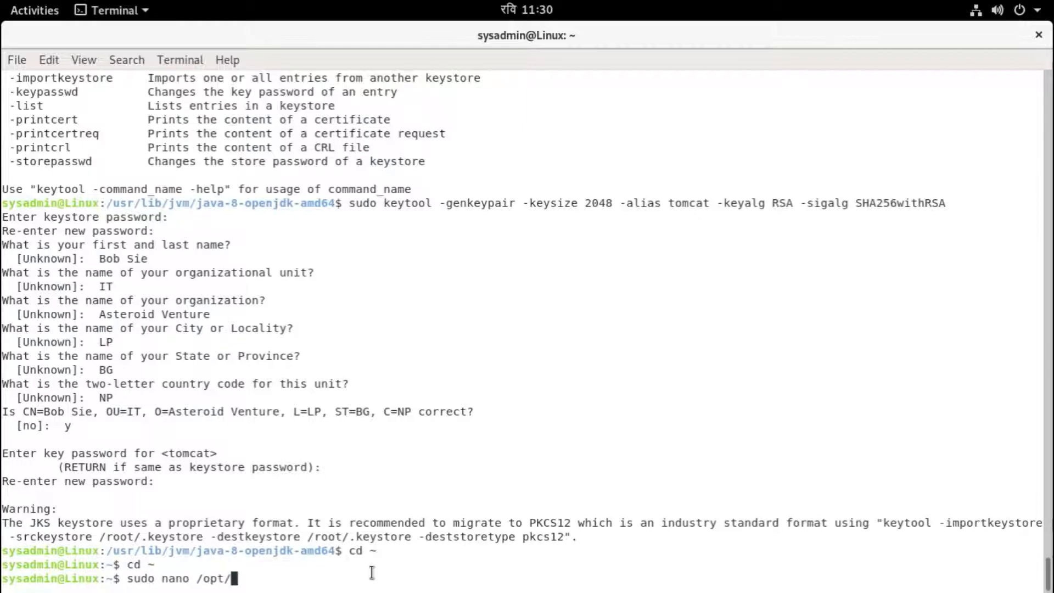
type("confluence")
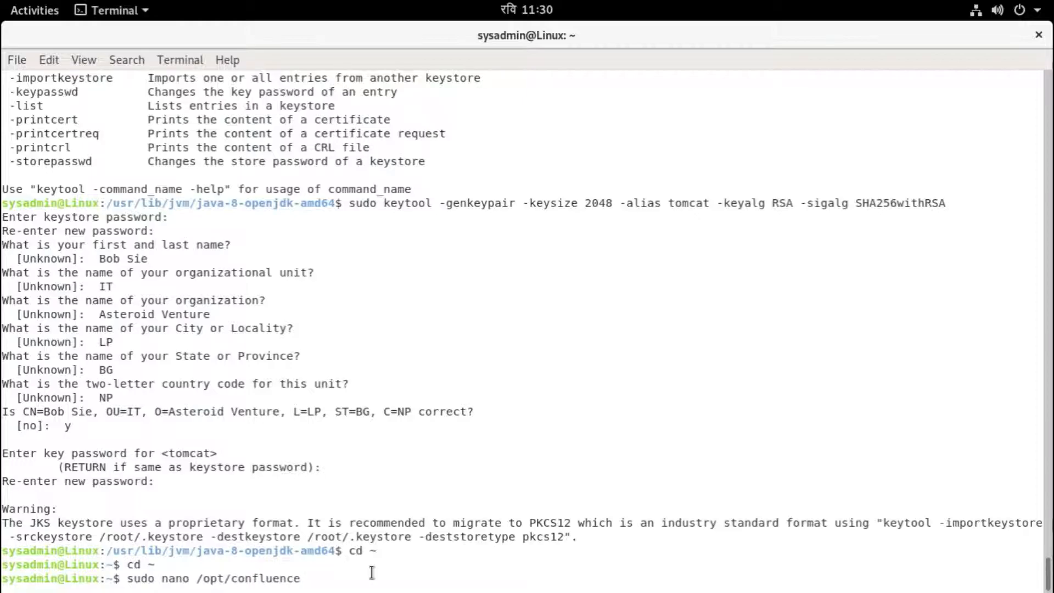
type("/conf")
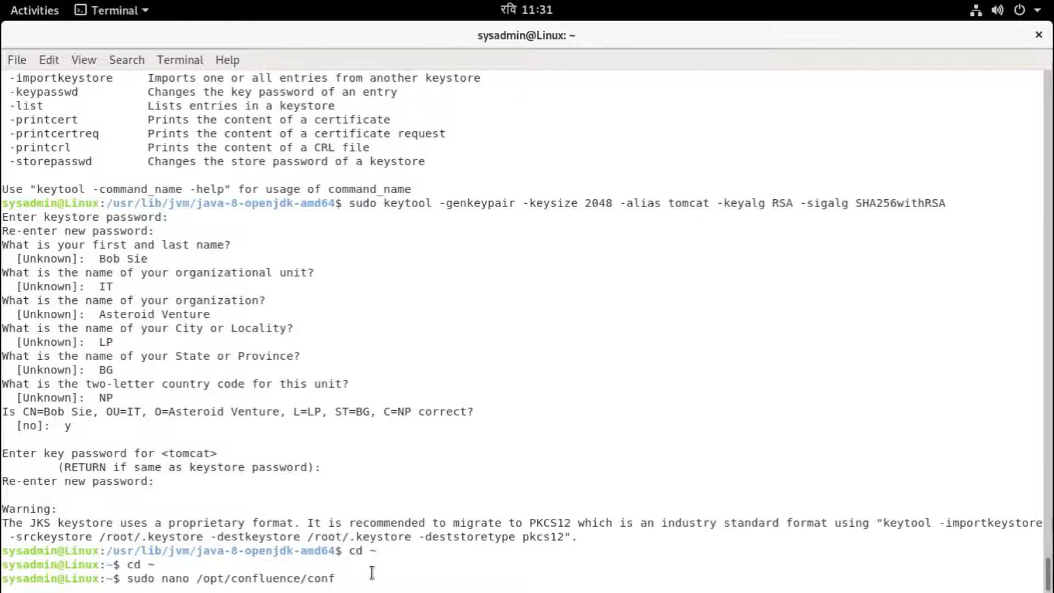
type("/server.xml")
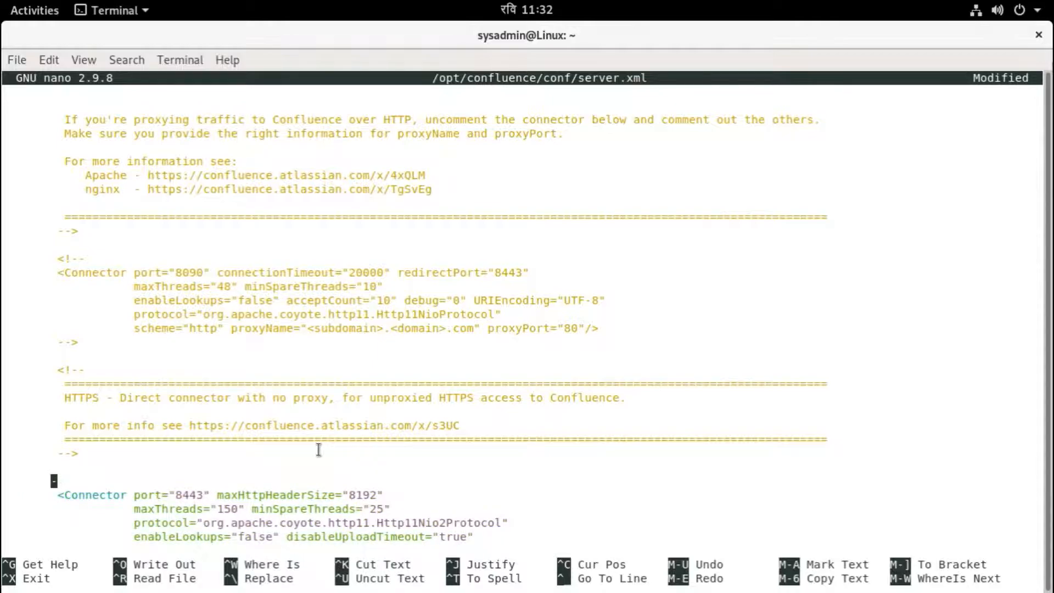
key("Down")
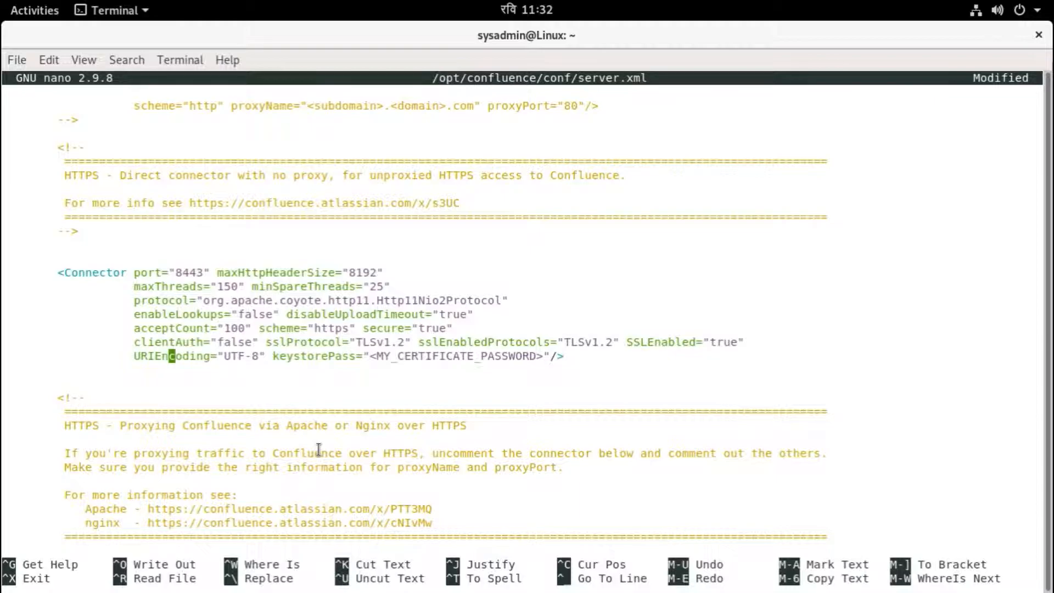
mouse_move(312, 356)
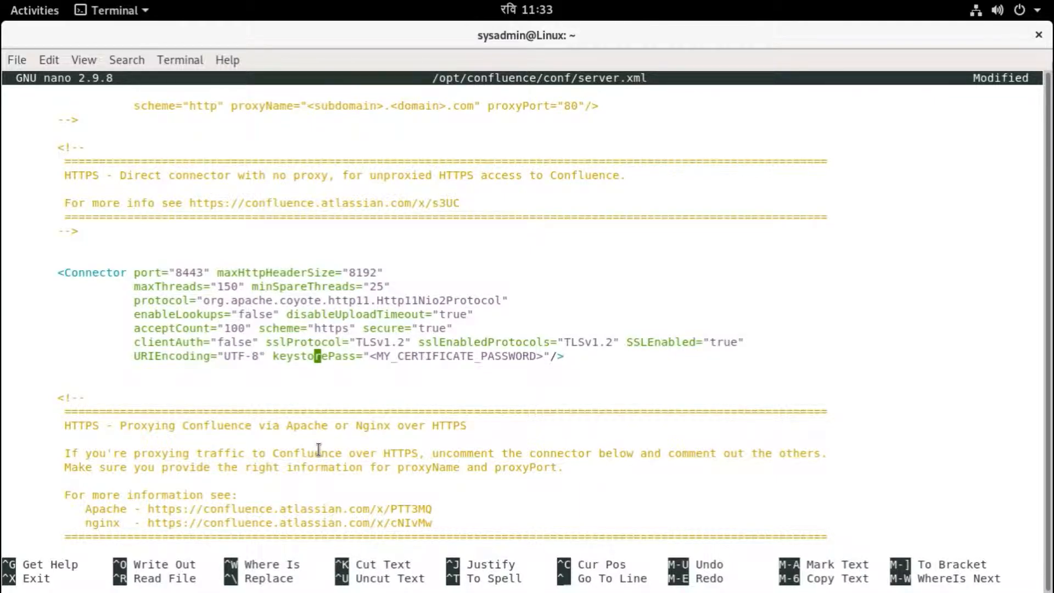
mouse_move(364, 356)
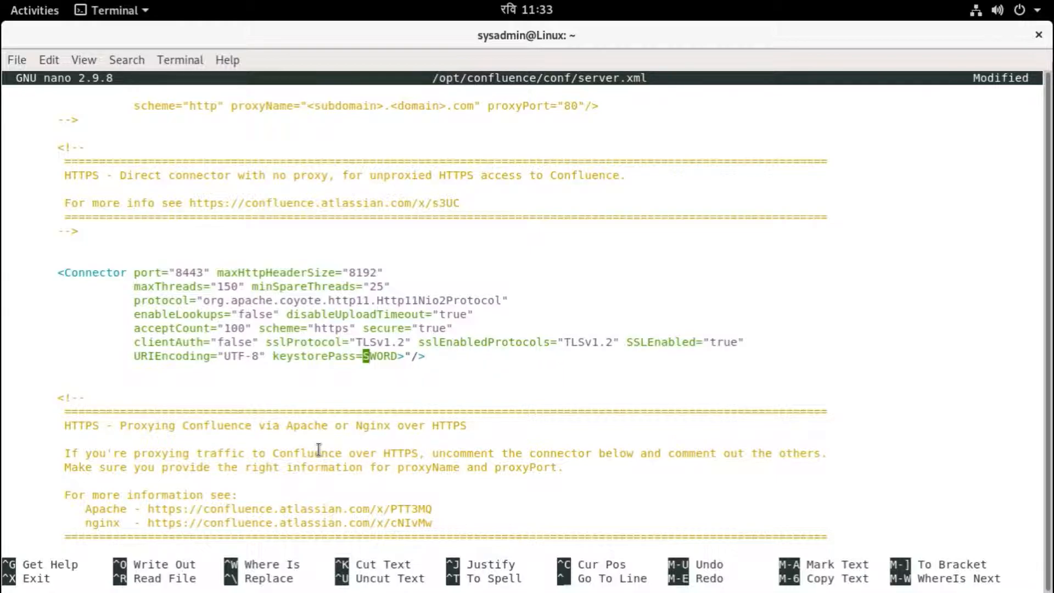
key("Delete")
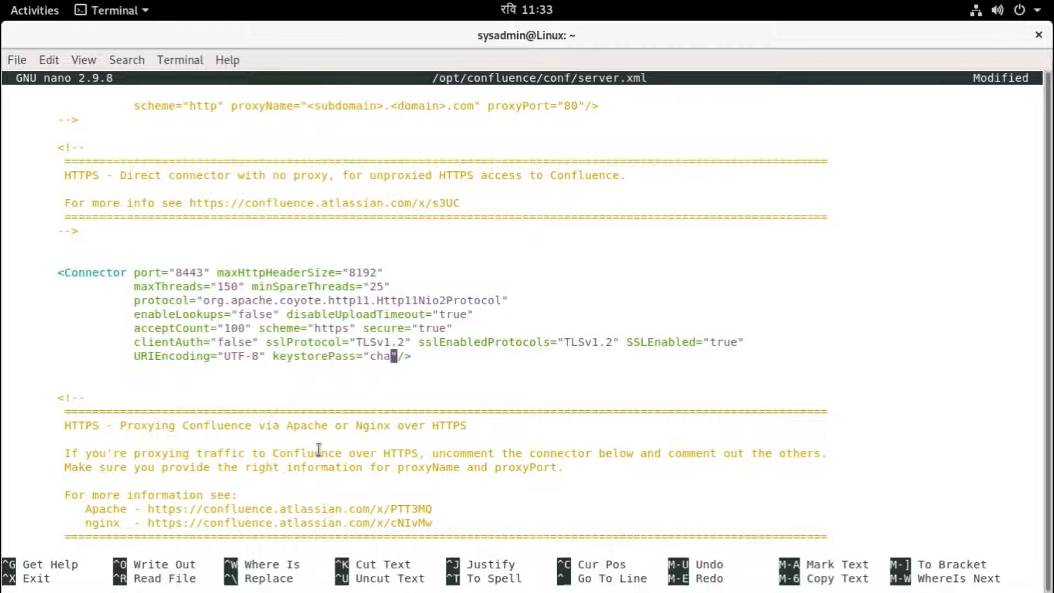
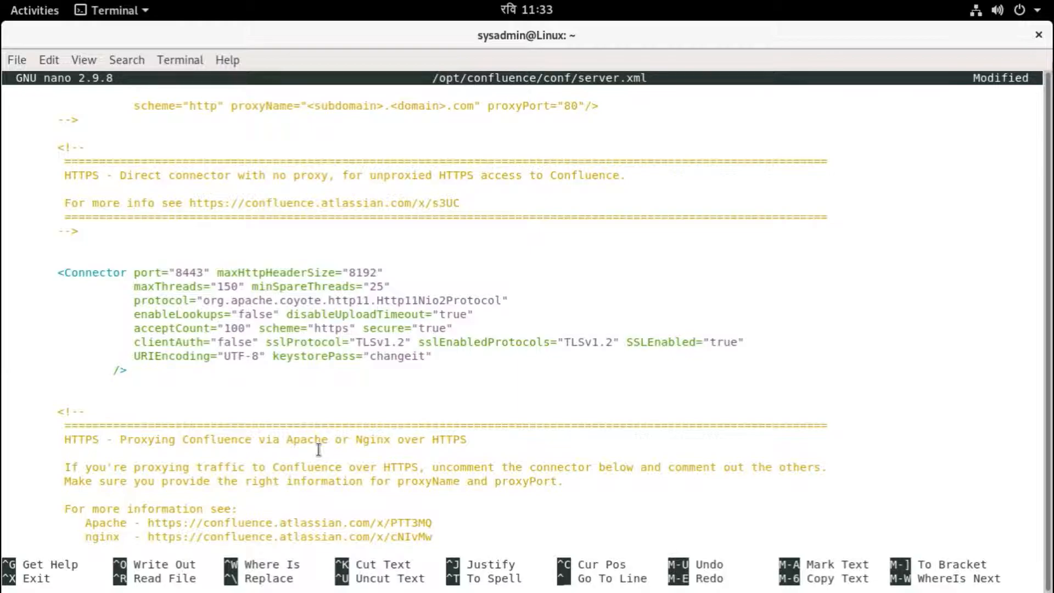
Add KeystoreFile="/root/.keystore" to the connector and save server.xml
type("Keystore")
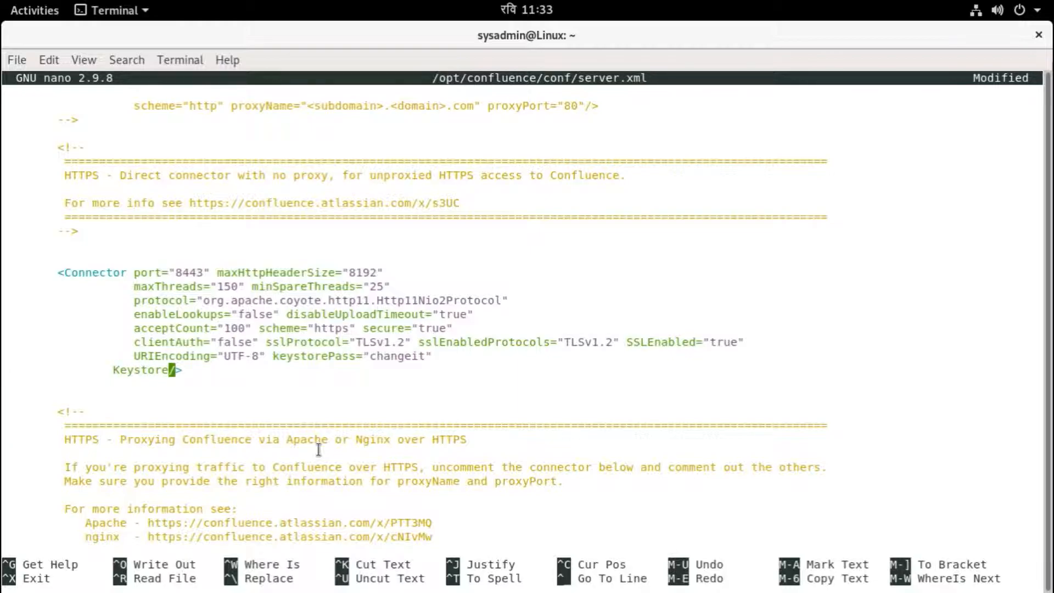
type("File=")
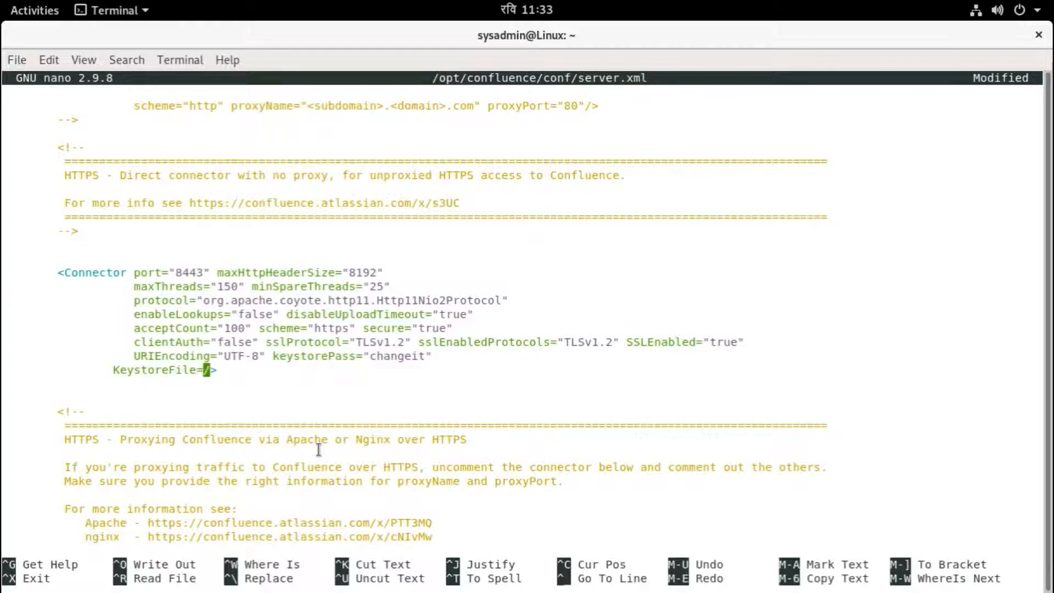
type("\"")
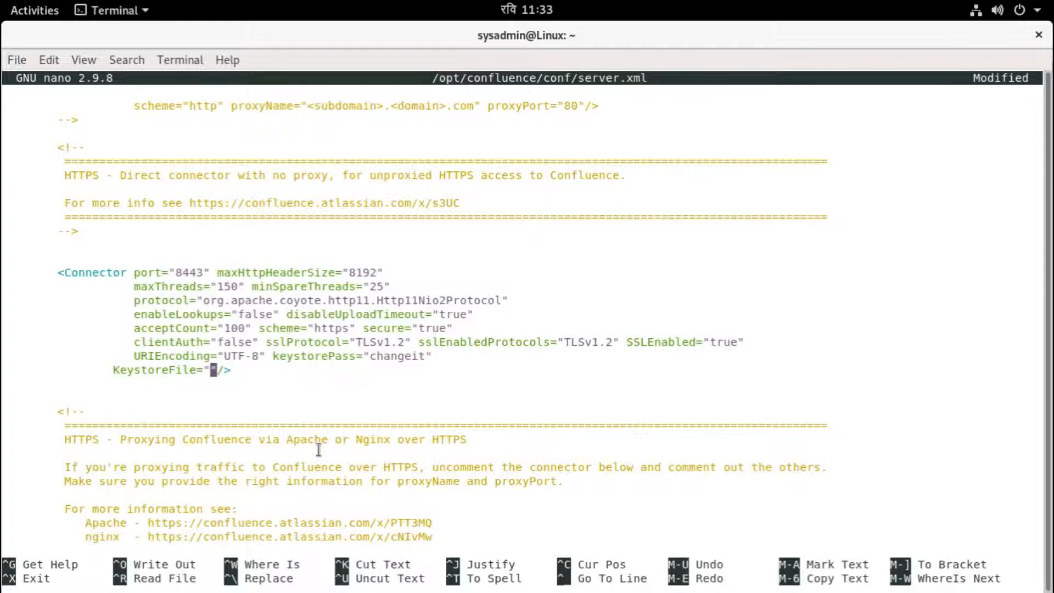
type("/root/.")
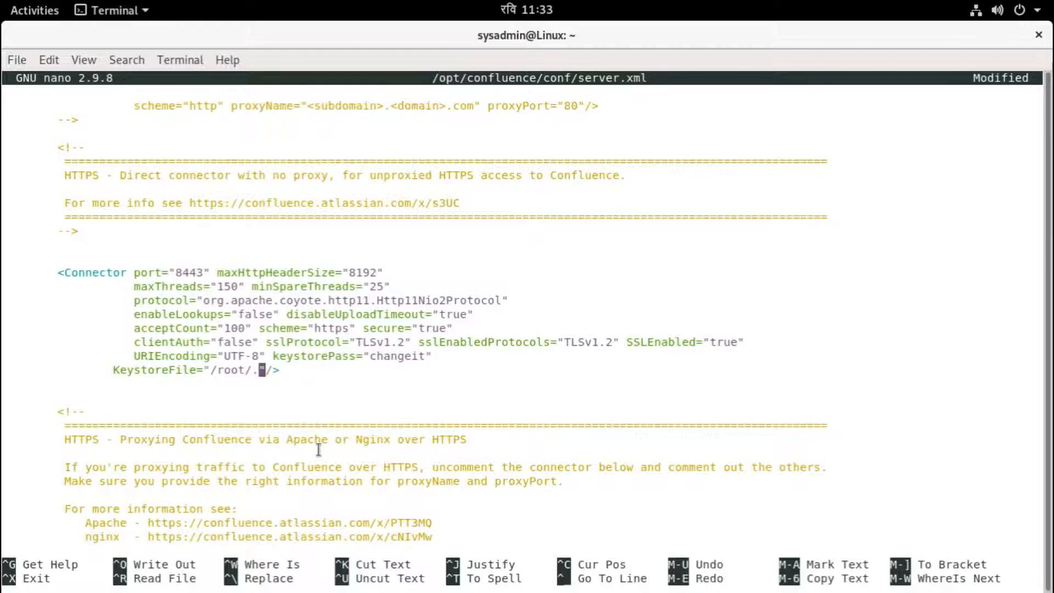
type("keystore")
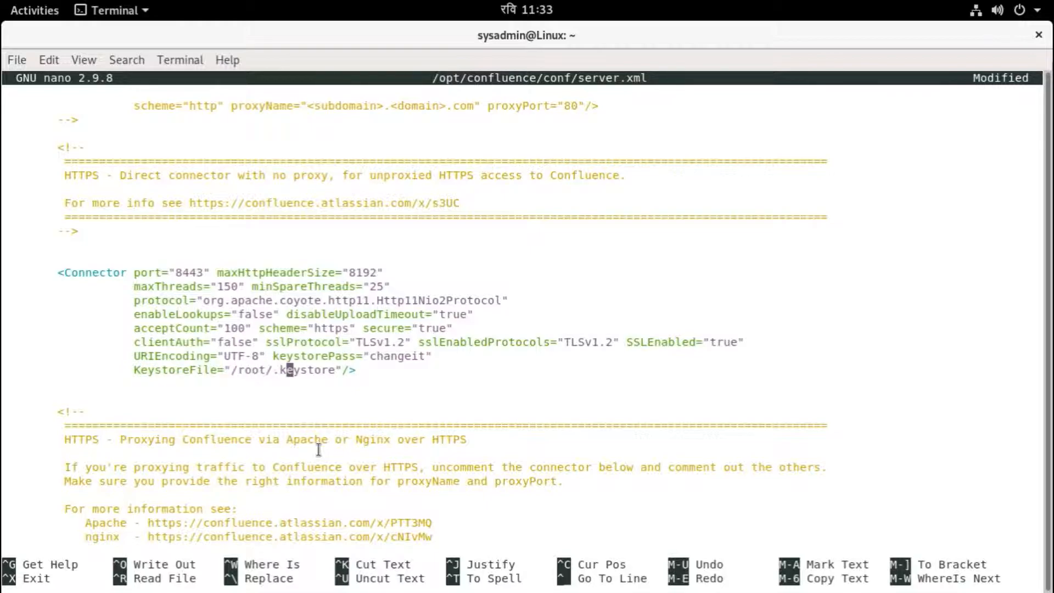
key("ctrl+o")
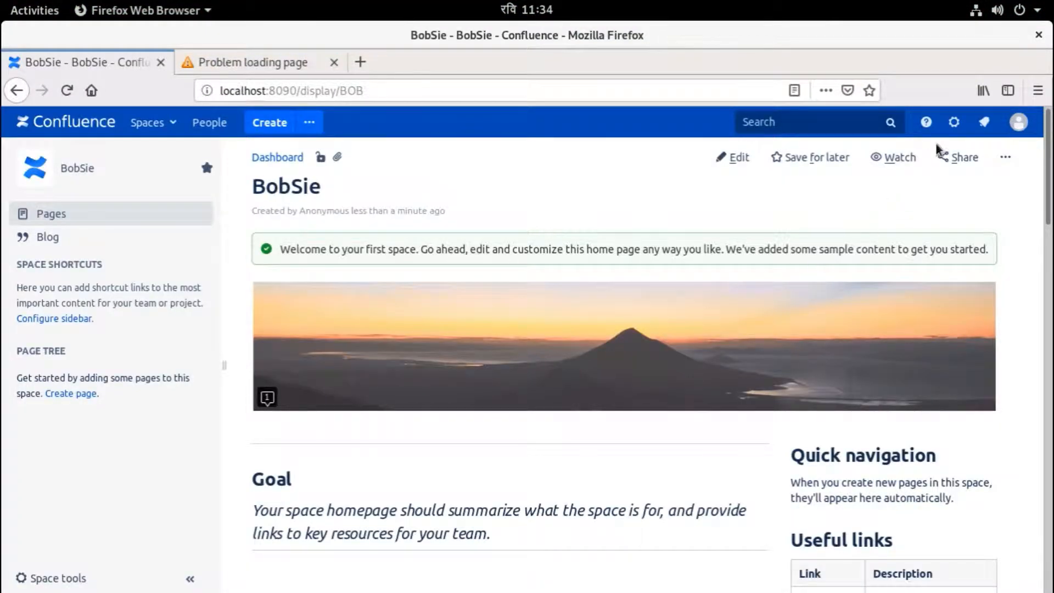
Enter General configuration as administrator and start editing the site settings
left_click(954, 122)
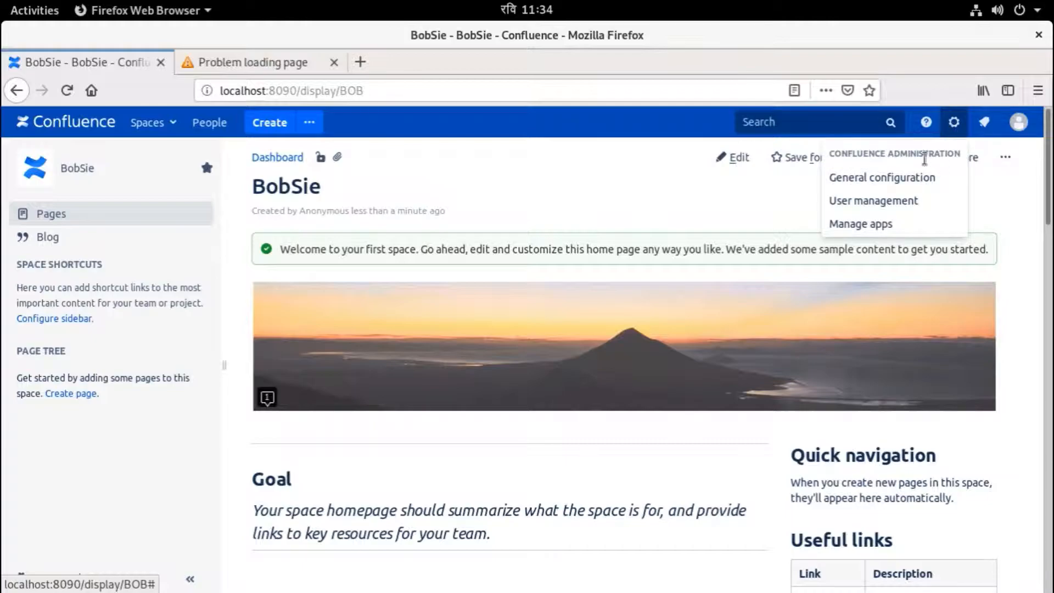
left_click(881, 178)
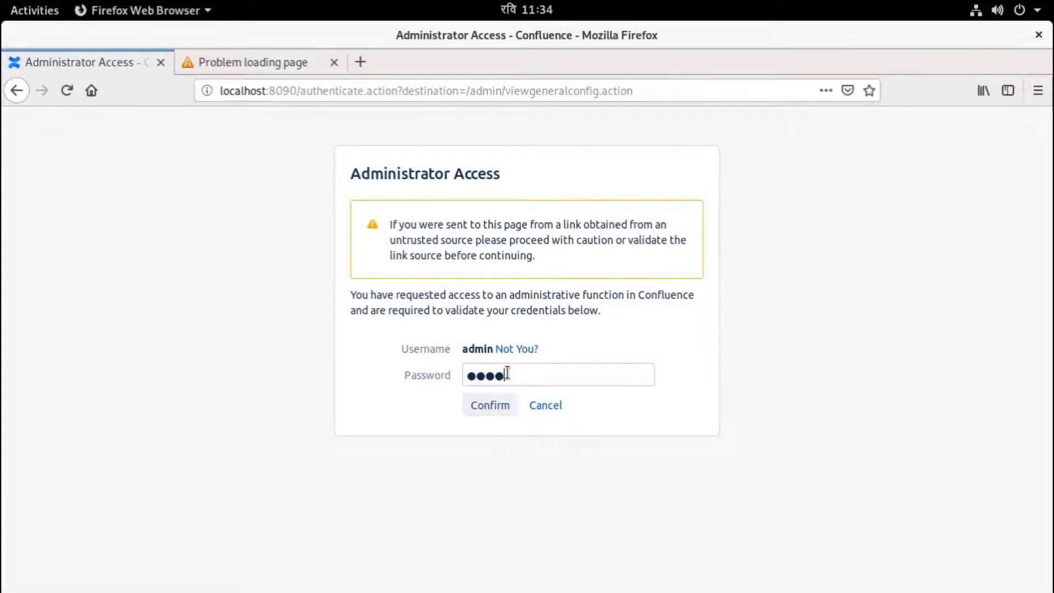
left_click(489, 405)
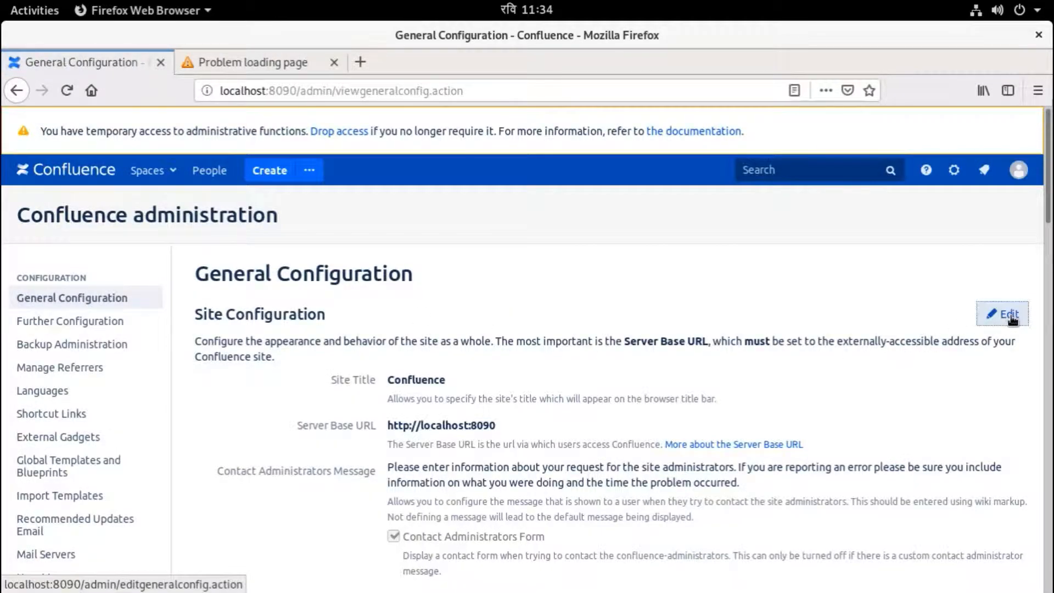
left_click(1001, 314)
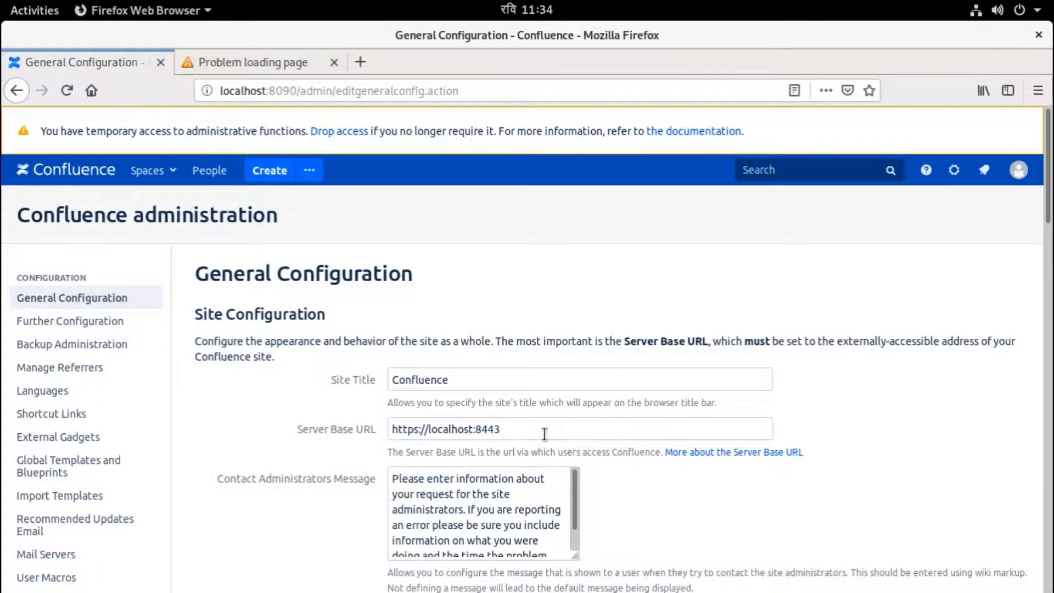
scroll("down", 3)
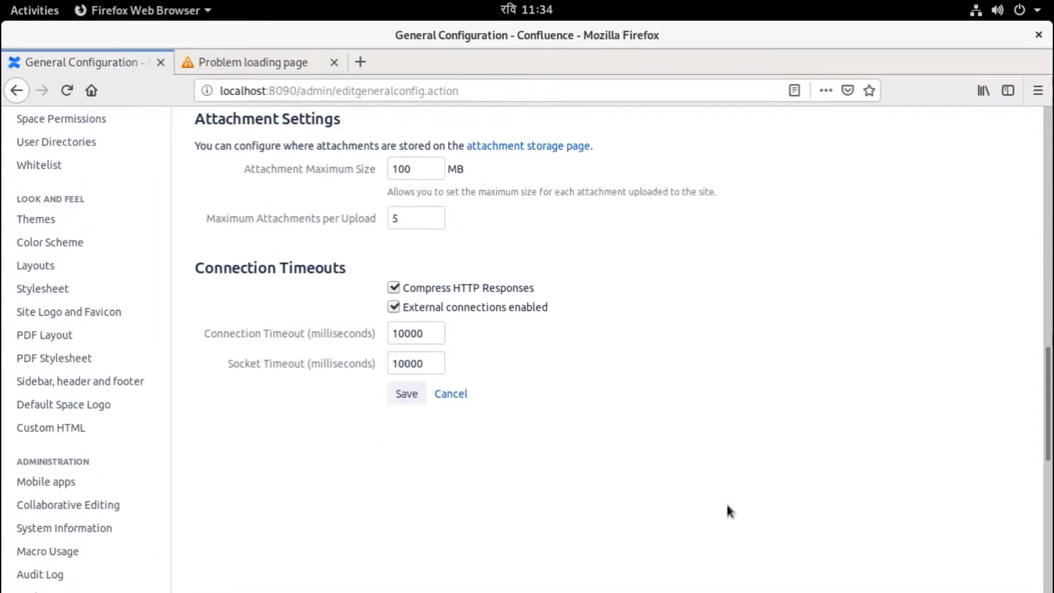
scroll("down", 3)
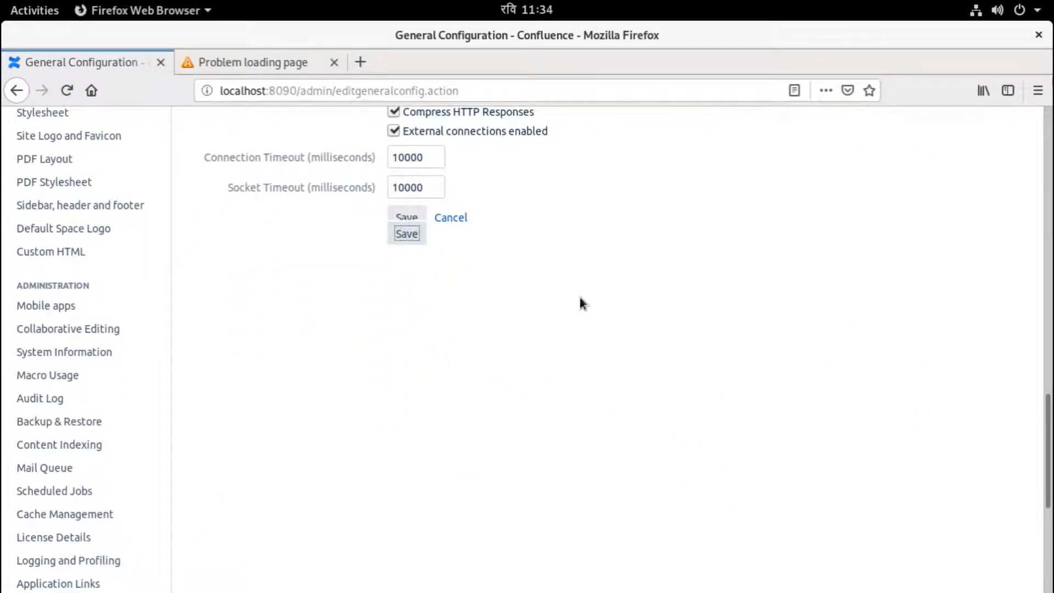
left_click(406, 232)
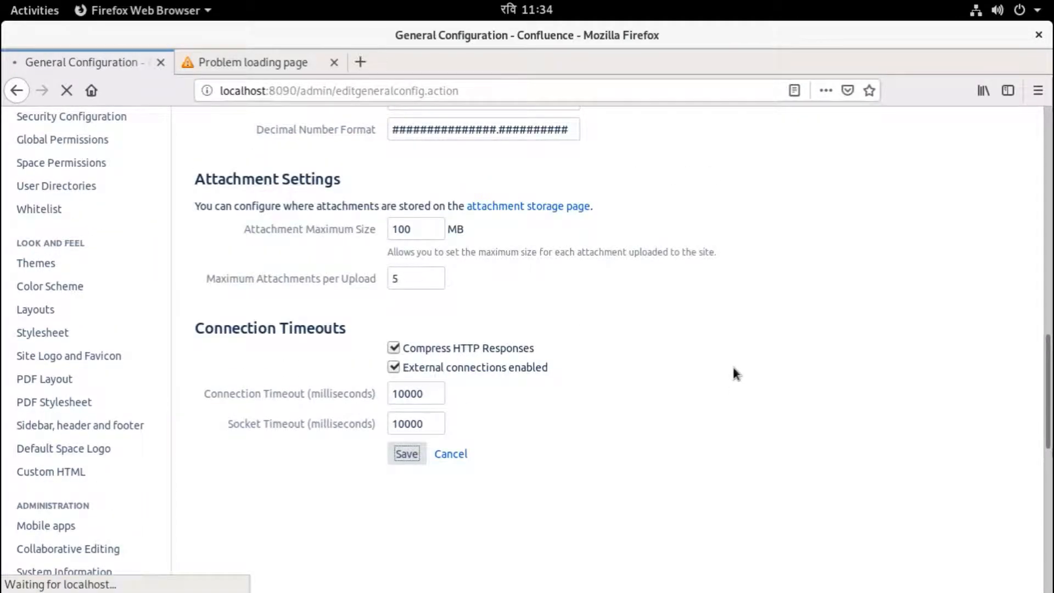
left_click(406, 453)
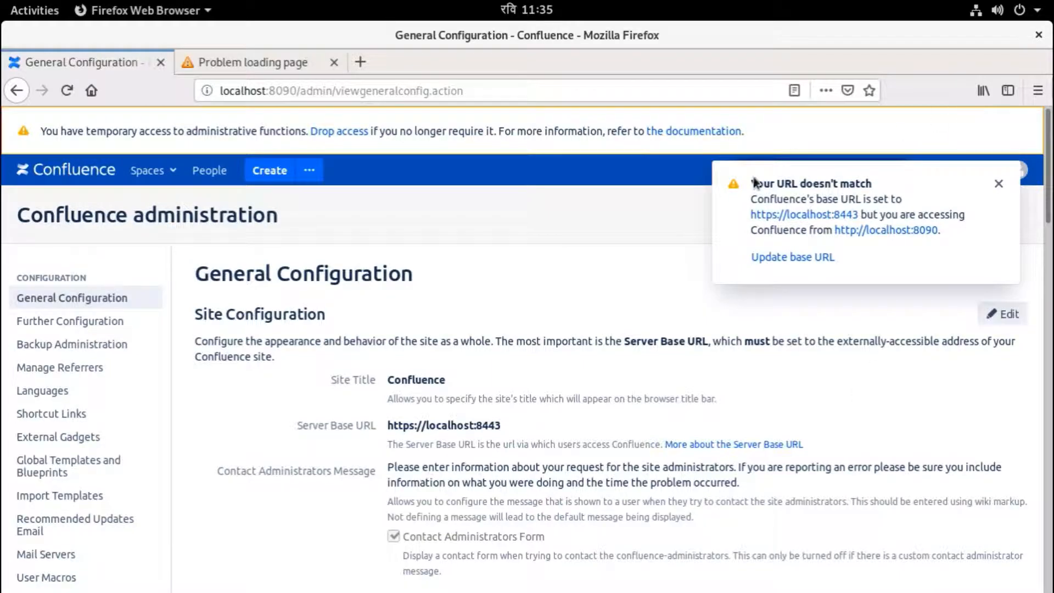
mouse_move(804, 215)
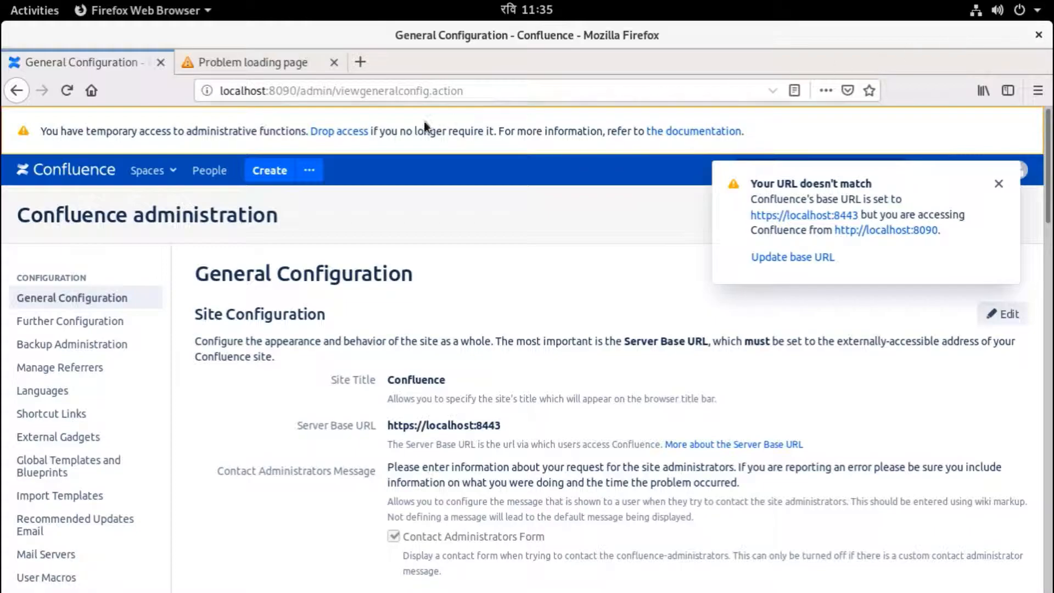
left_click(259, 62)
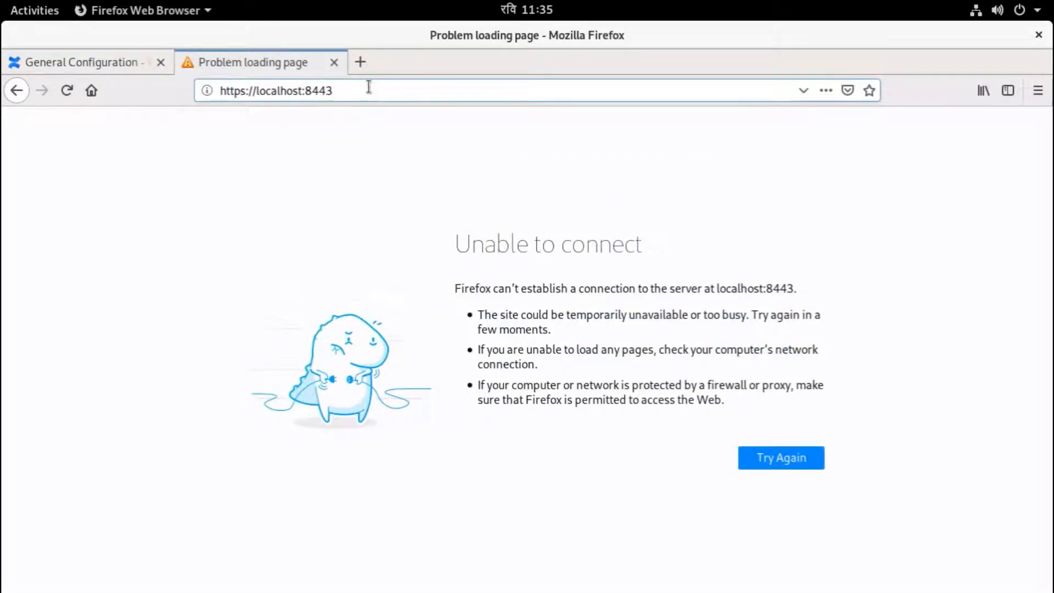
mouse_move(728, 59)
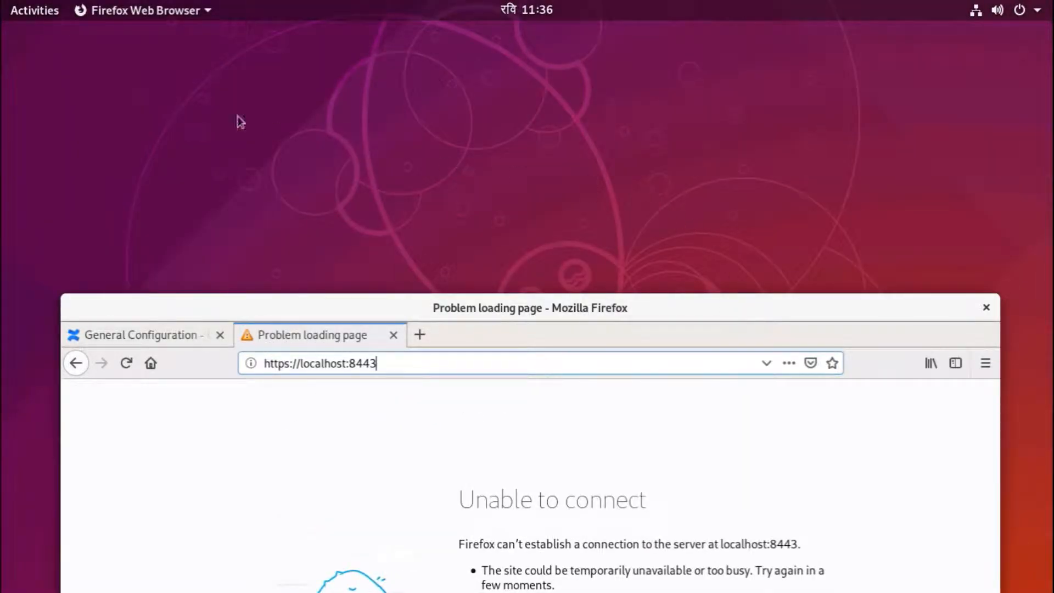
left_click(34, 10)
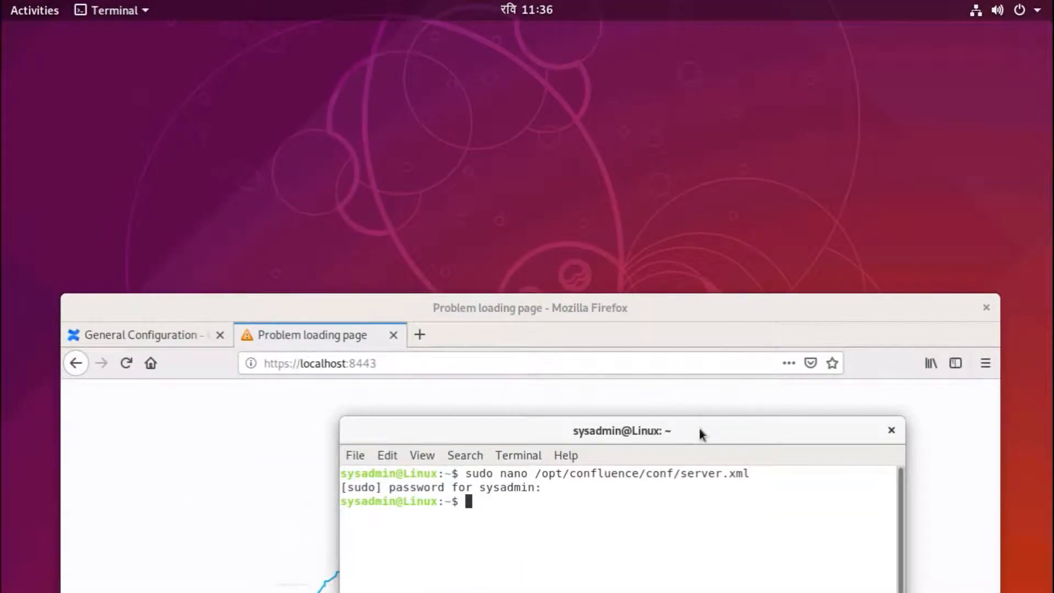
Maximize Terminal and compose sudo /opt/confluence/bin/start-confluence.sh
double_click(621, 430)
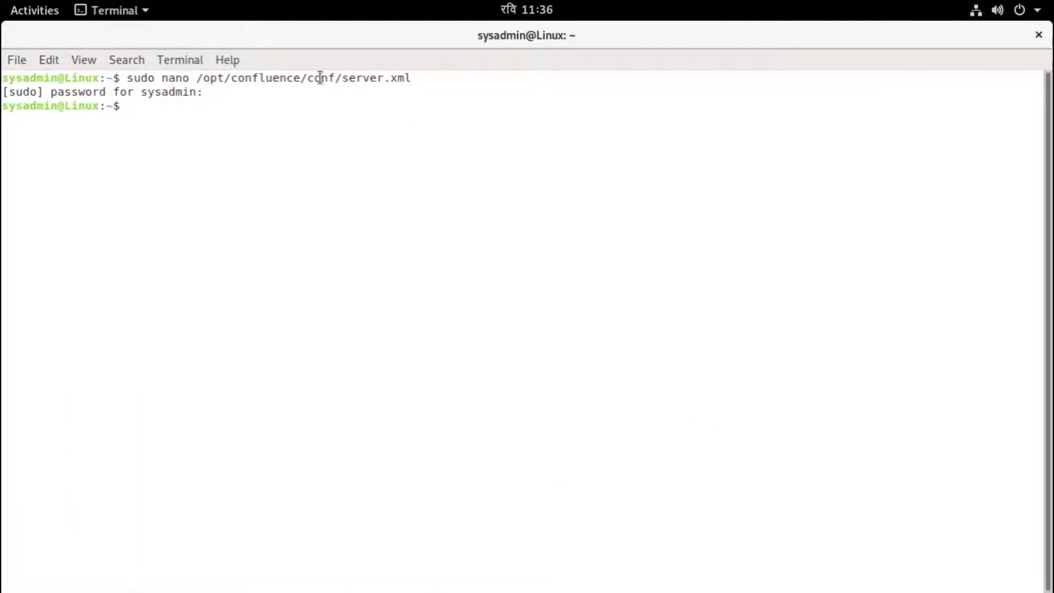
type("sudo")
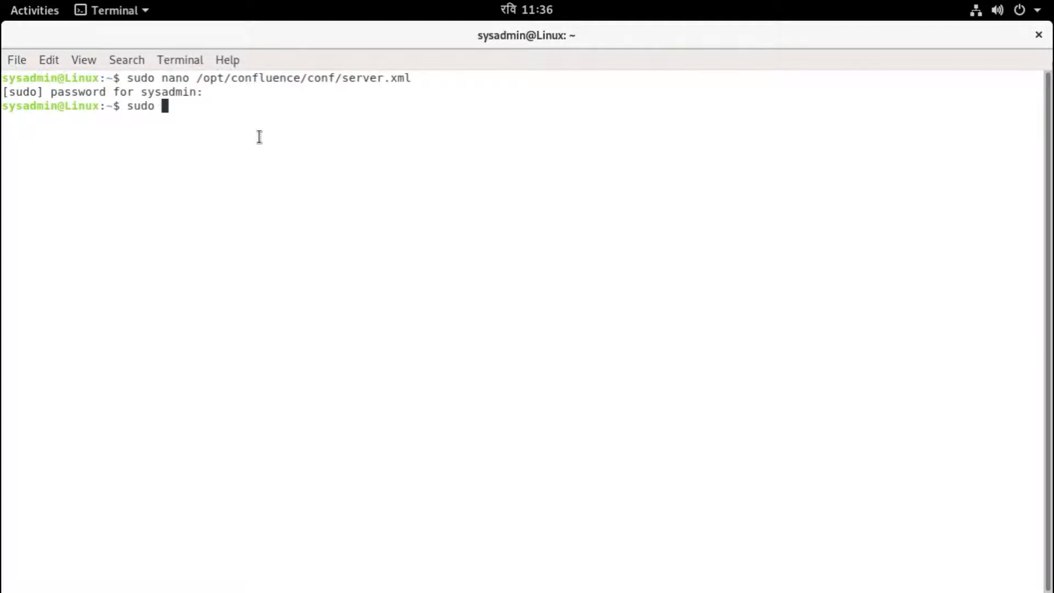
type("/opt/")
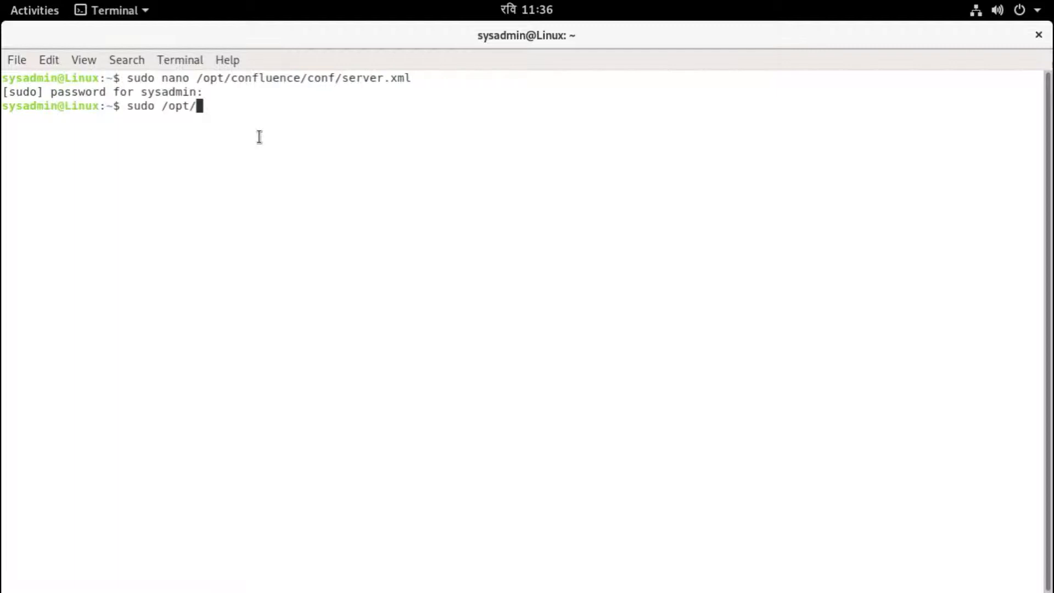
type("confluence")
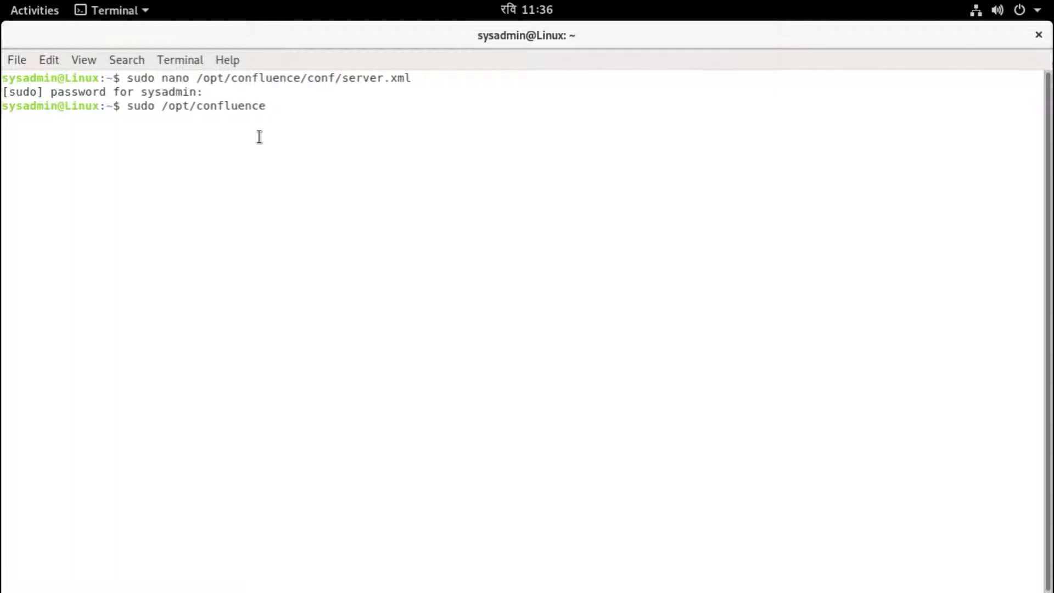
type("/bin/start-confluence.")
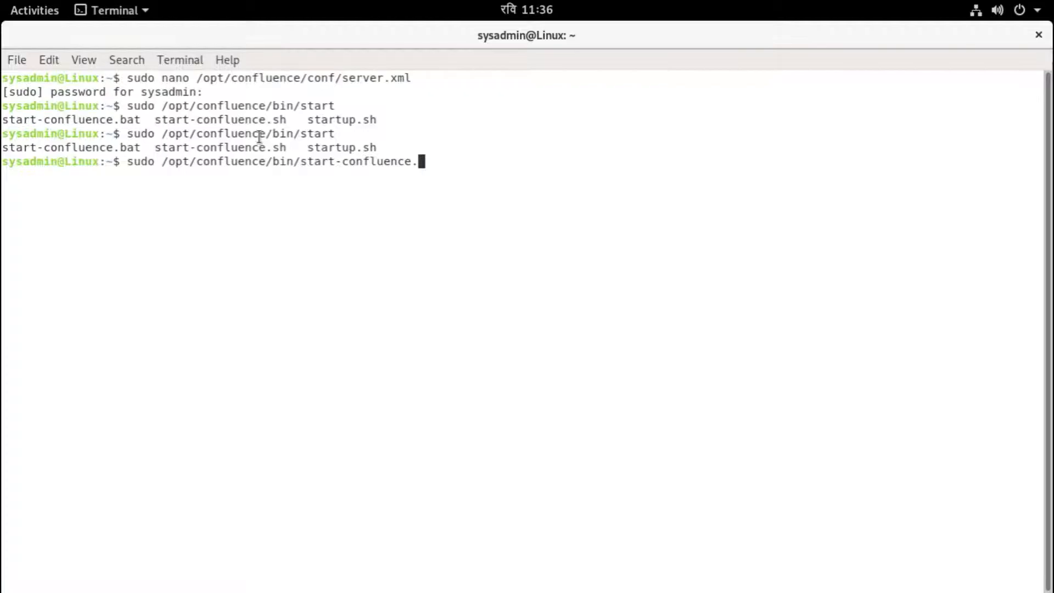
type("sh")
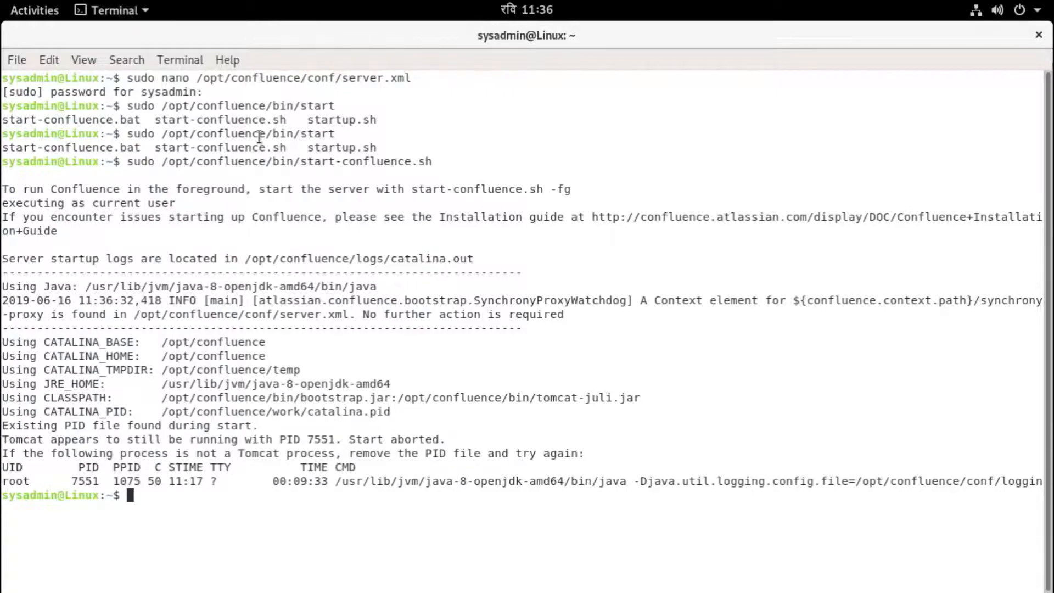
Run start-confluence.sh, then stop-confluence.sh to kill the stuck Tomcat after startup aborts
type("sudo /opt/confluence/bin/start-confluence.sh")
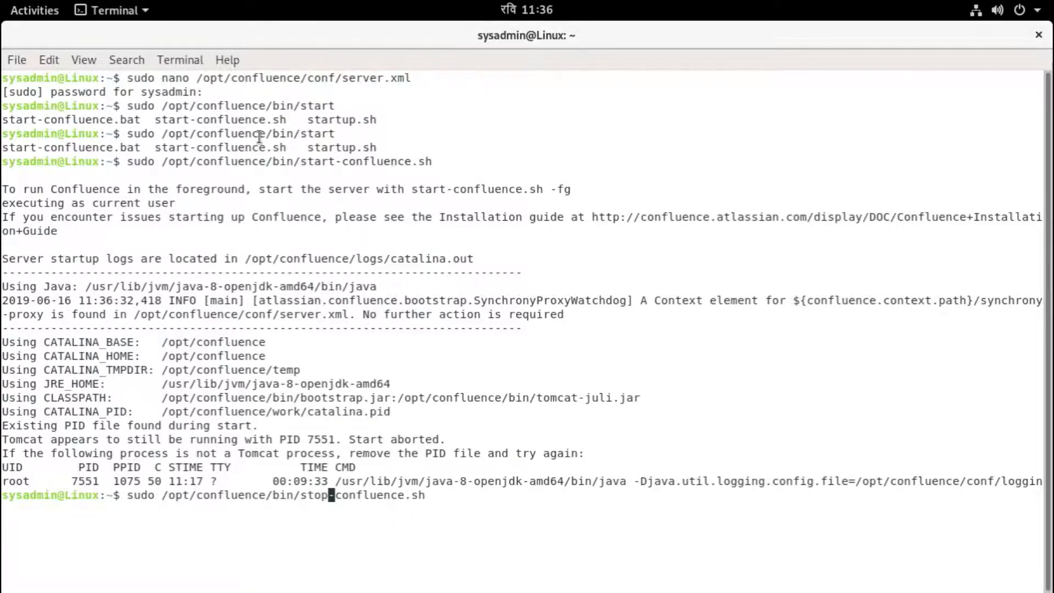
key("Return")
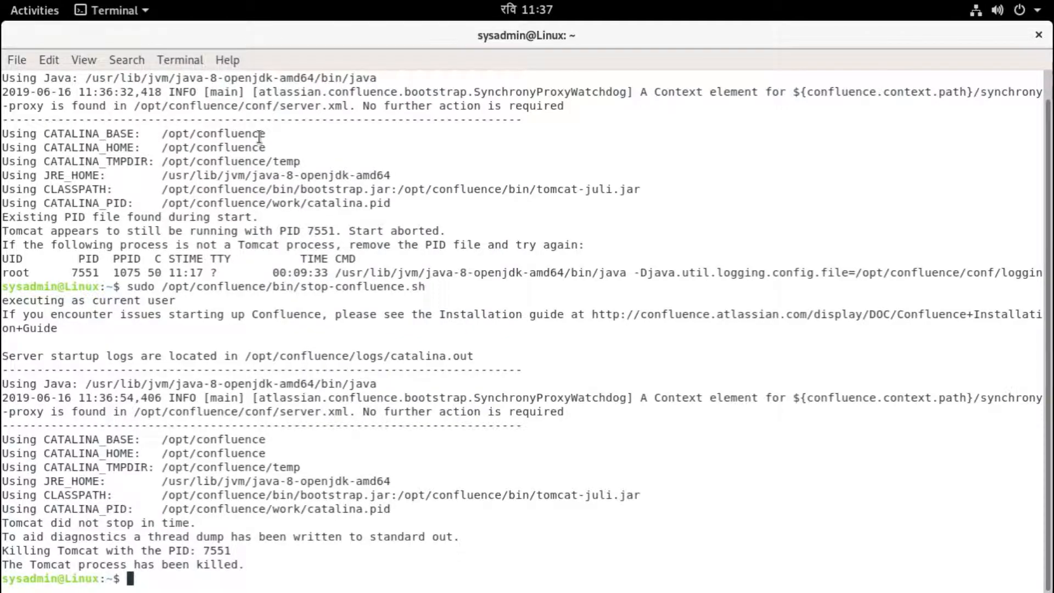
type("sudo /opt/confluence/bin/stop-confluence.sh")
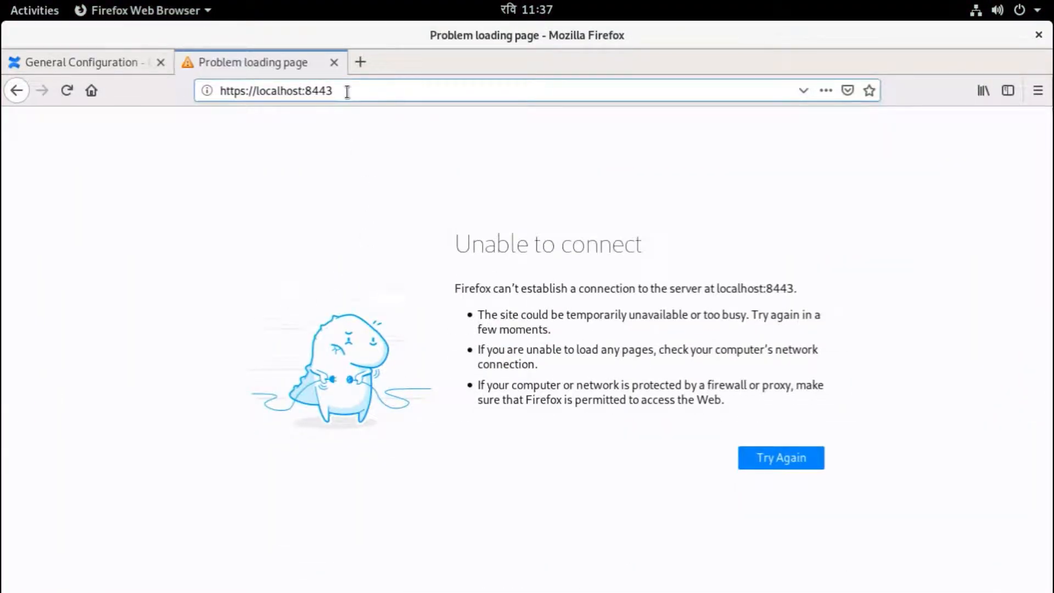
left_click(779, 458)
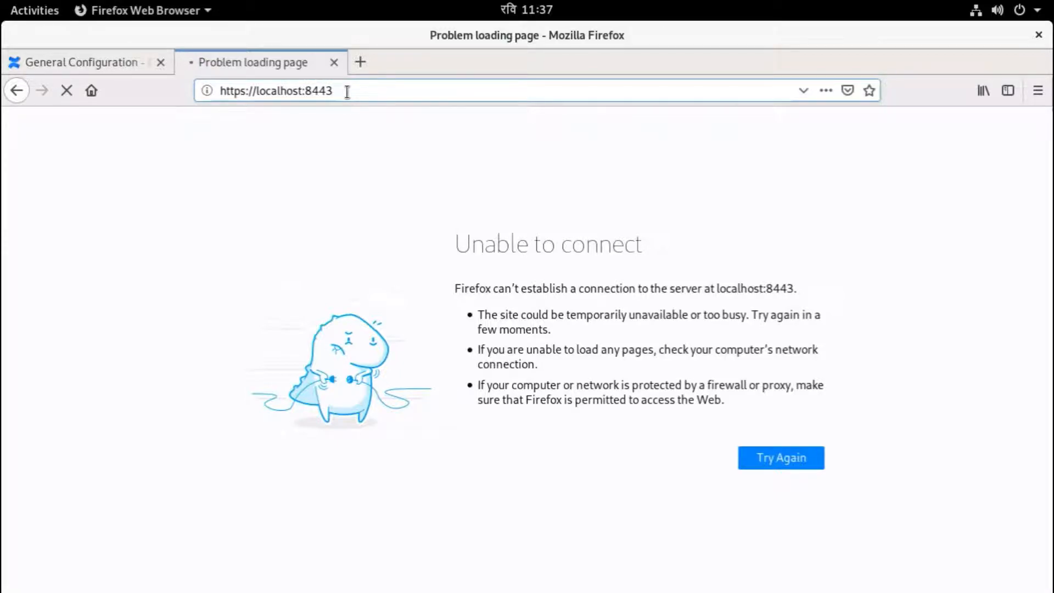
left_click(779, 457)
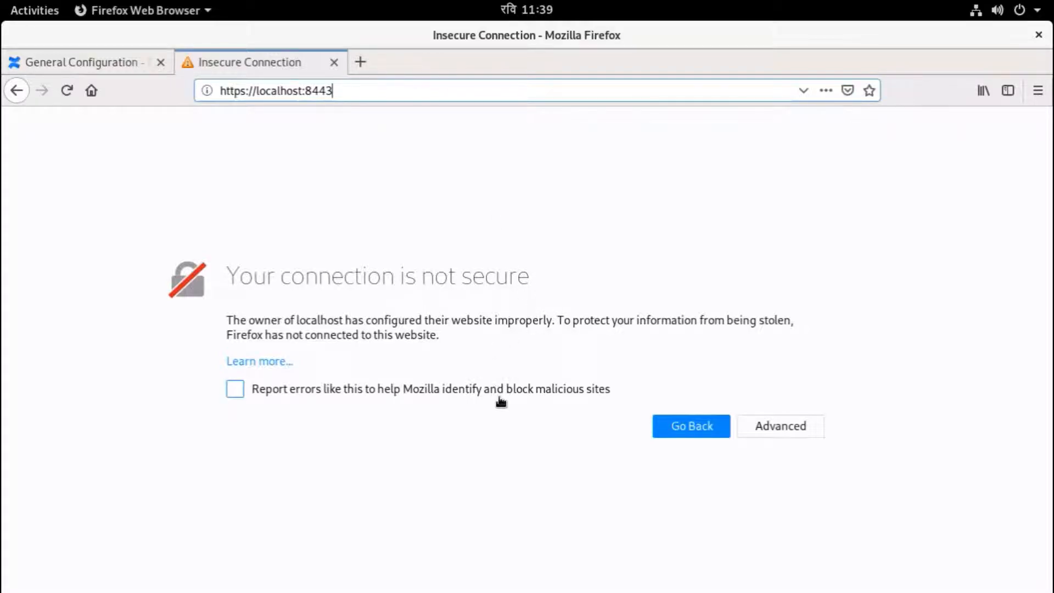
mouse_move(504, 416)
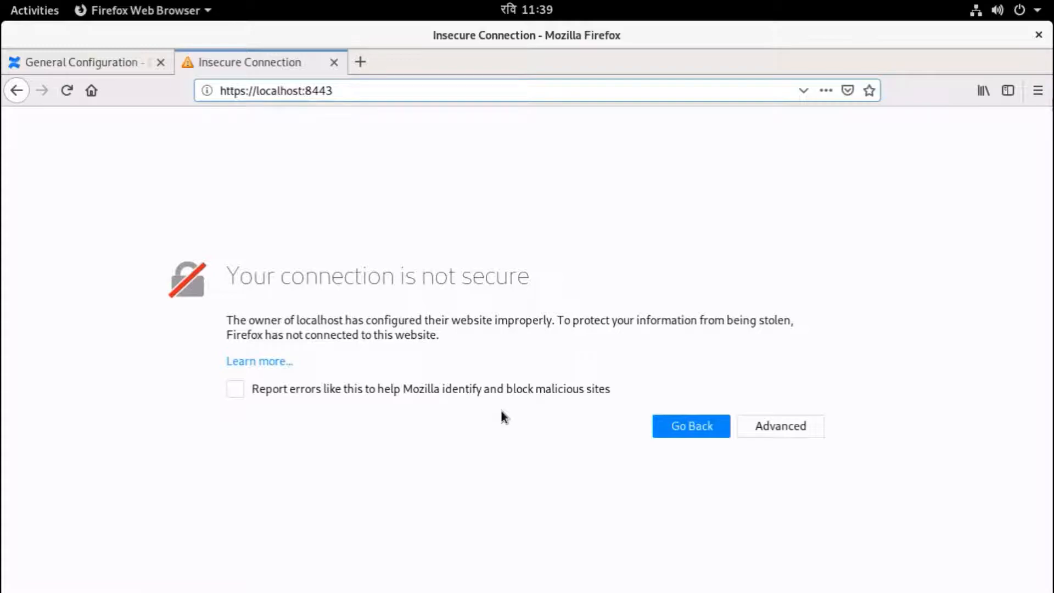
mouse_move(843, 387)
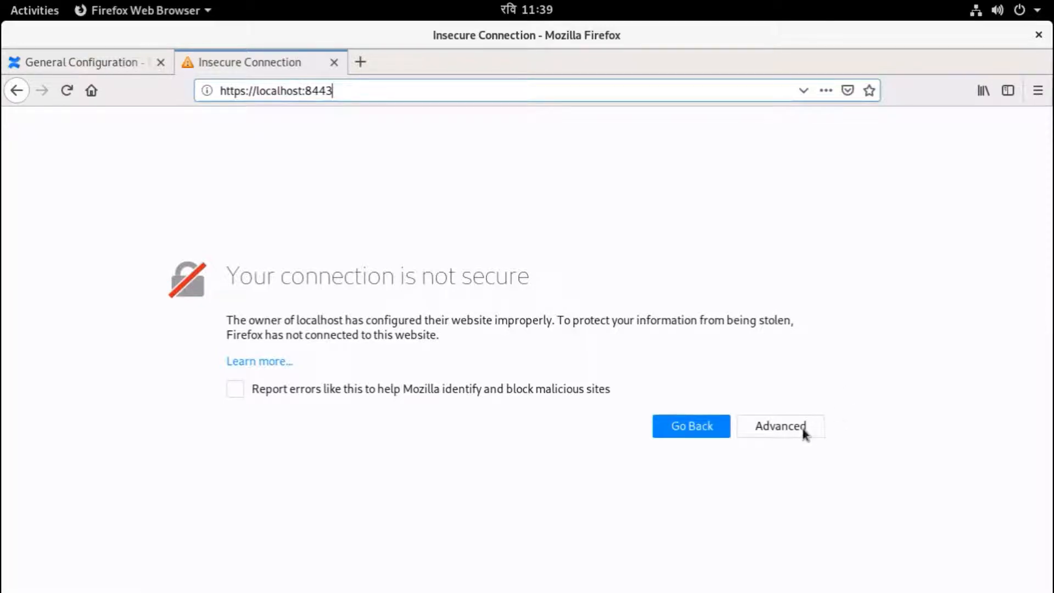
left_click(779, 426)
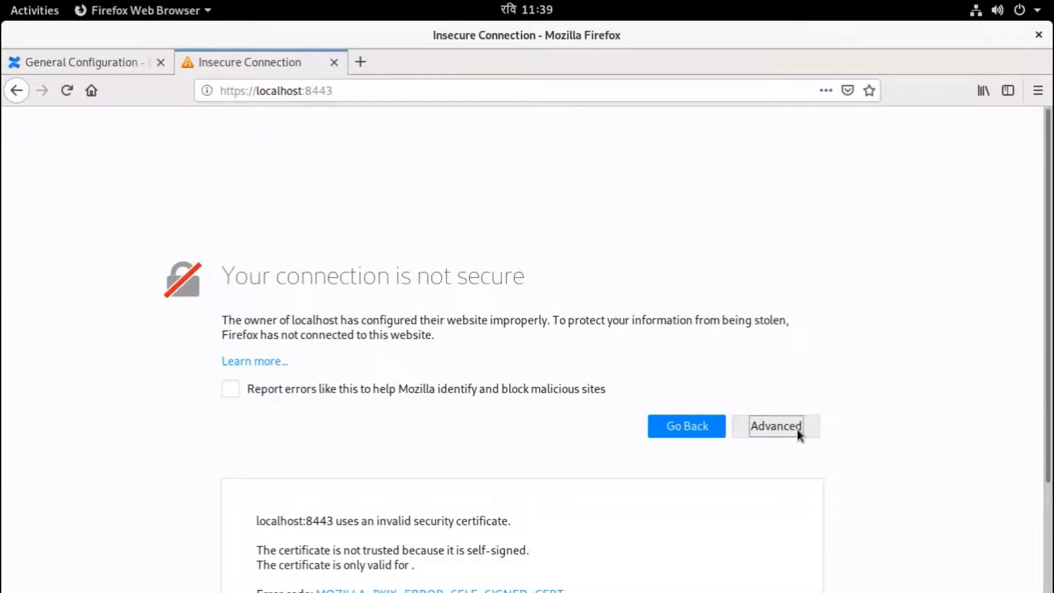
left_click(774, 426)
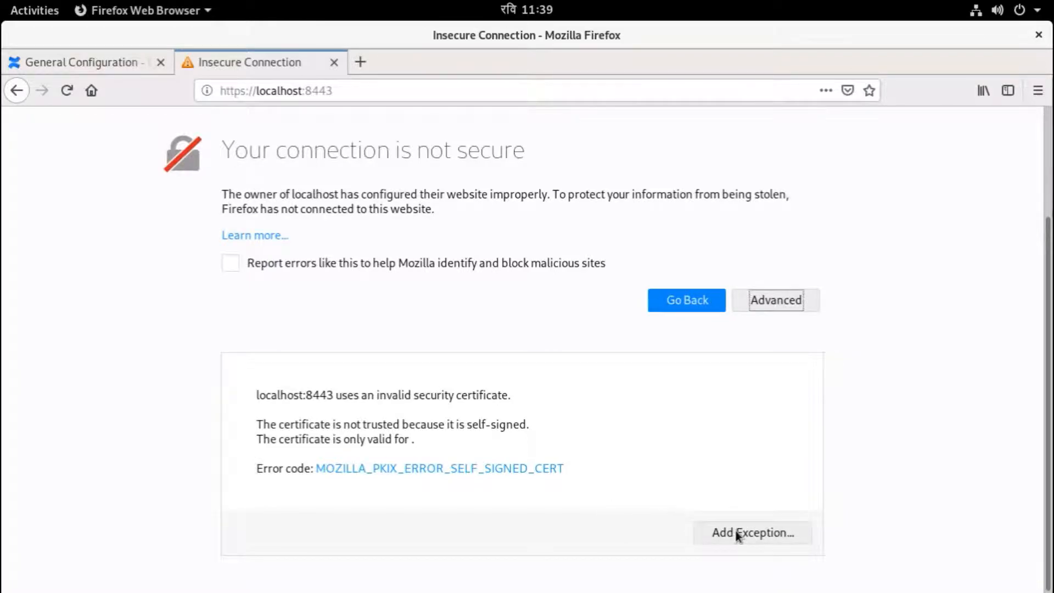
left_click(751, 532)
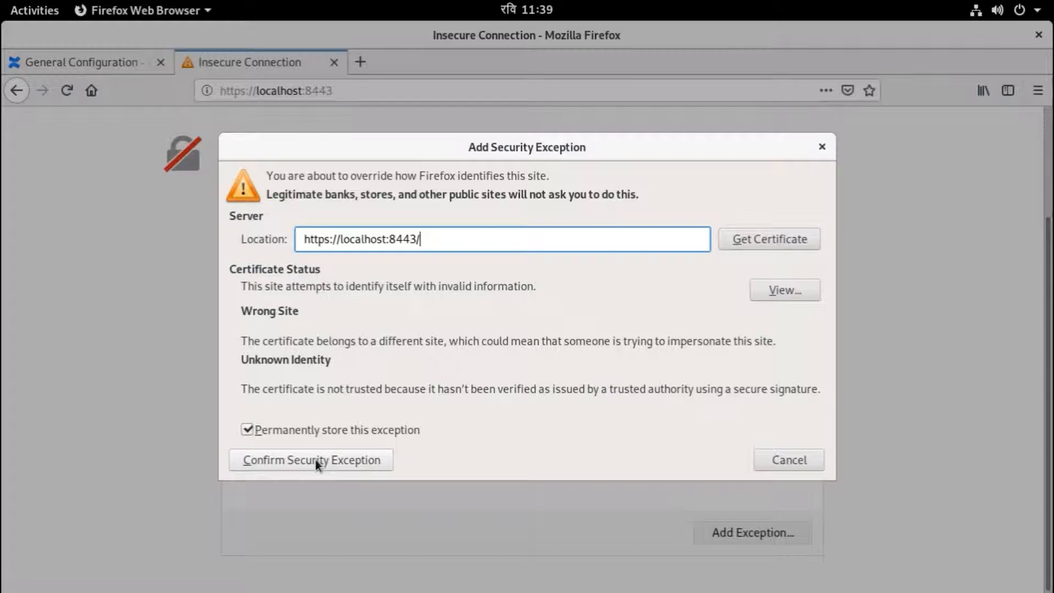
left_click(310, 459)
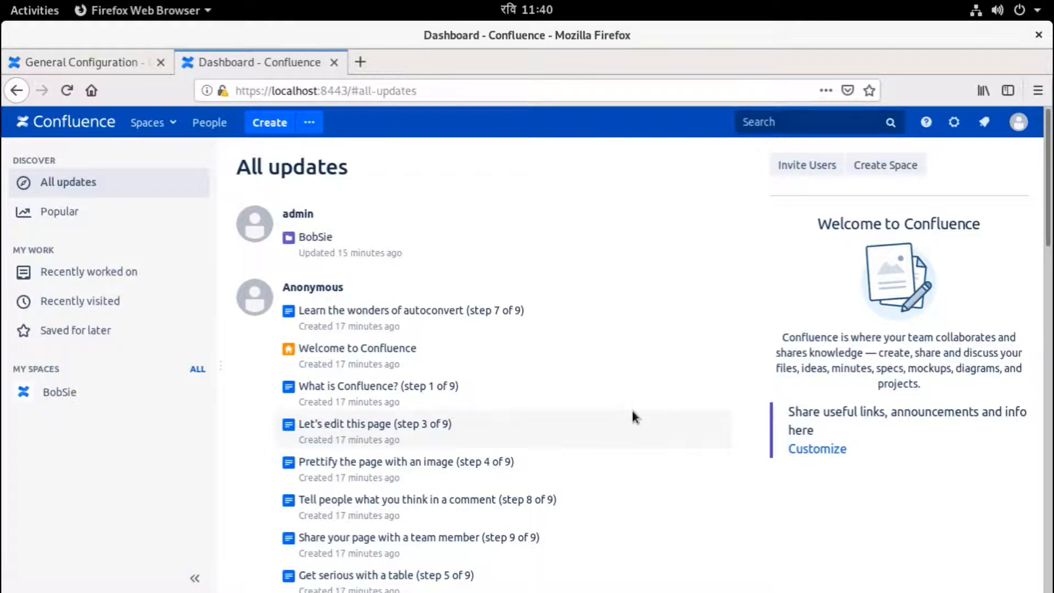
mouse_move(358, 348)
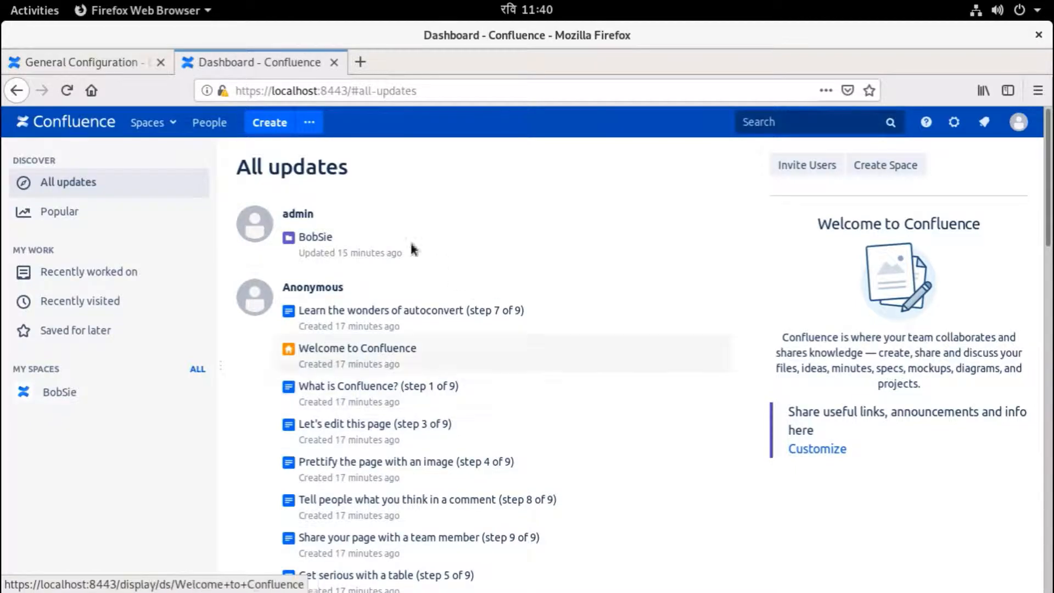
left_click(222, 90)
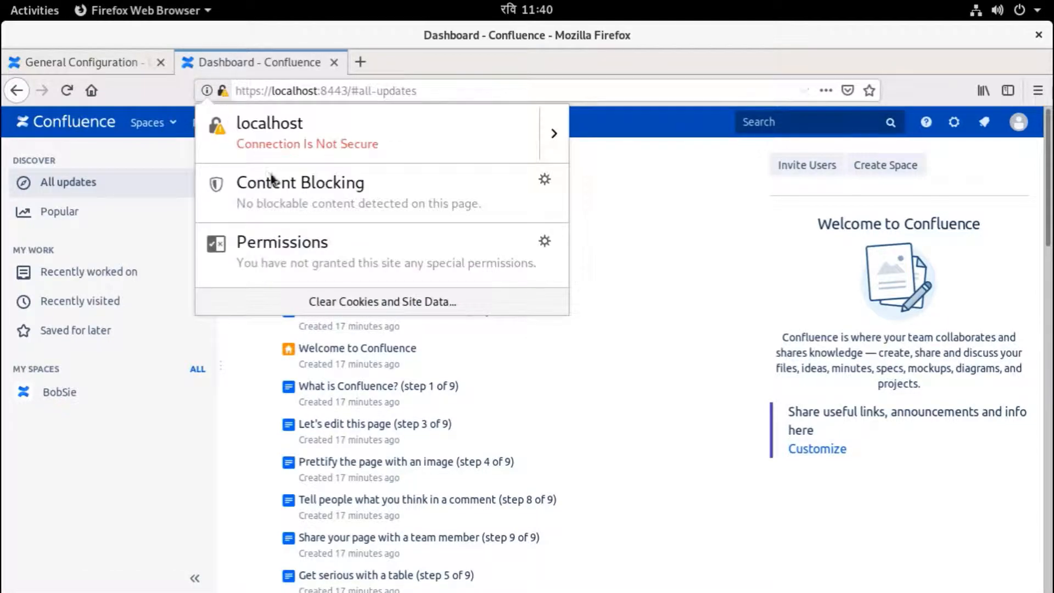
left_click(553, 133)
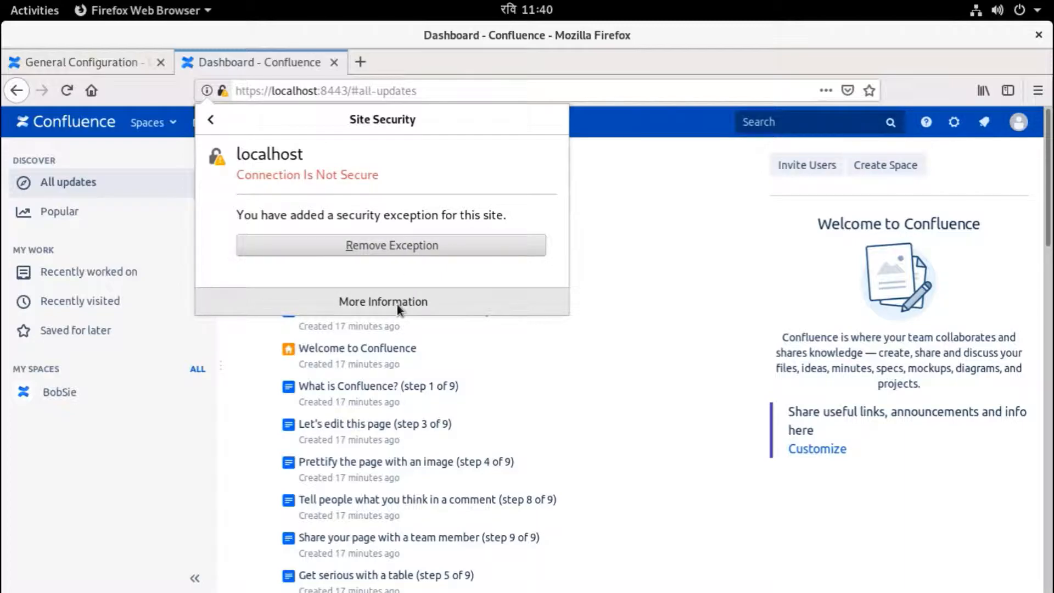
left_click(382, 301)
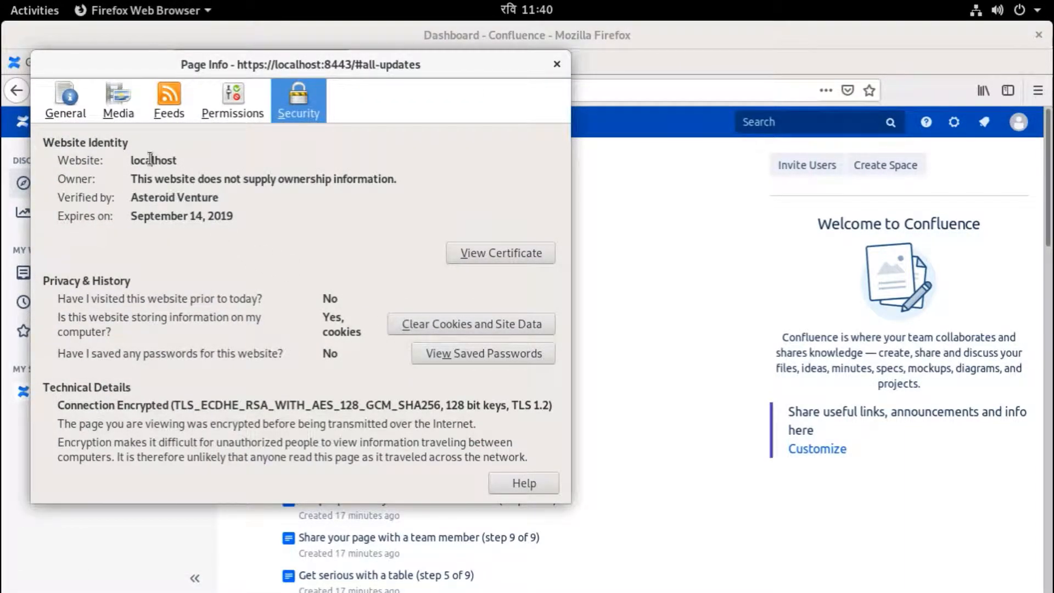
double_click(152, 160)
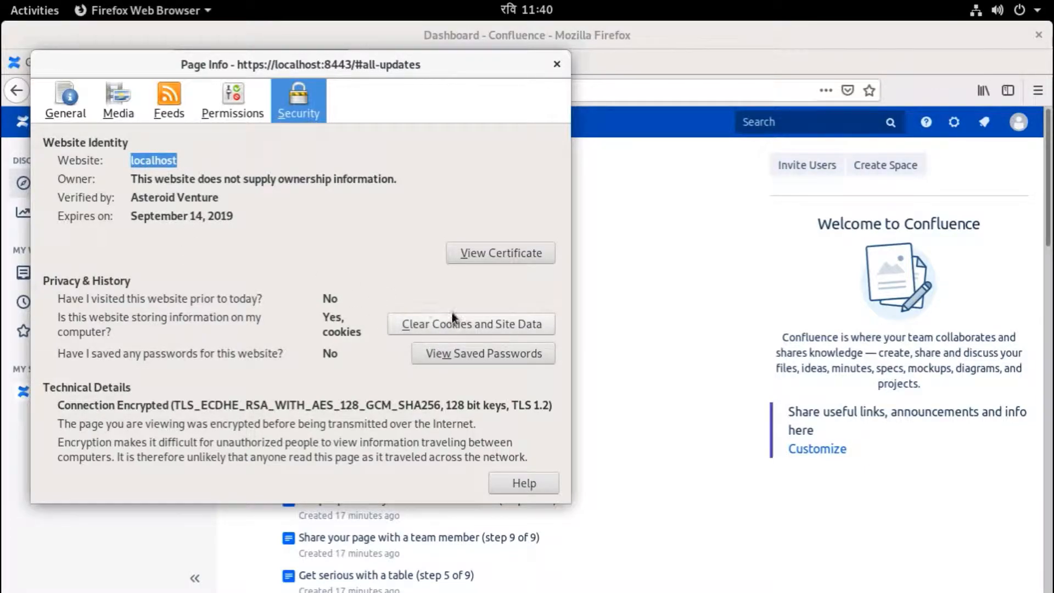
left_click(500, 252)
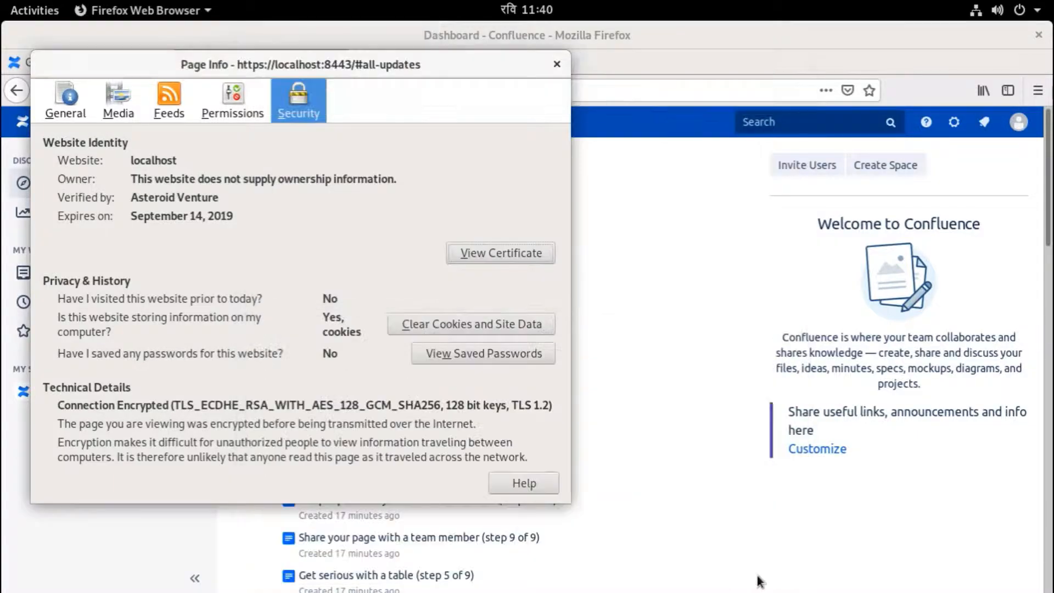
left_click(556, 64)
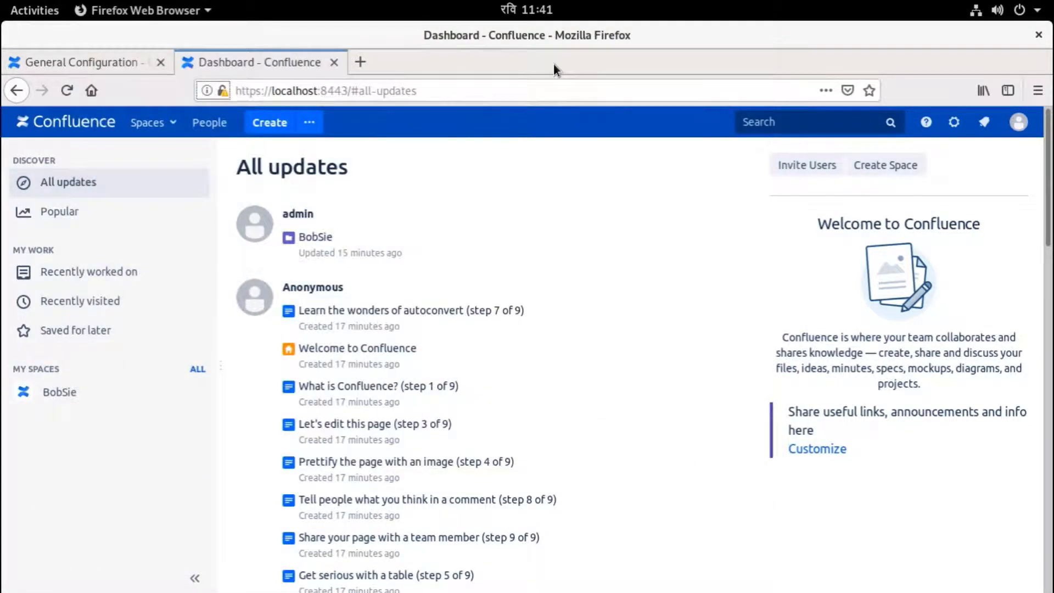
Load the General Configuration page via localhost:8090 and authenticate as administrator
left_click(80, 61)
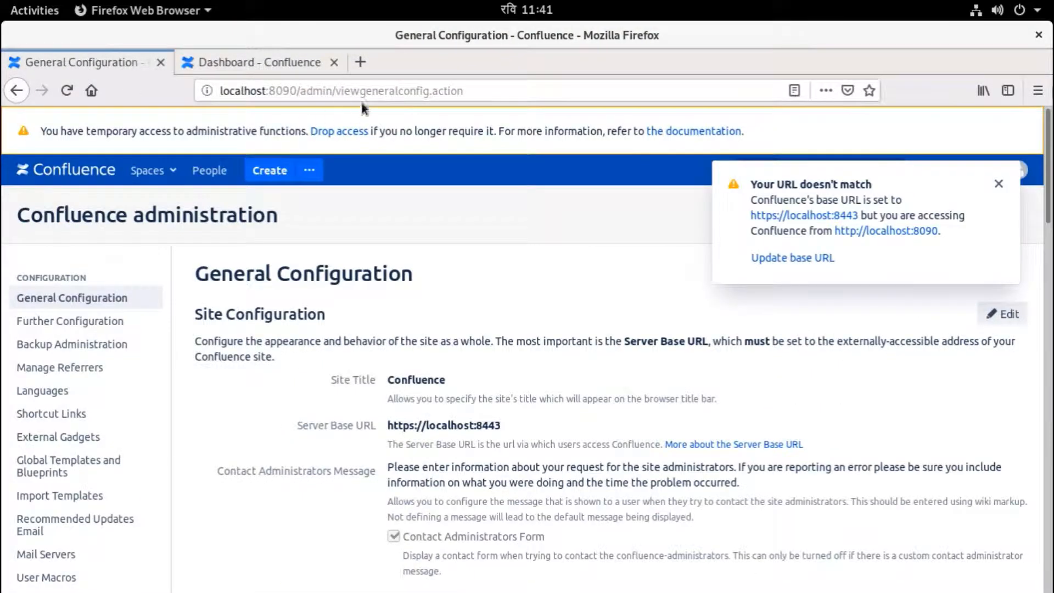
left_click(364, 91)
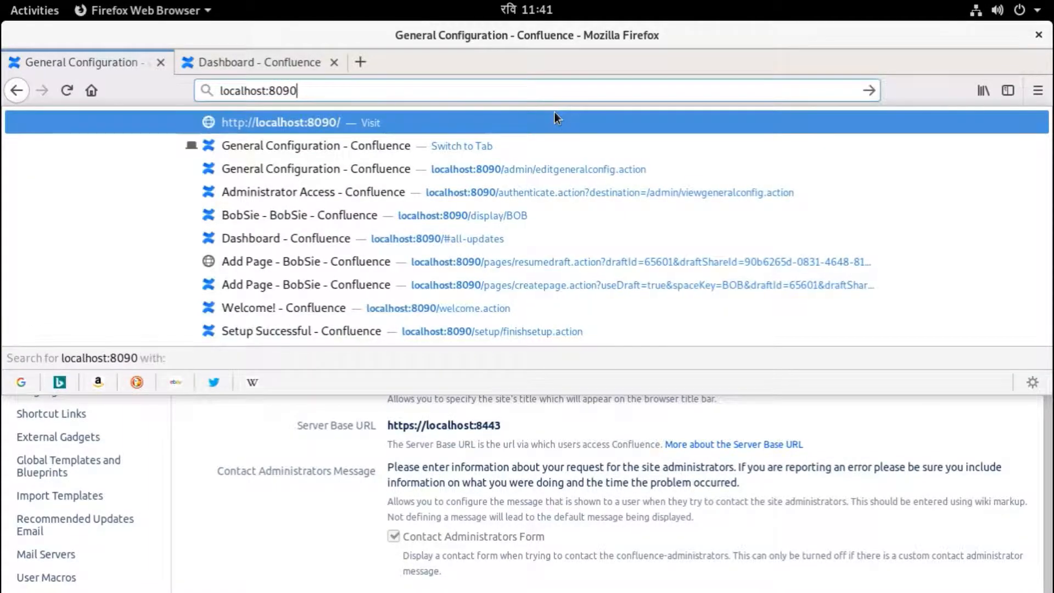
left_click(312, 191)
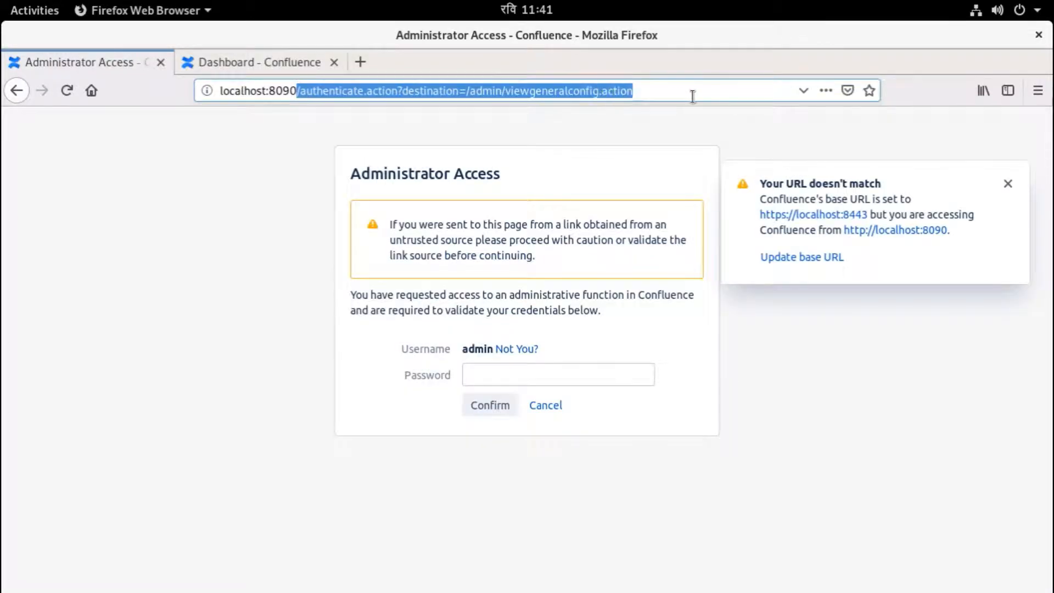
left_click(557, 374)
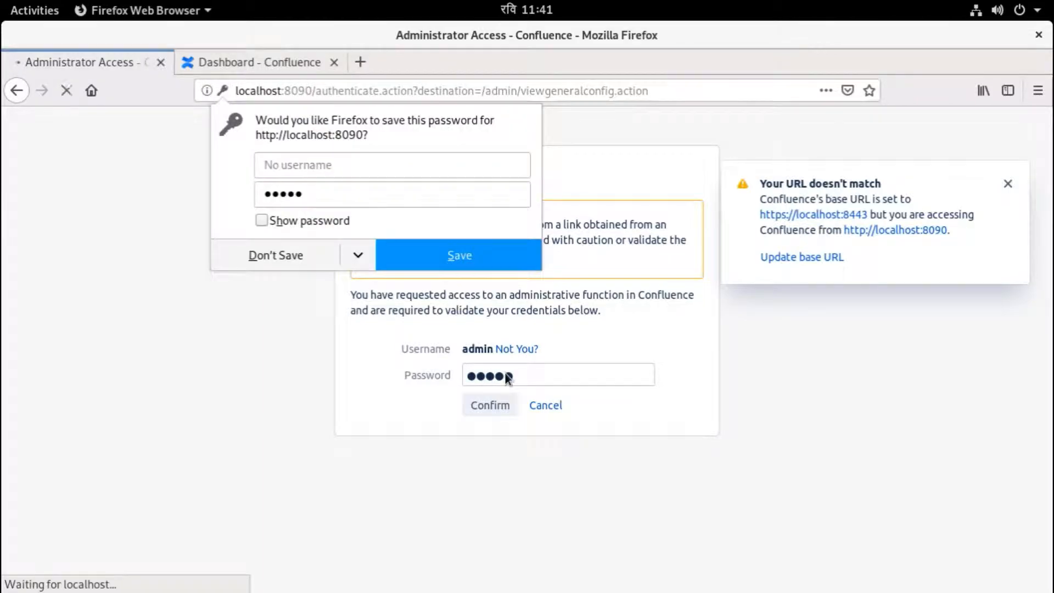
left_click(489, 405)
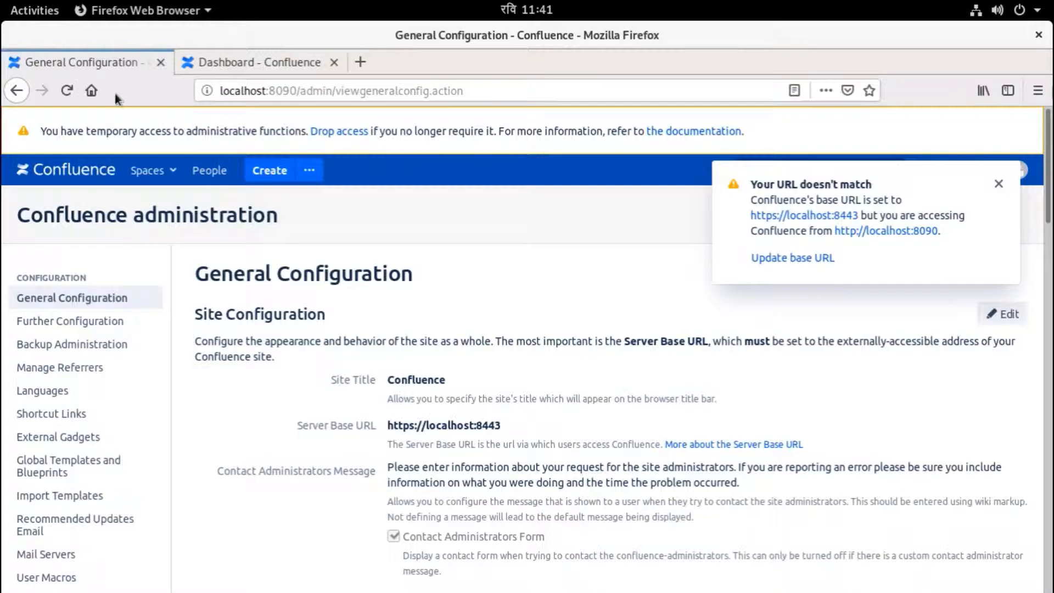
left_click(261, 61)
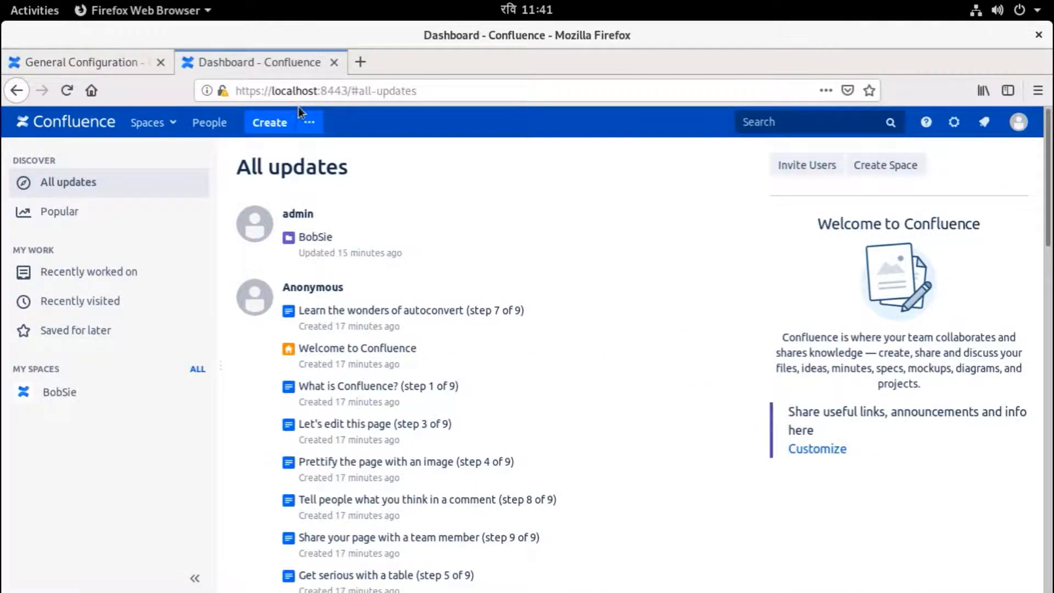
left_click(80, 62)
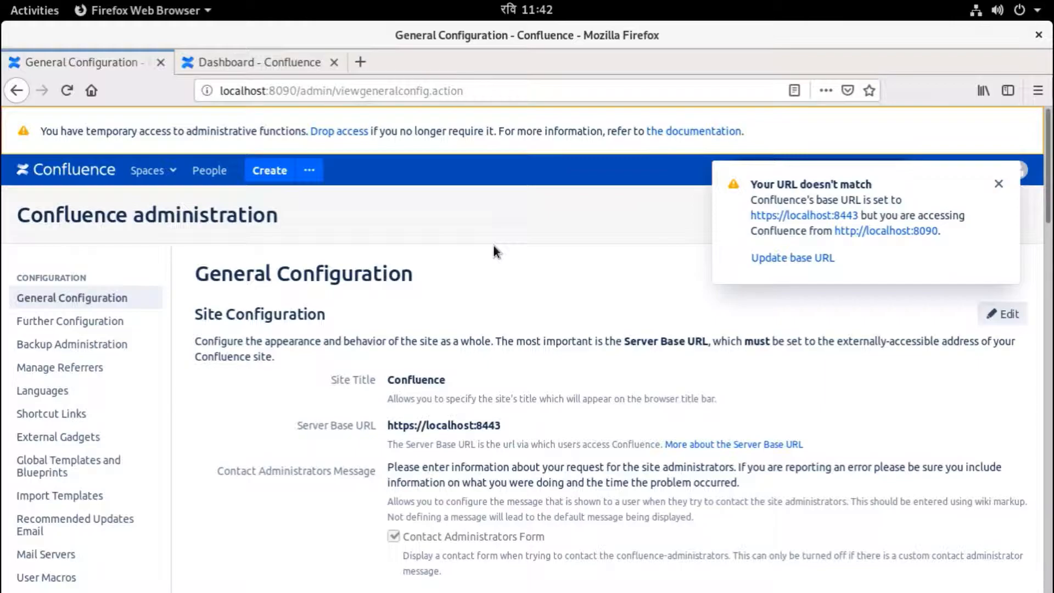
left_click(1038, 35)
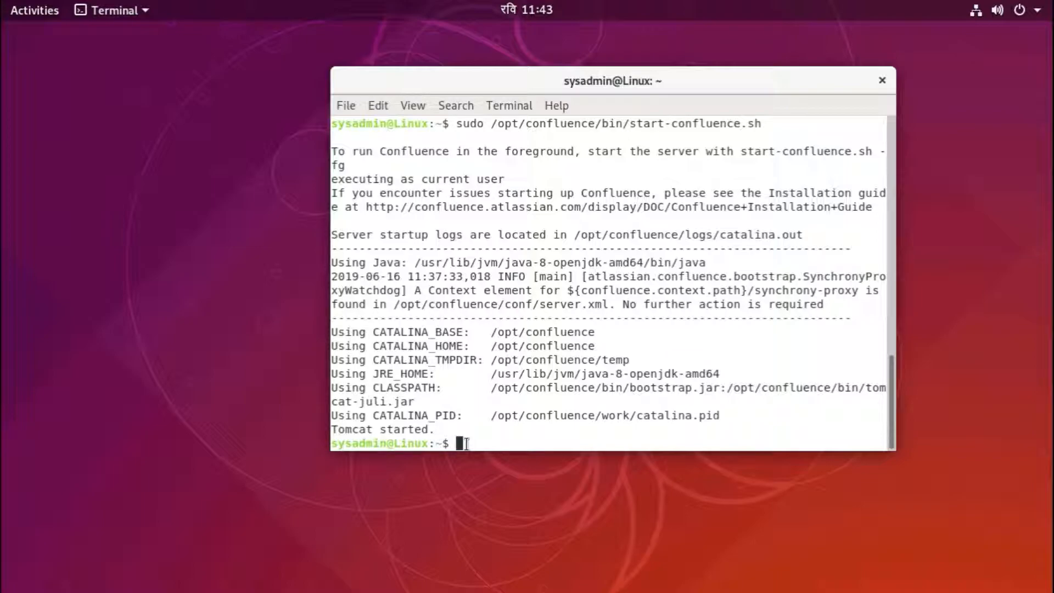
Run sudo nano /opt/confluence/confluence/WEB-INF/web.xml to edit the deployment descriptor
type("sudo n")
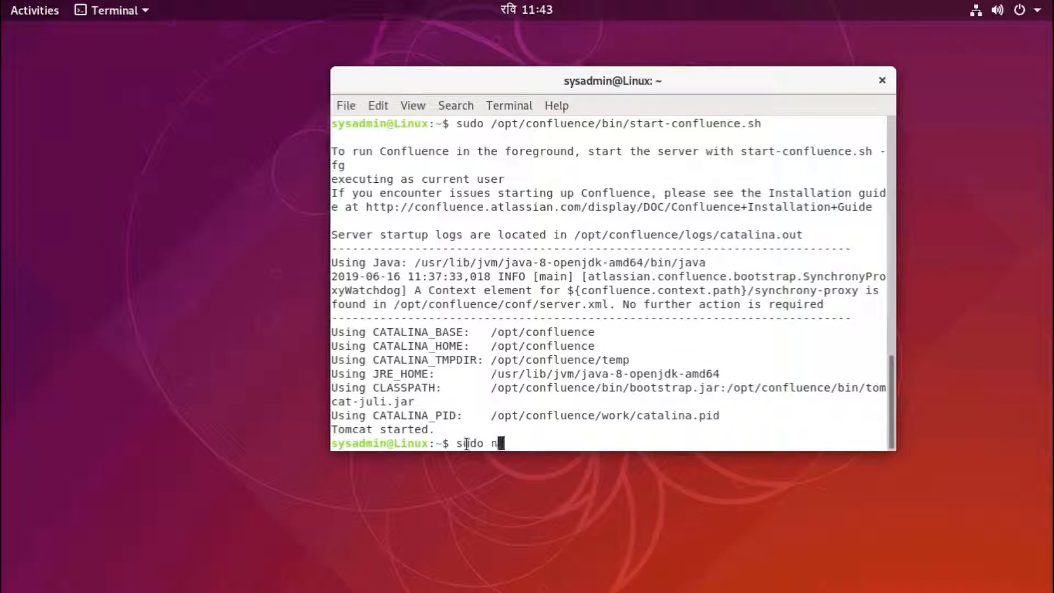
type("ano")
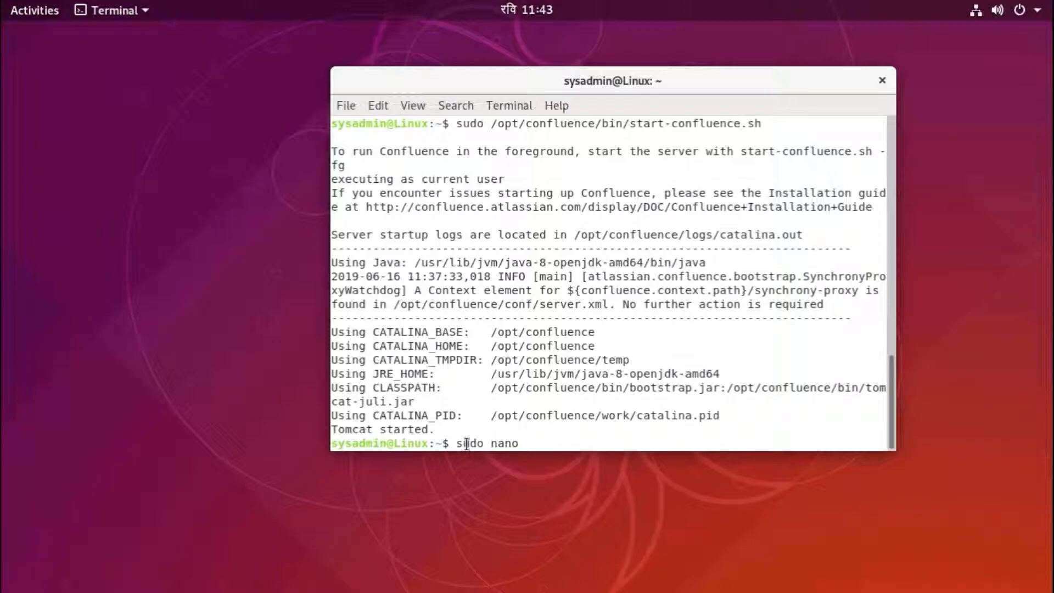
type("op")
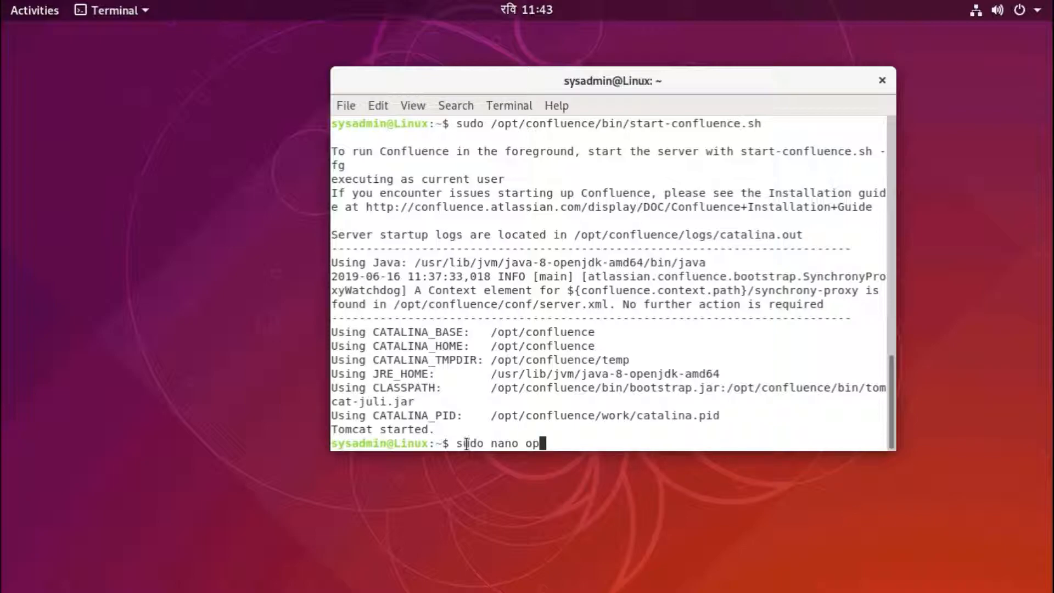
key("BackSpace")
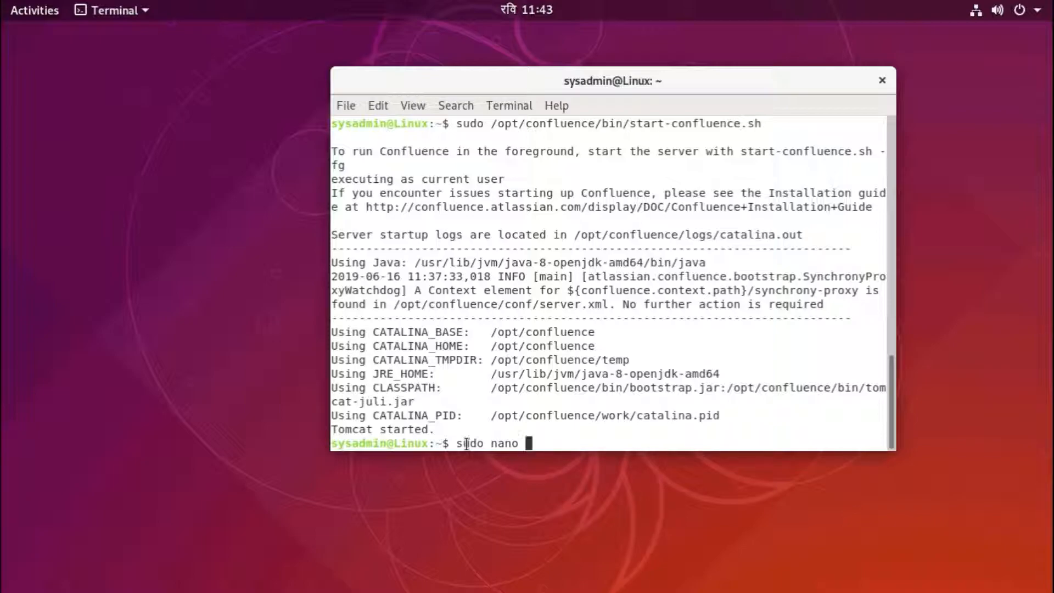
type("/opt/confluence")
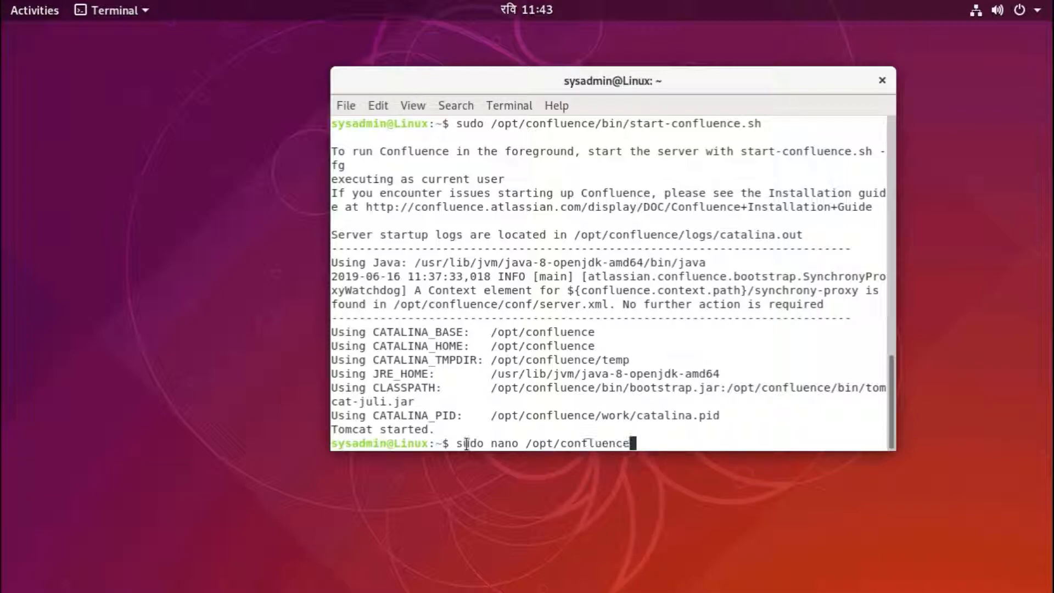
type("/con")
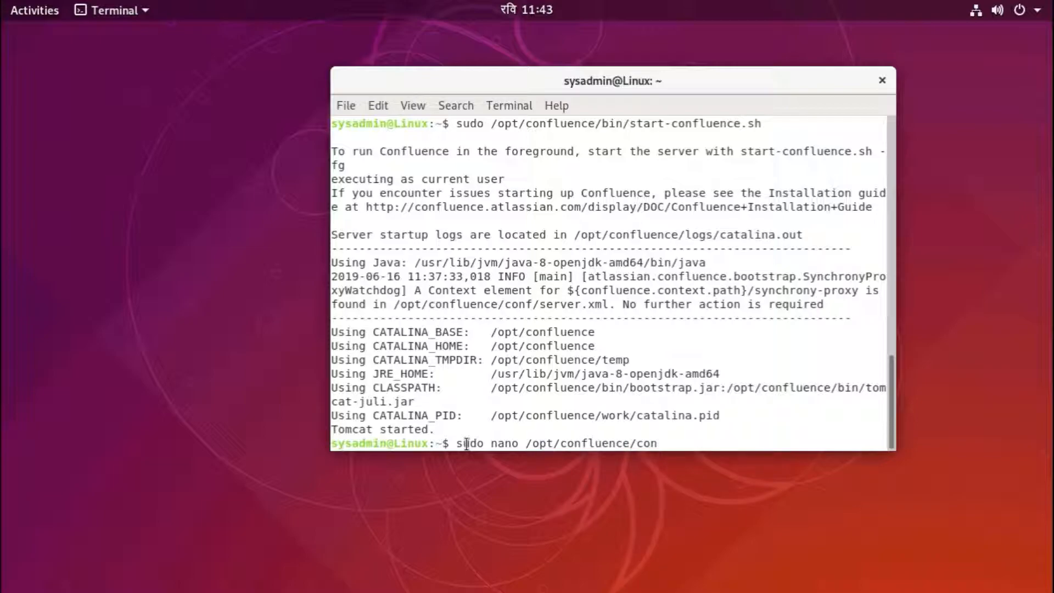
type("f")
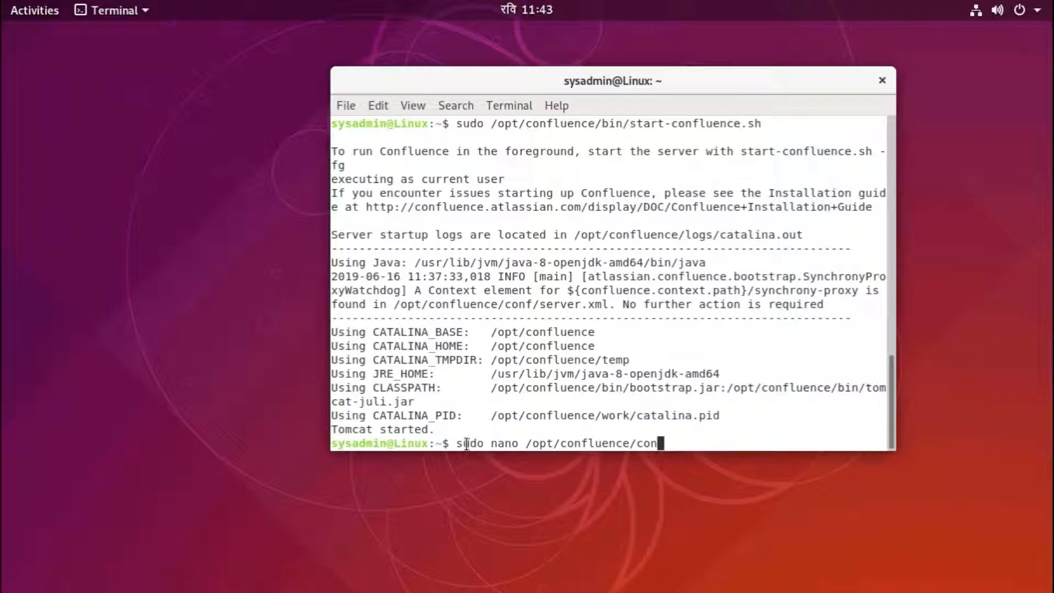
type("fluence/")
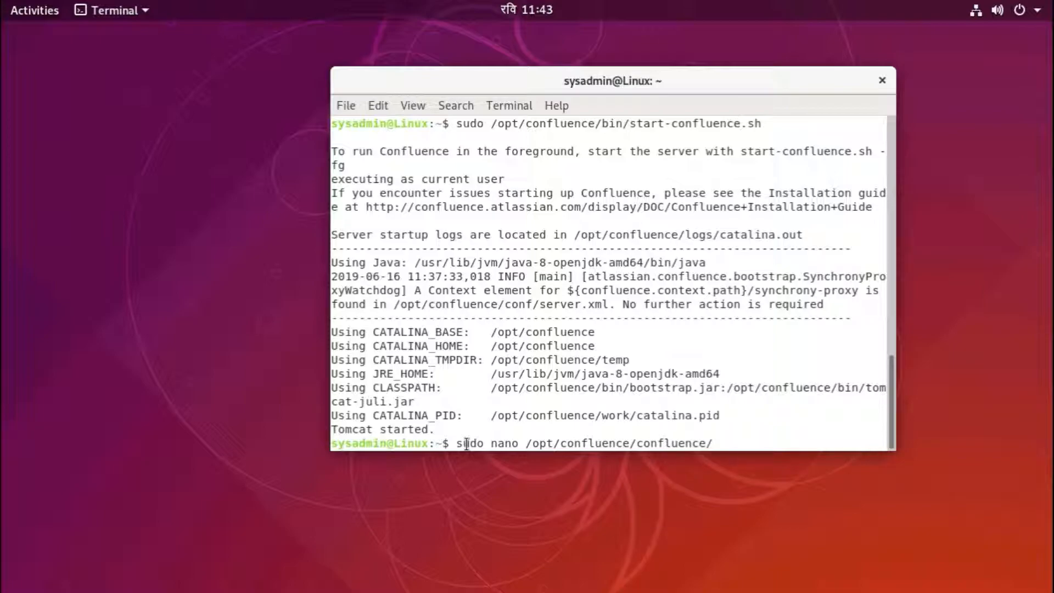
type("/WEB-INF/")
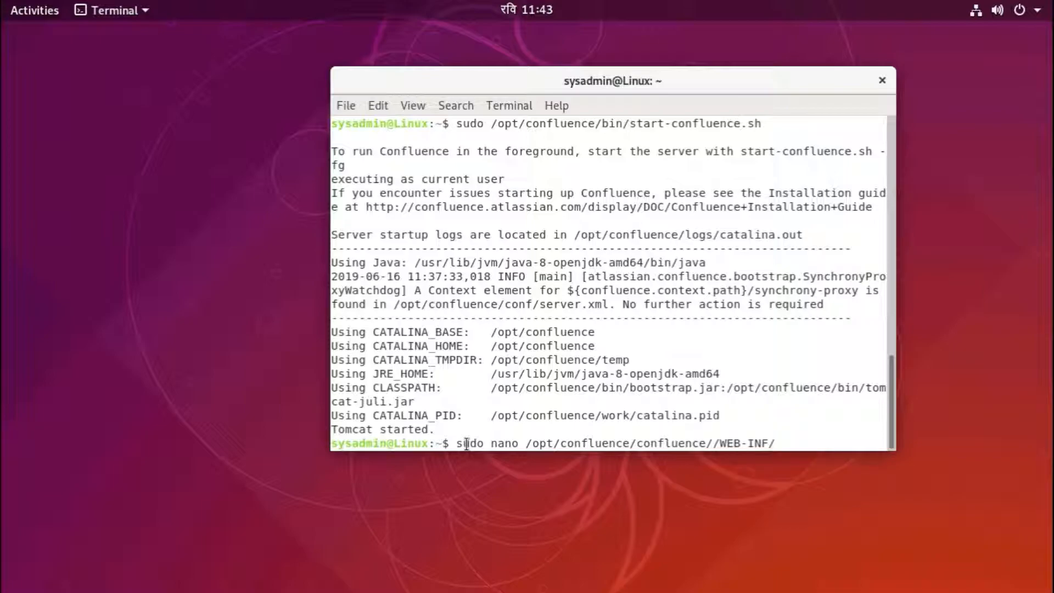
type("web.xml")
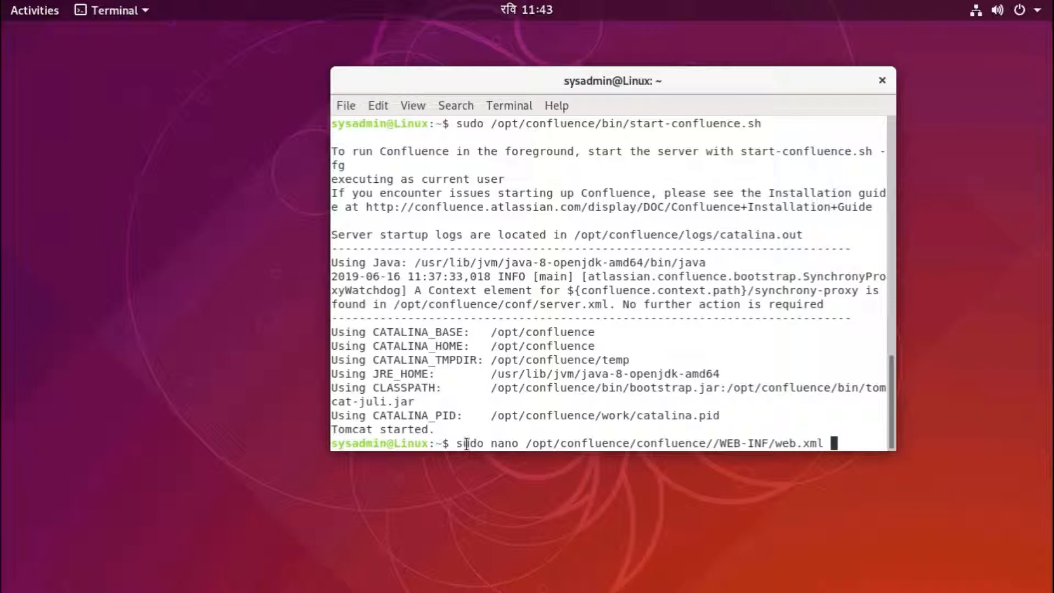
key("Return")
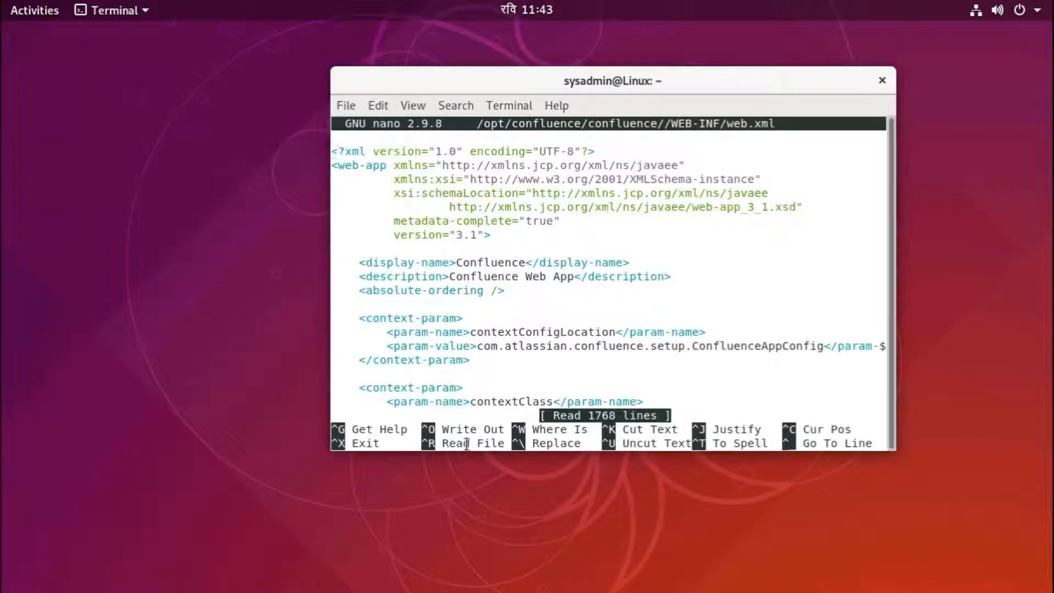
Paste the CONFIDENTIAL security-constraint block before </web-app>, save web.xml and exit nano
double_click(612, 81)
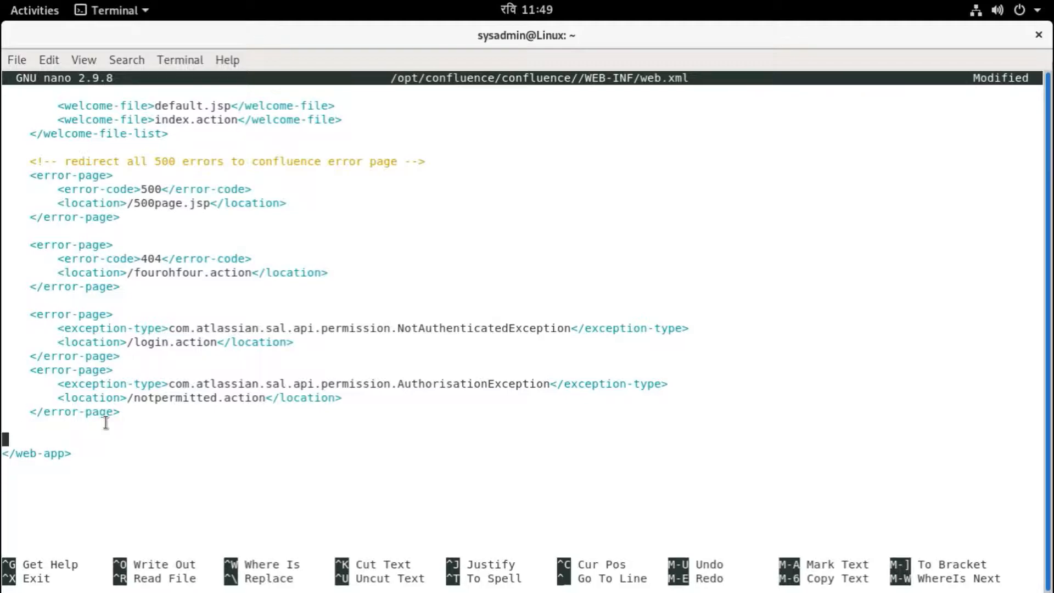
key("Enter")
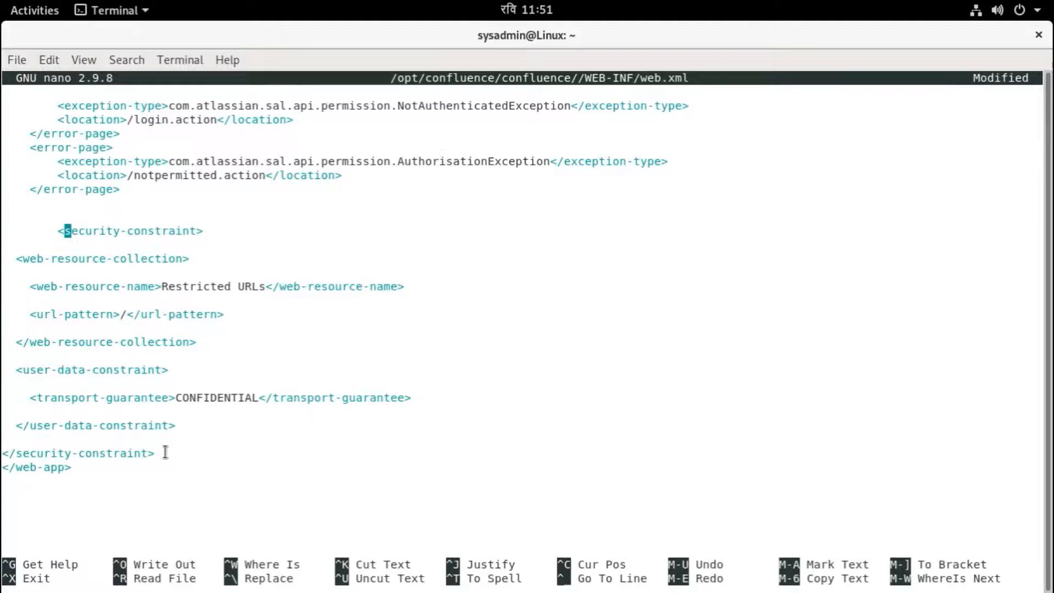
mouse_move(161, 406)
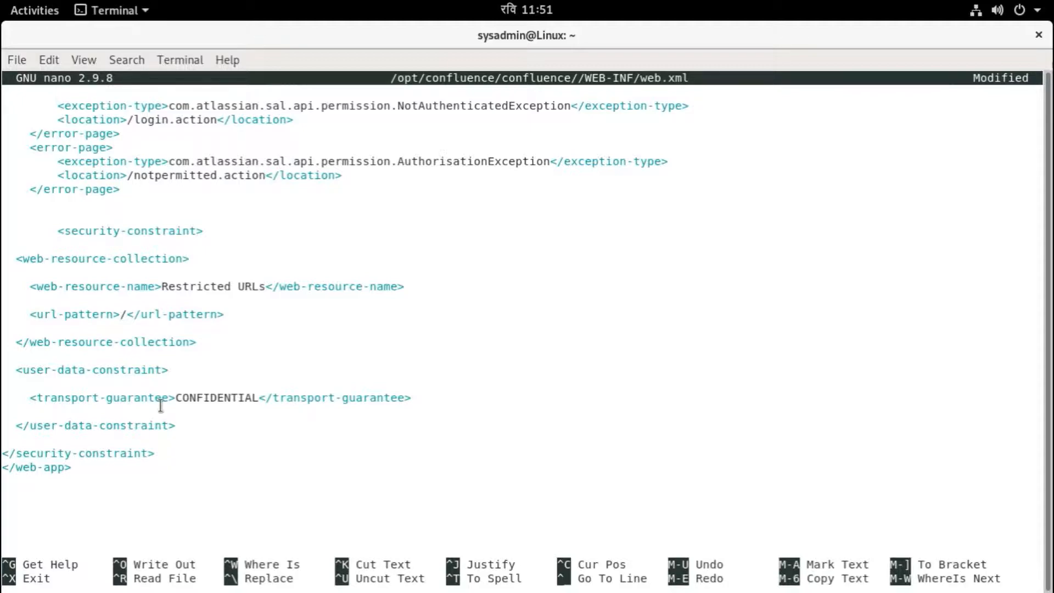
key("ctrl+o")
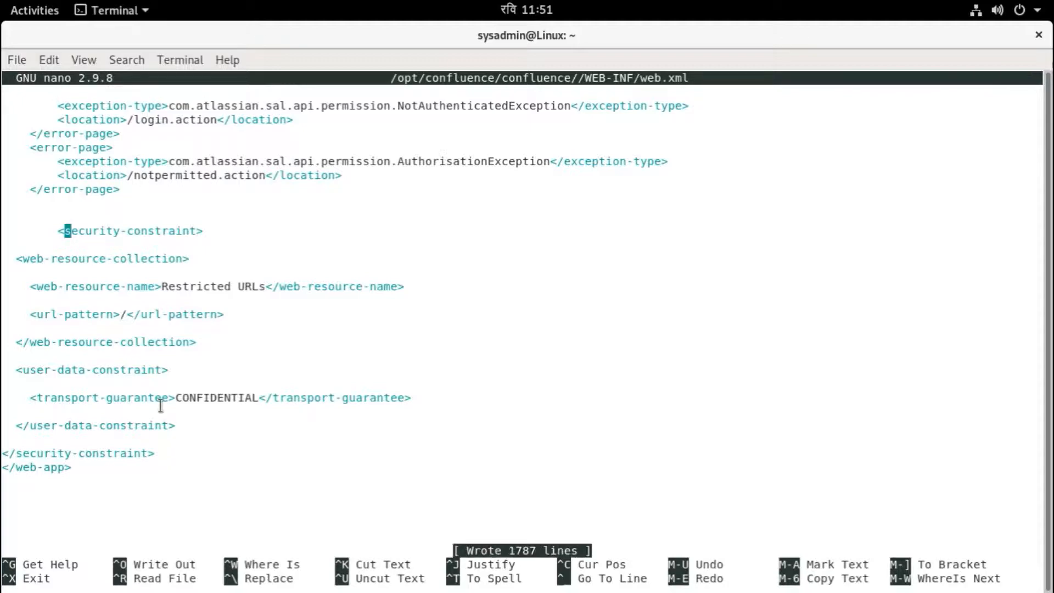
key("ctrl+x")
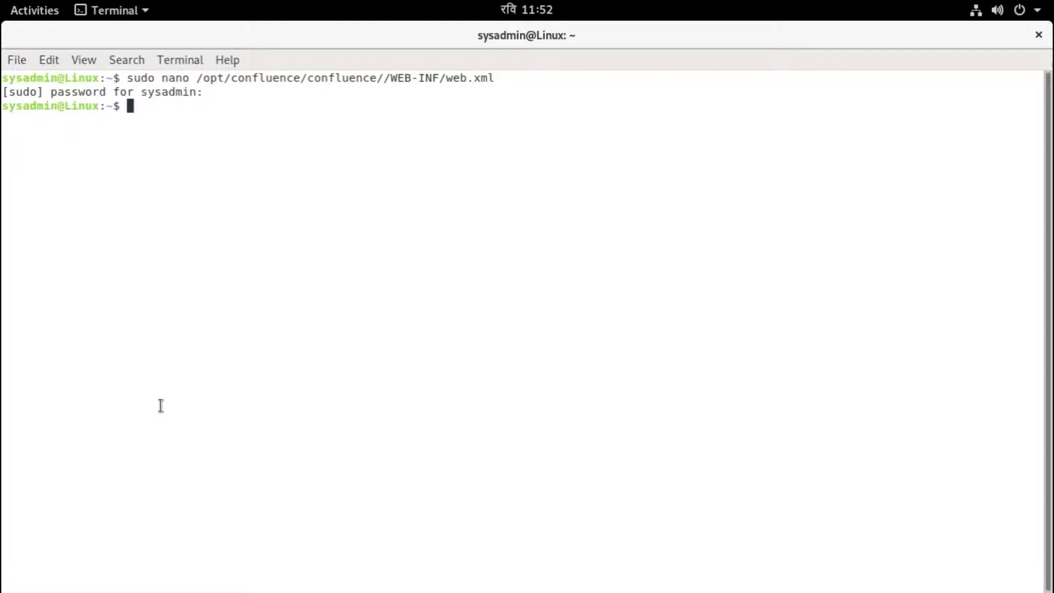
Enter sudo /opt/confluence/bin/stop-confluence.sh to shut down the Confluence server
type("sudo")
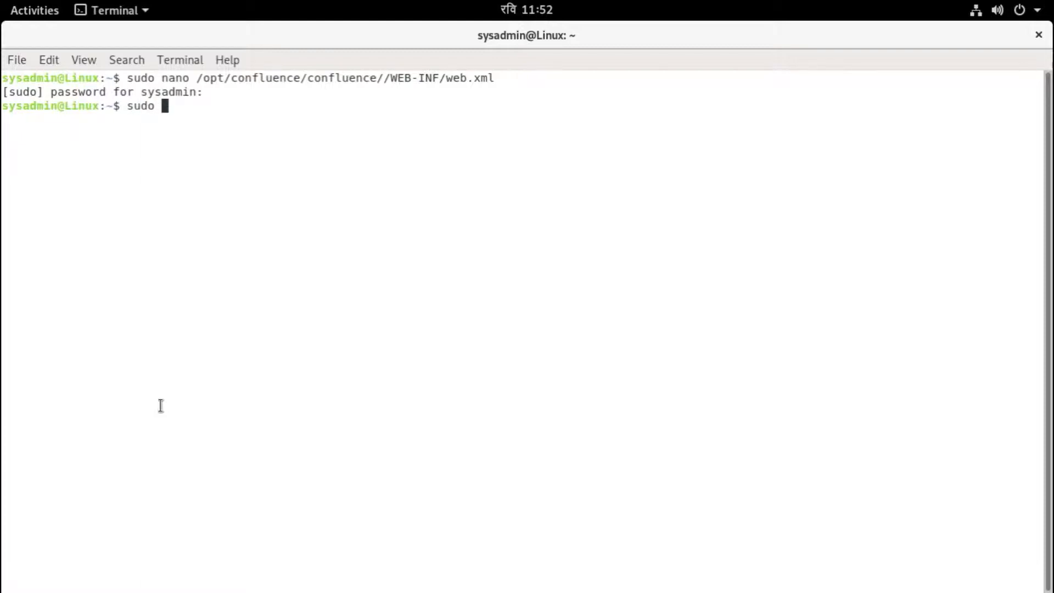
type("/opt/")
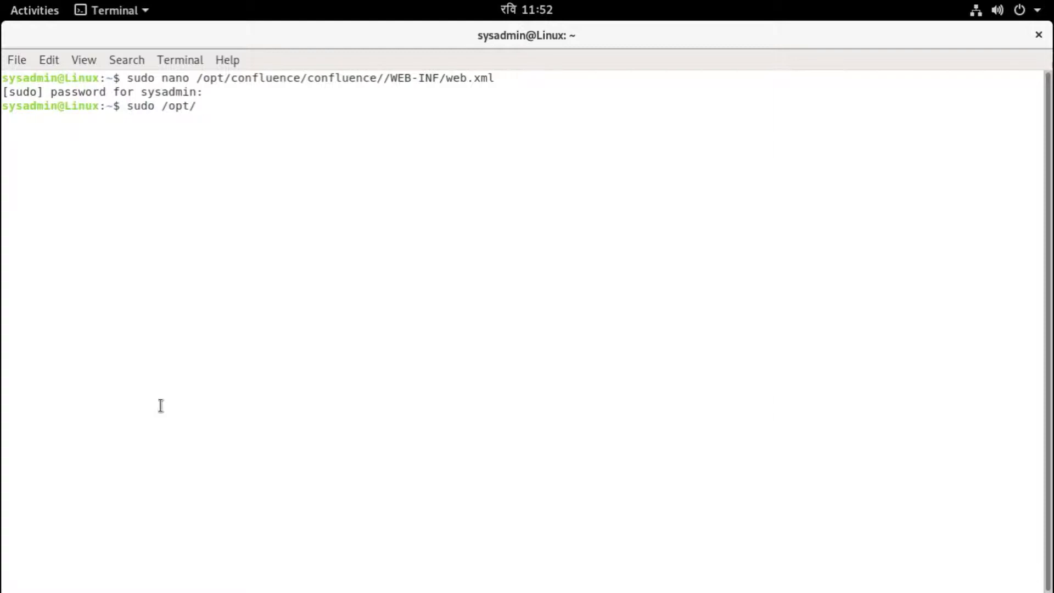
type("confluence")
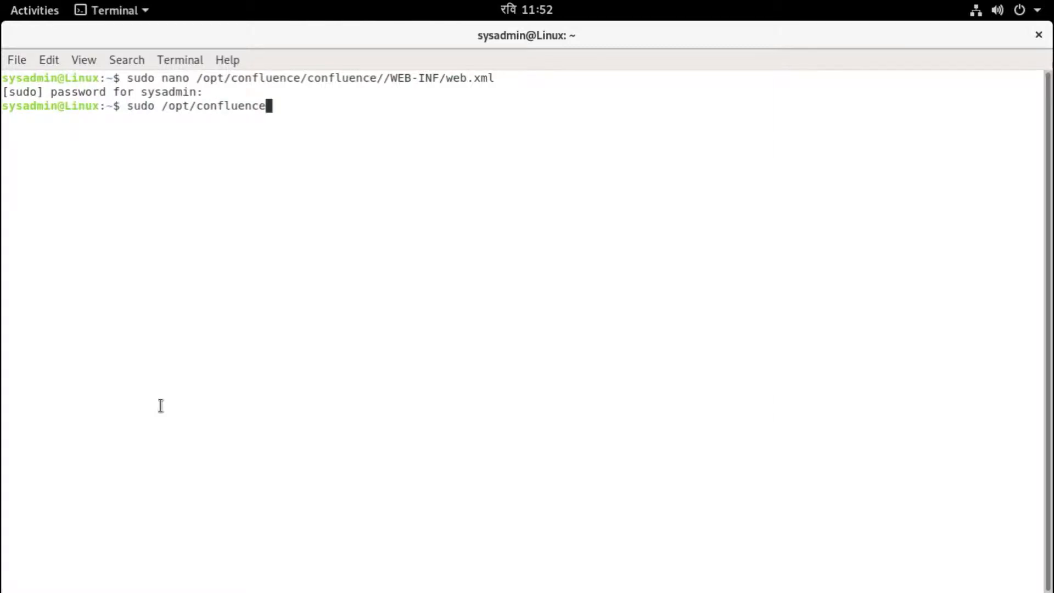
type("/bin/")
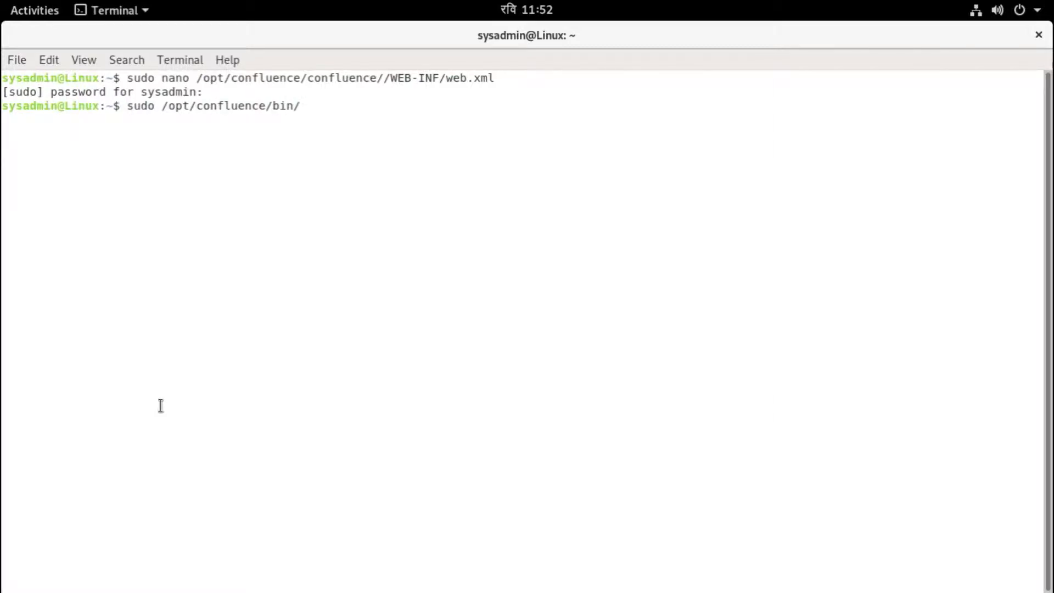
type("stop-")
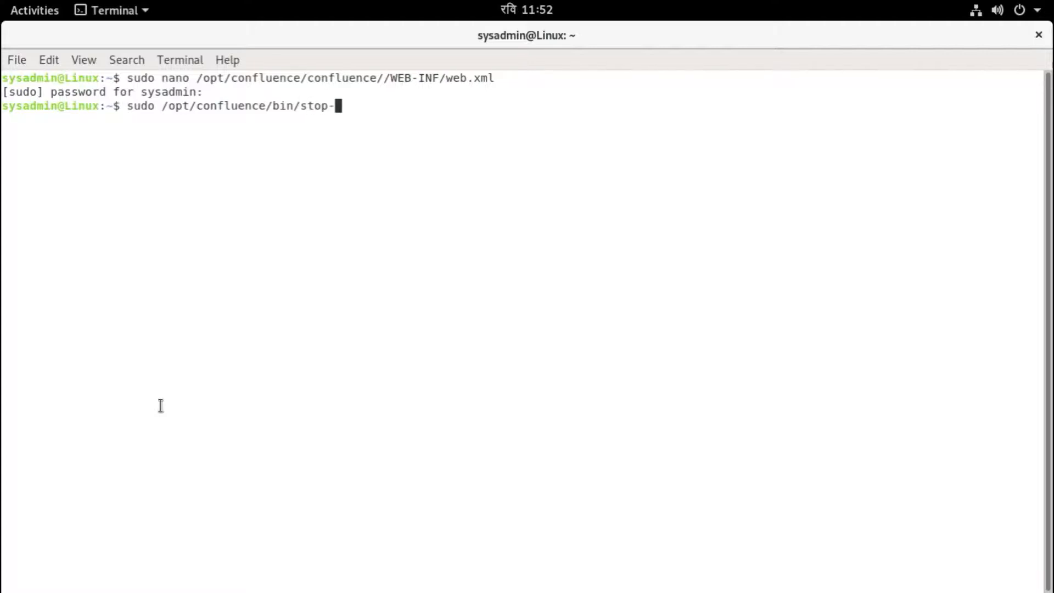
type("confluence.sh")
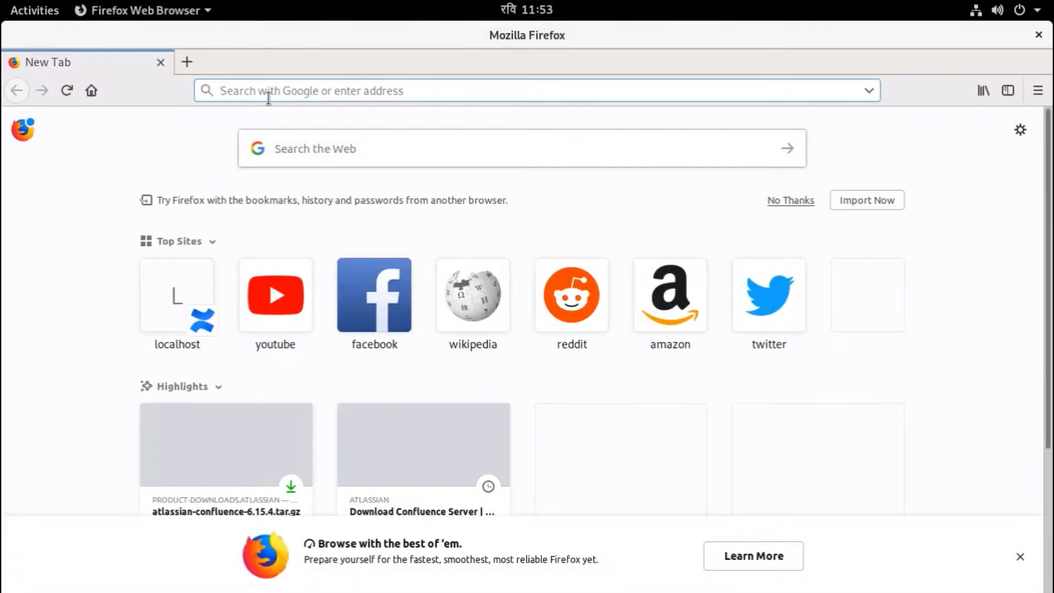
type("h")
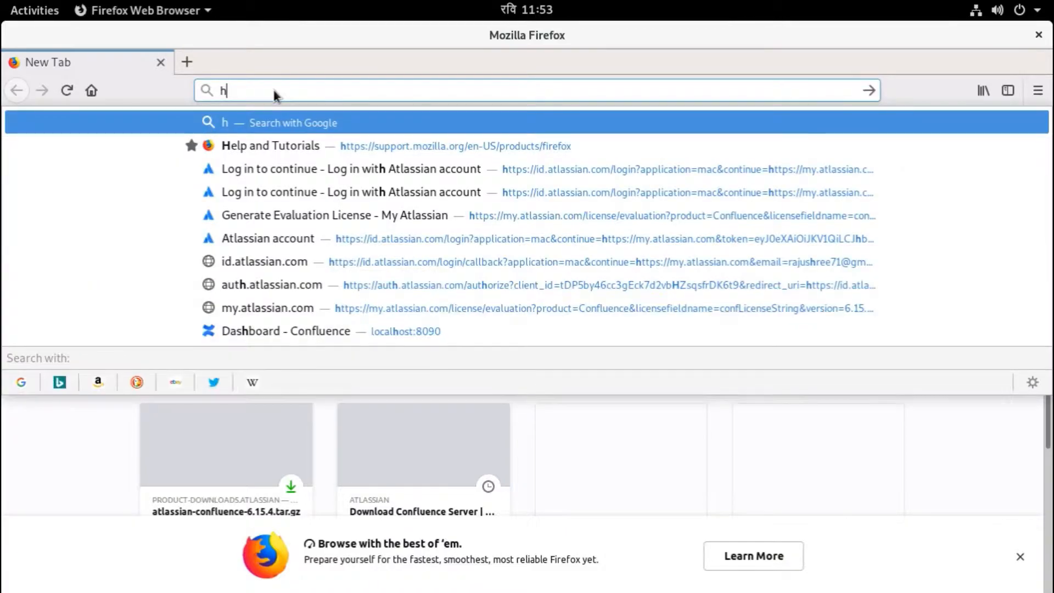
type("ttp://")
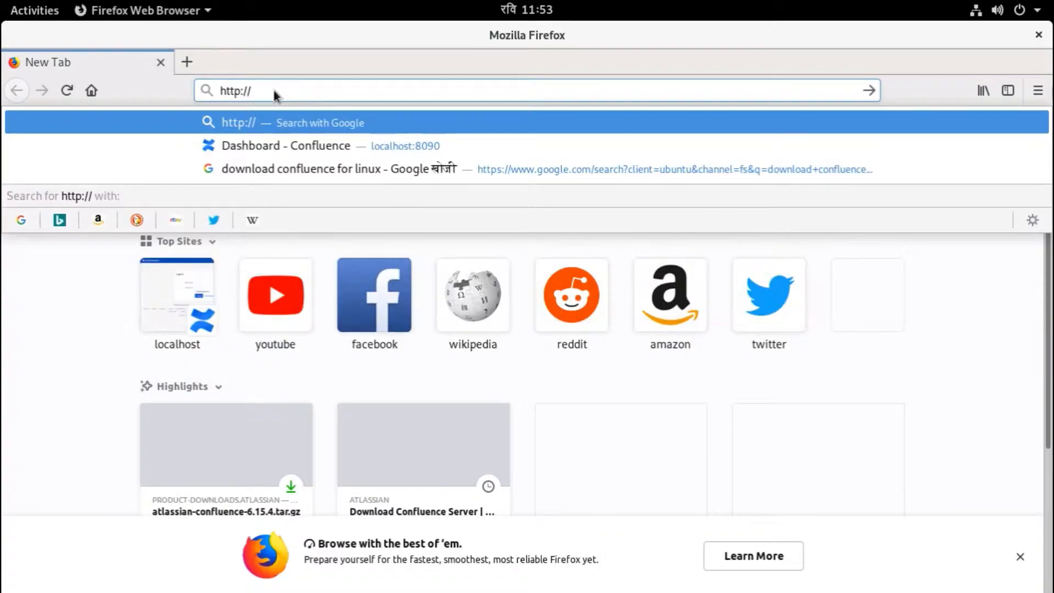
type("localhost:8090/")
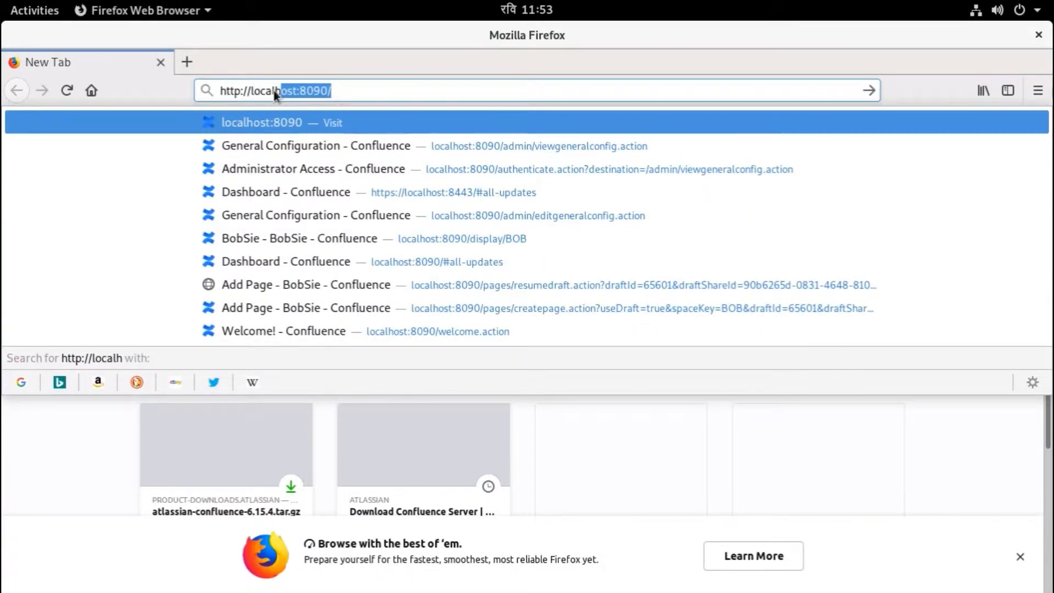